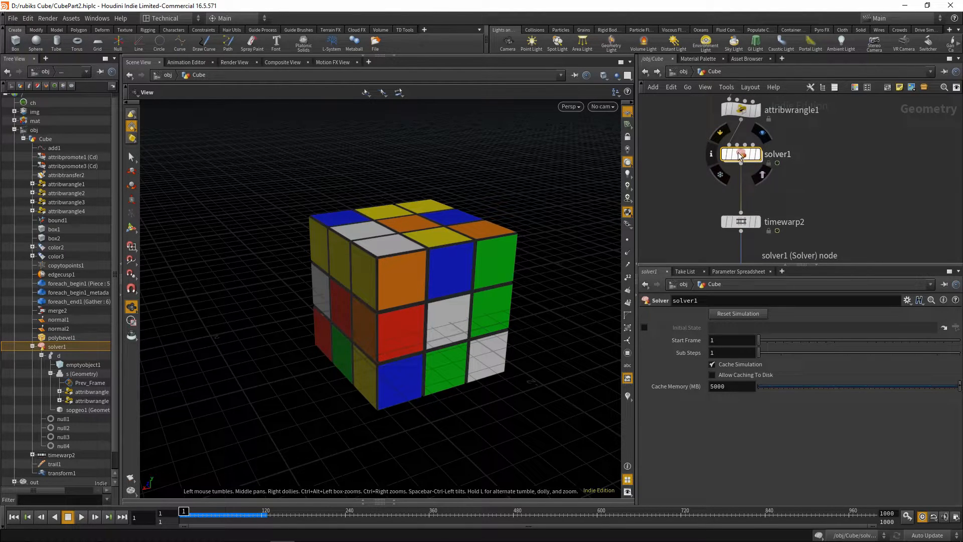
Step: Inspect timewarp2's 1–124 reversed range and scrub the timeline to watch the cube break apart
double_click(740, 155)
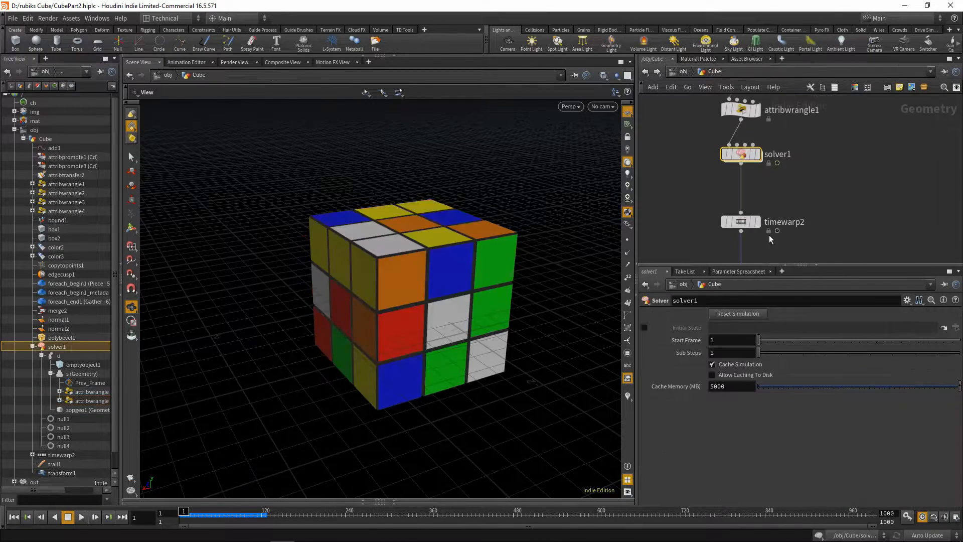
click(740, 222)
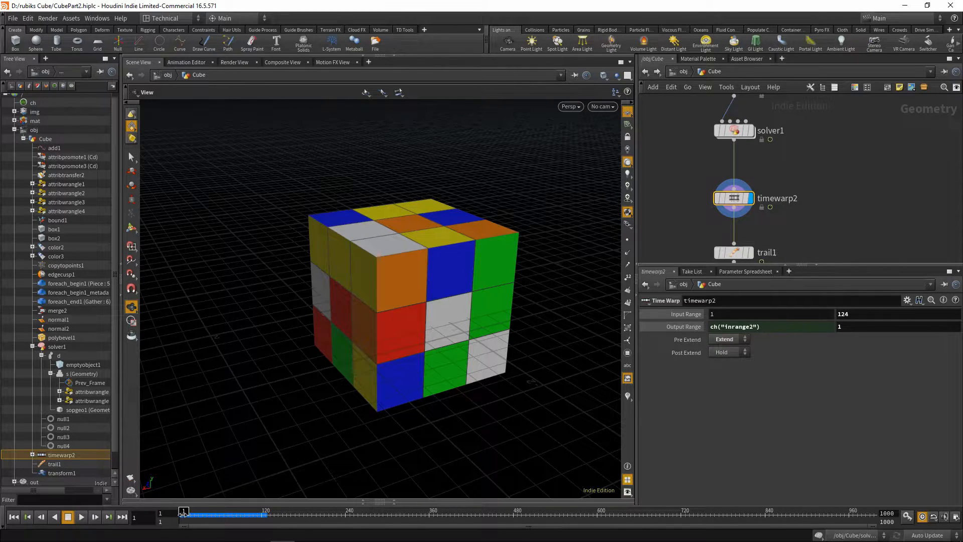
drag(182, 512, 262, 511)
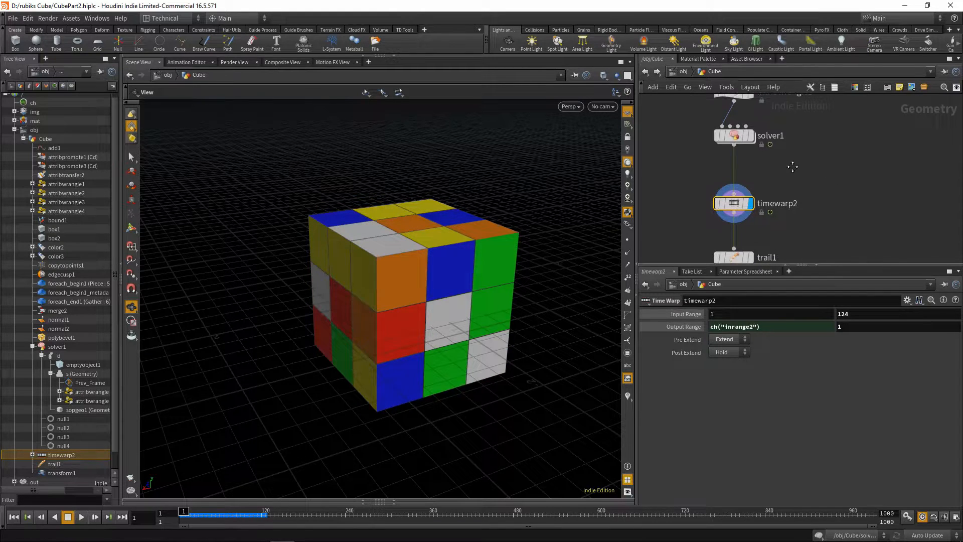
drag(183, 511, 194, 512)
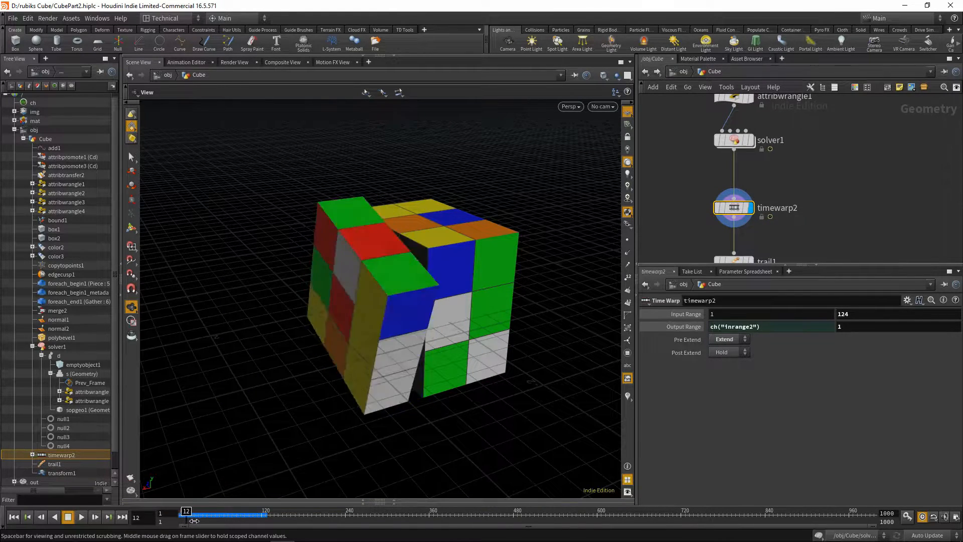
click(183, 511)
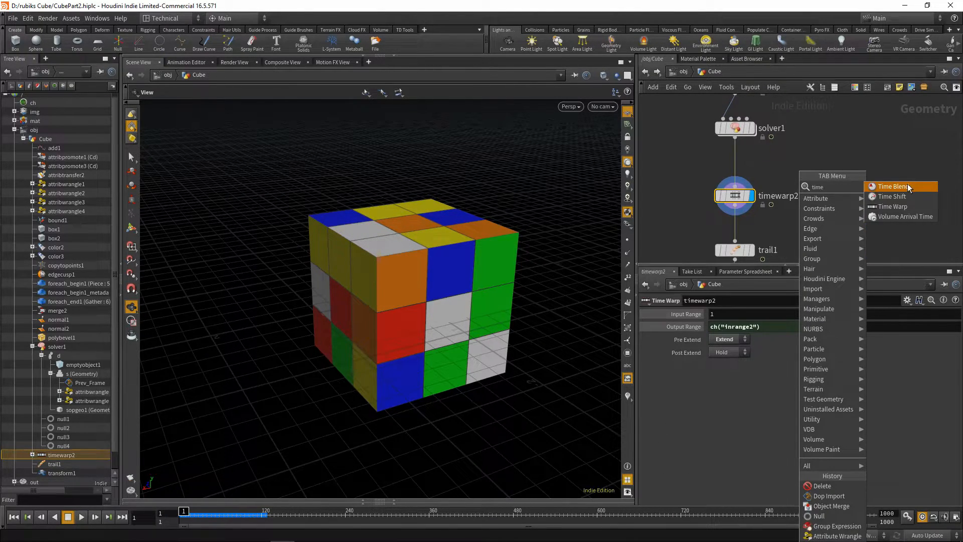
Step: Insert a Time Shift after solver1 with Clamp to Last and end frame 124, then scrub to verify
click(895, 186)
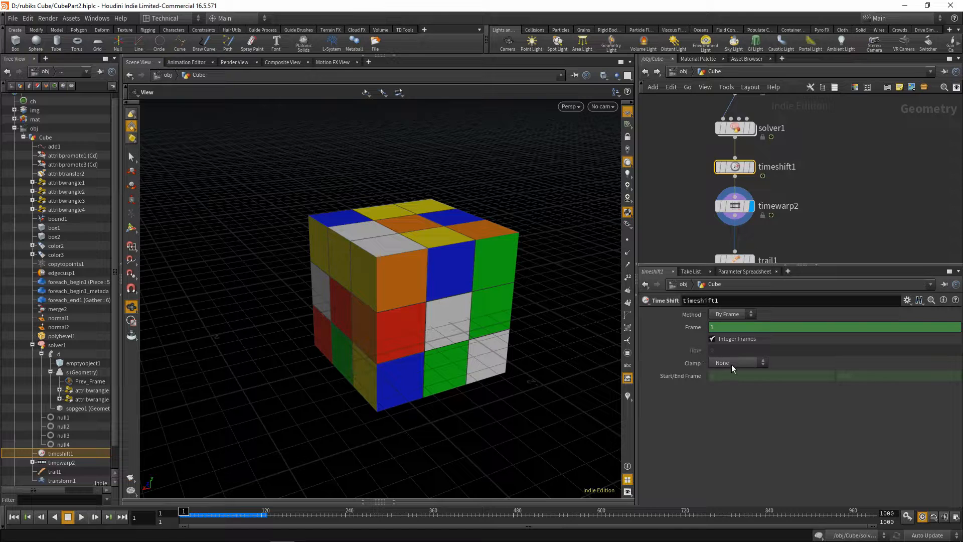
click(738, 362)
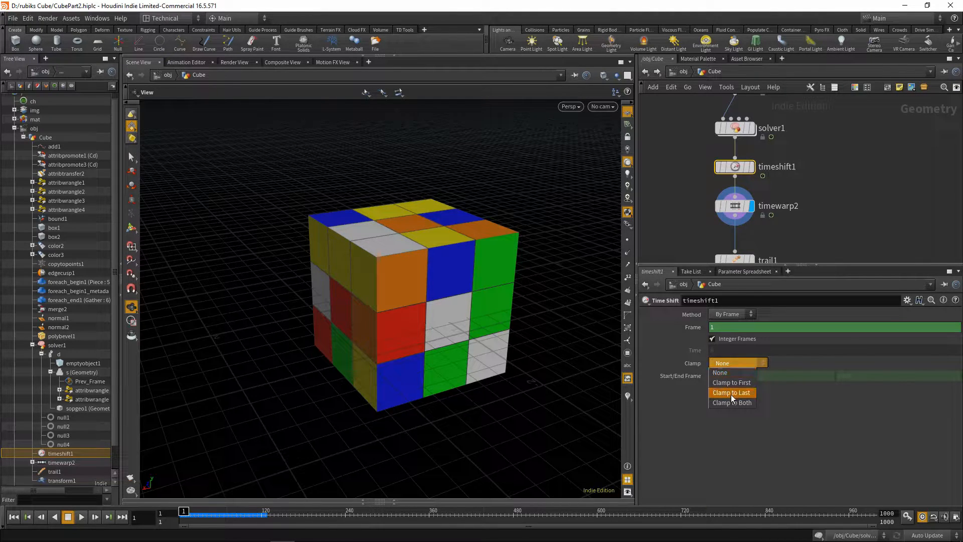
click(730, 392)
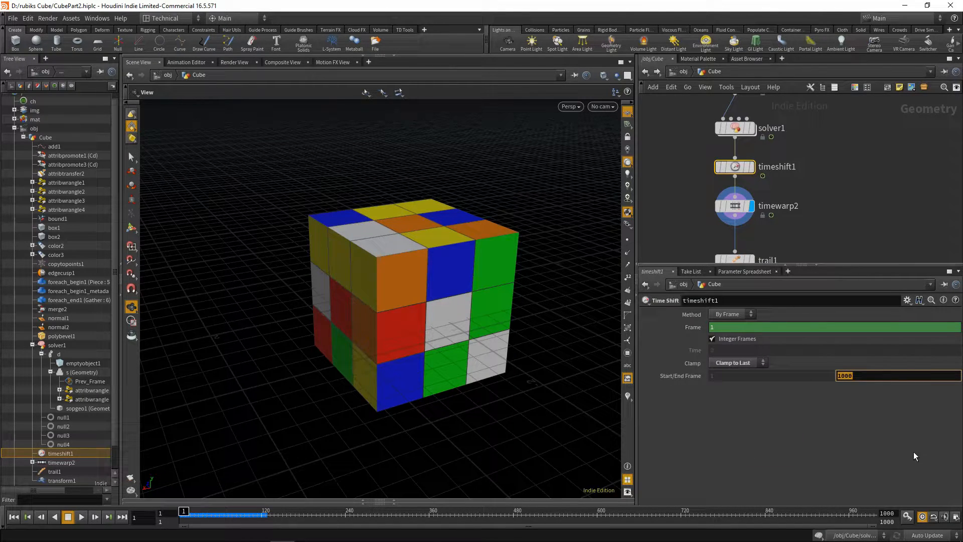
text(124)
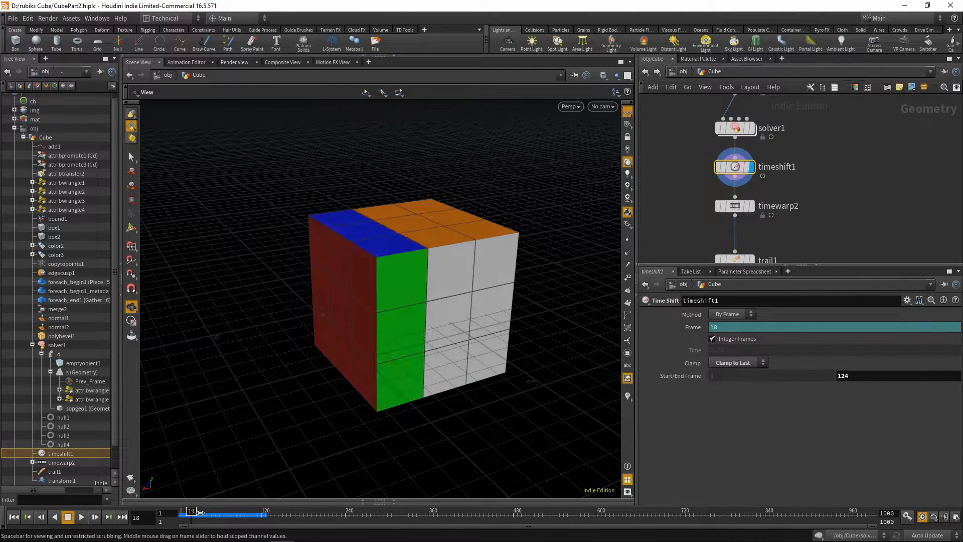
drag(192, 510, 250, 511)
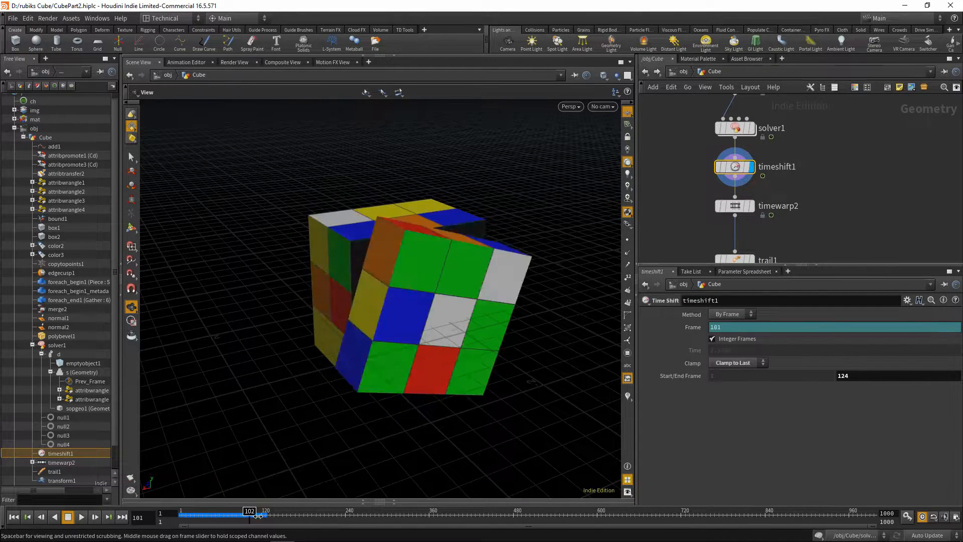
drag(250, 513, 268, 512)
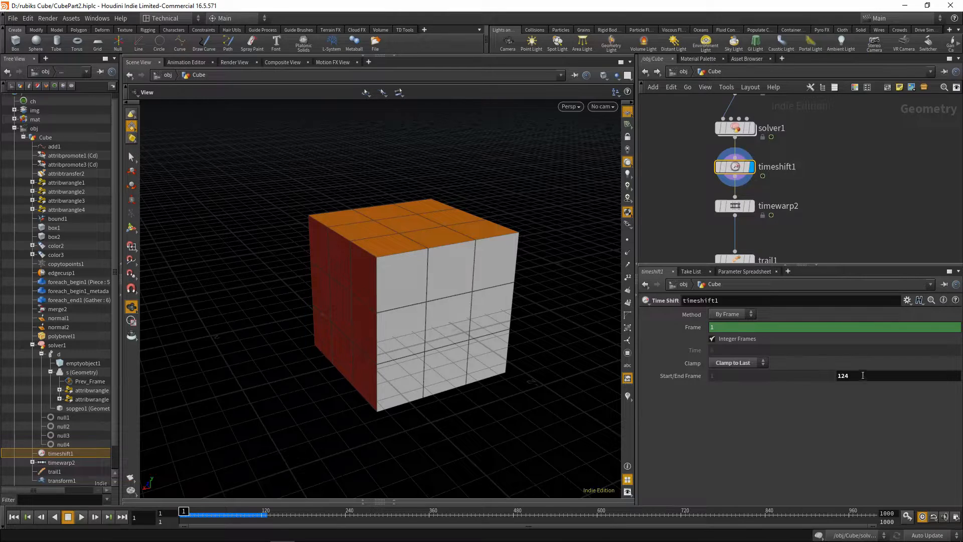
Step: Set timewarp2's input range end to ch("../timeshift1/frange2")+30, referencing the time shift's end frame
right_click(843, 375)
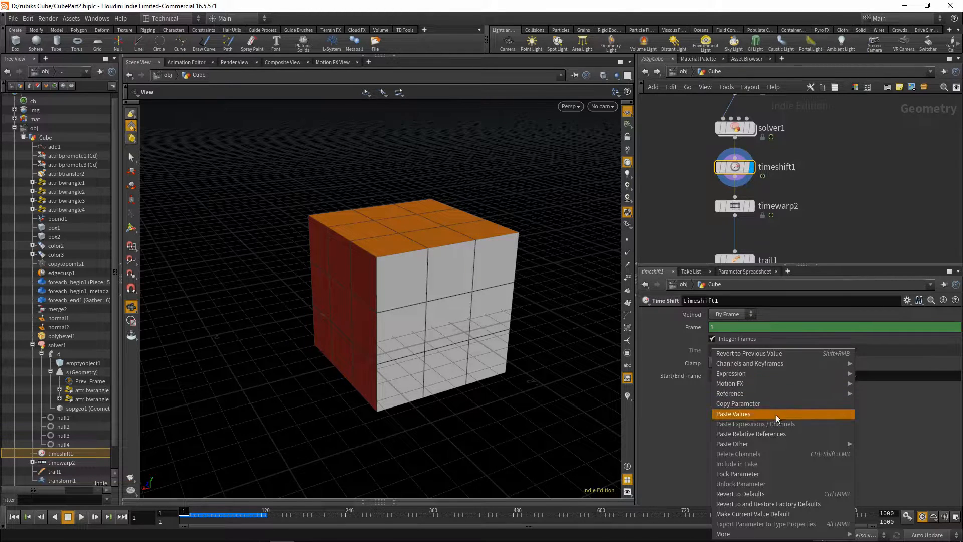
click(734, 205)
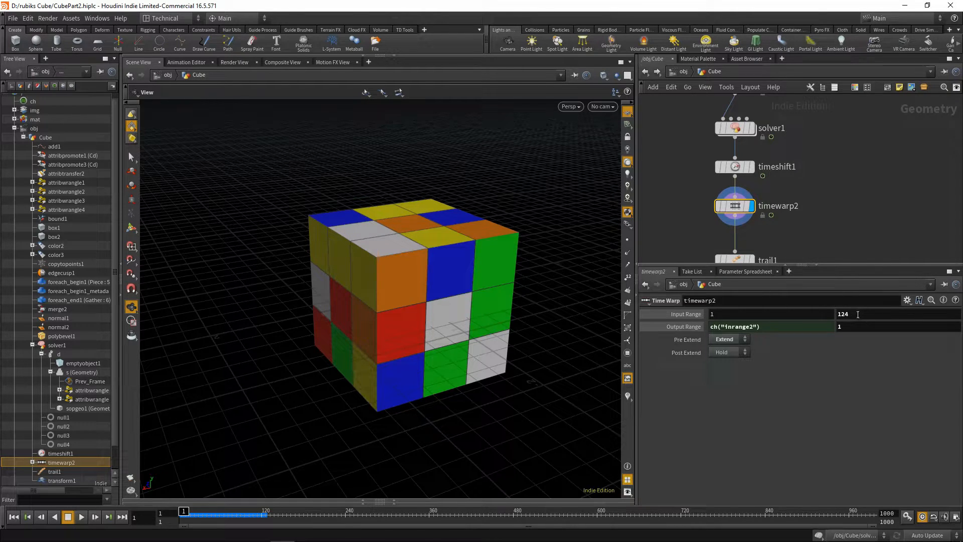
click(767, 314)
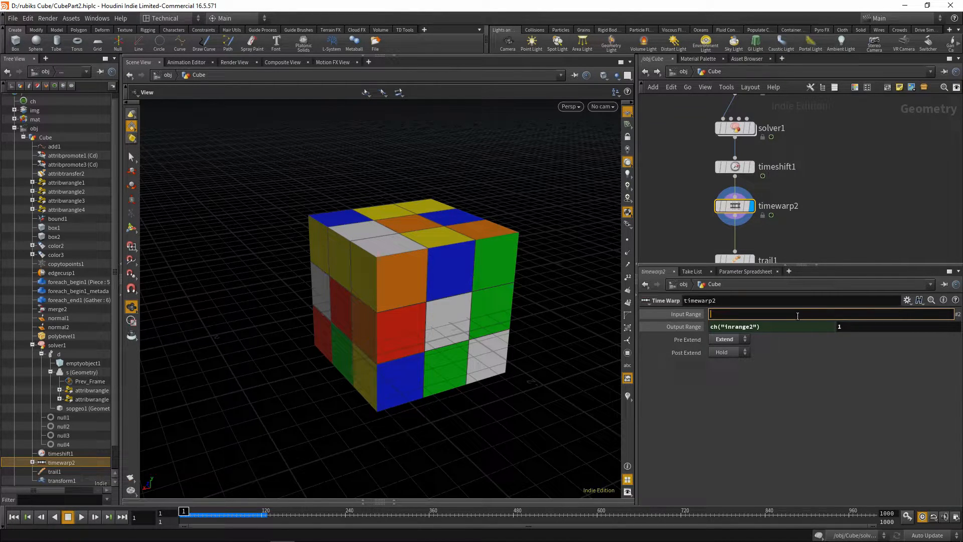
text(ch("../timeshift1/frange2"))
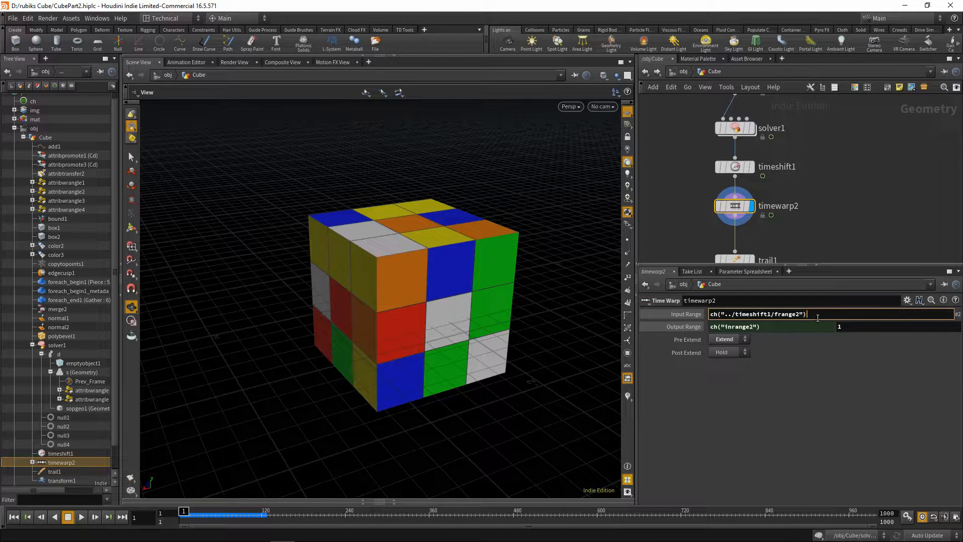
mouse_move(734, 166)
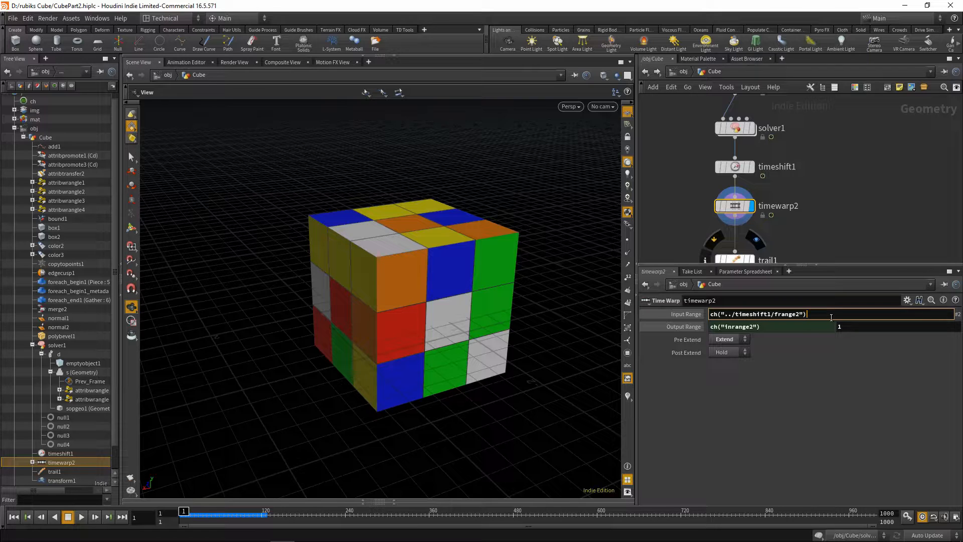
text(+30)
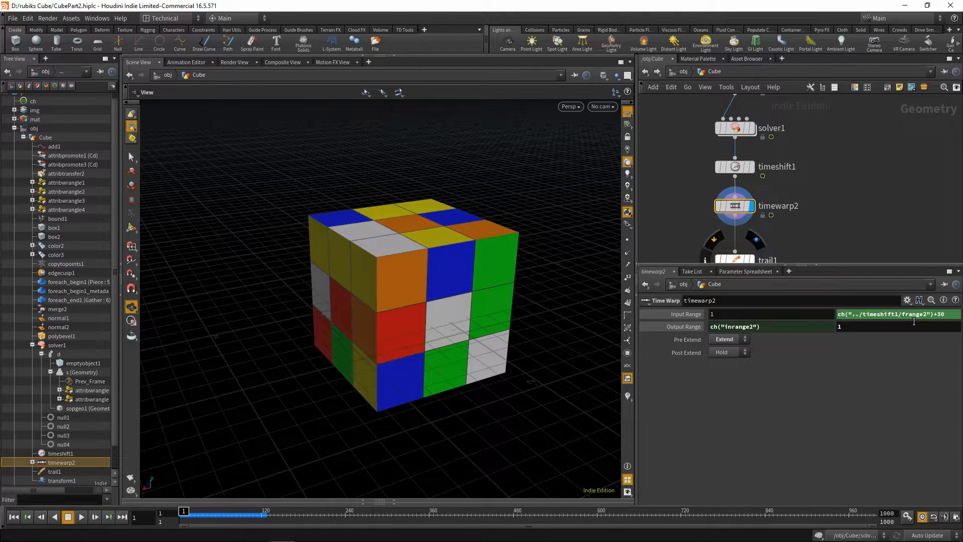
click(897, 314)
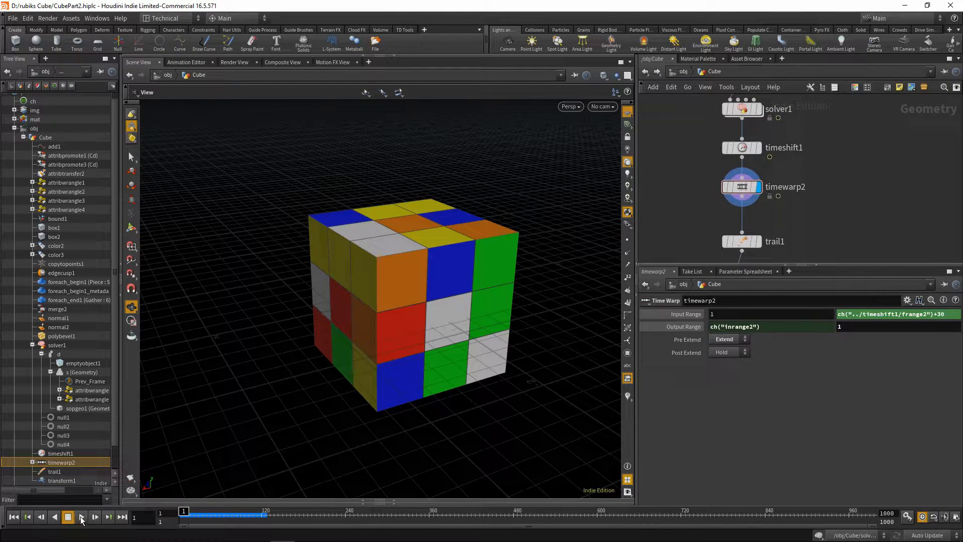
Step: Play and stop the animation twice to check the extended time warp
click(81, 517)
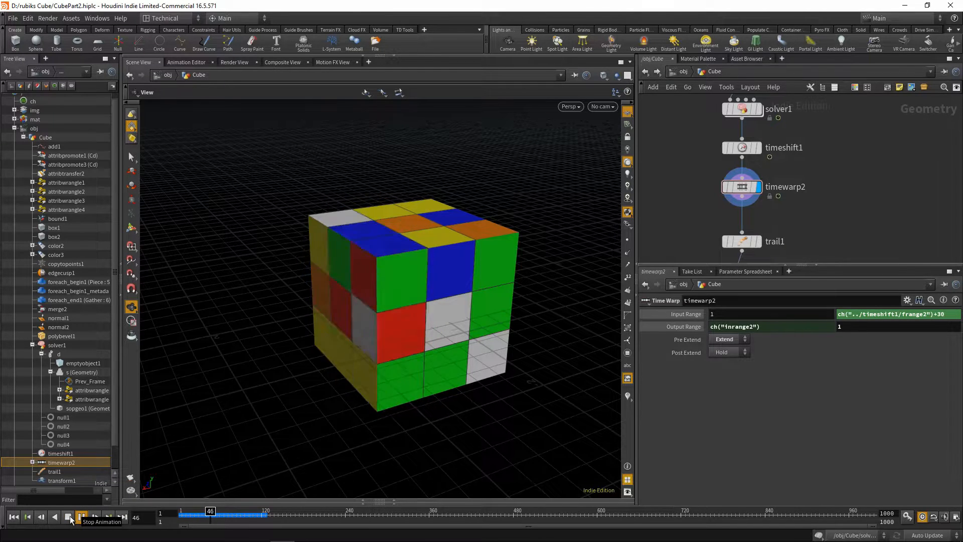
click(68, 517)
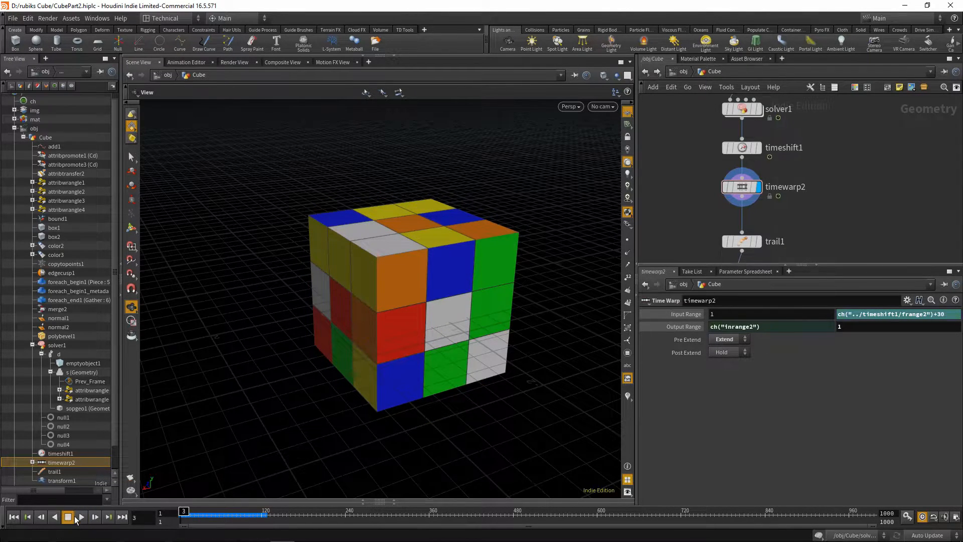
click(81, 516)
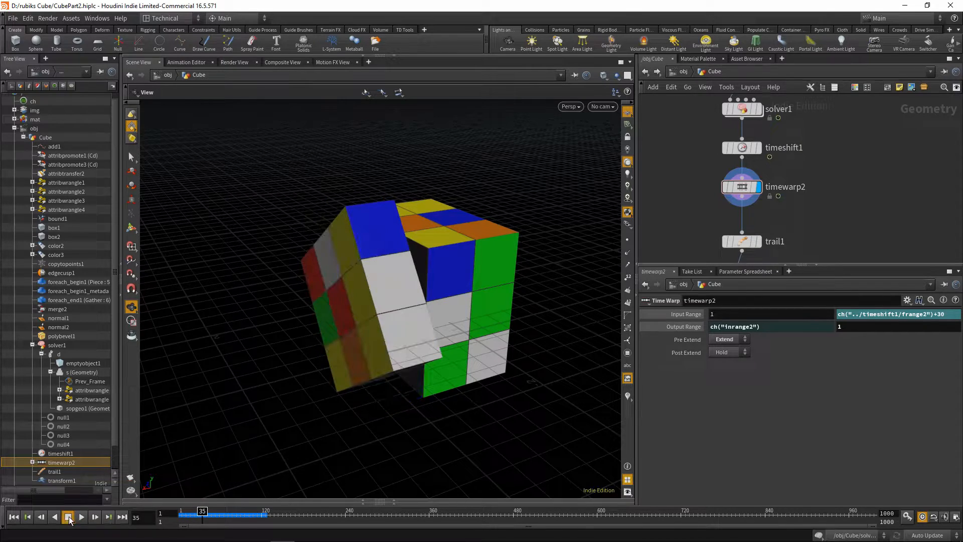
click(13, 515)
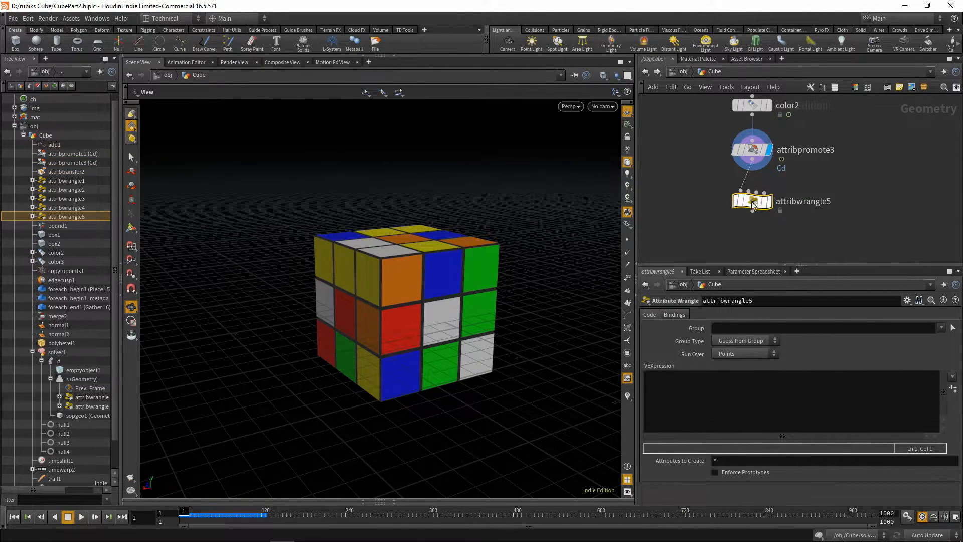
click(784, 402)
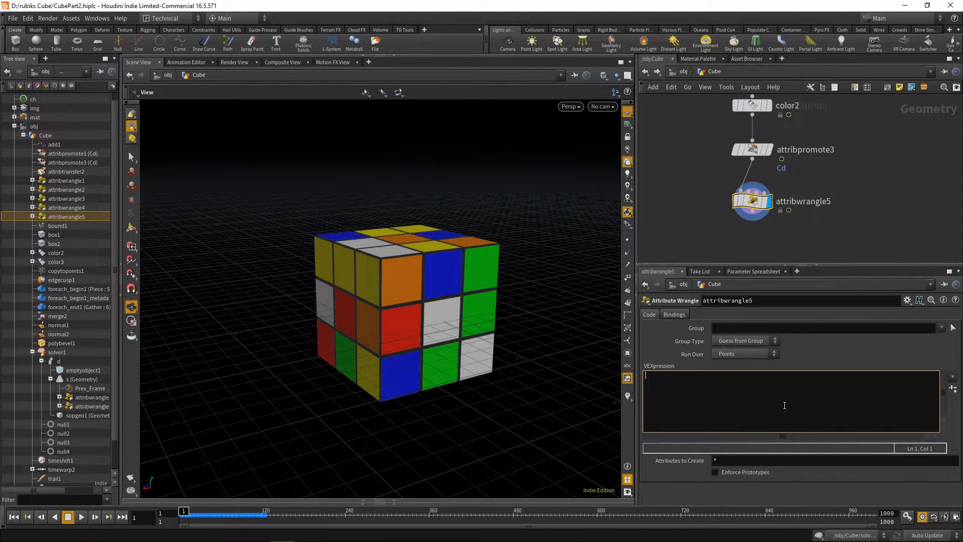
text(@speed)
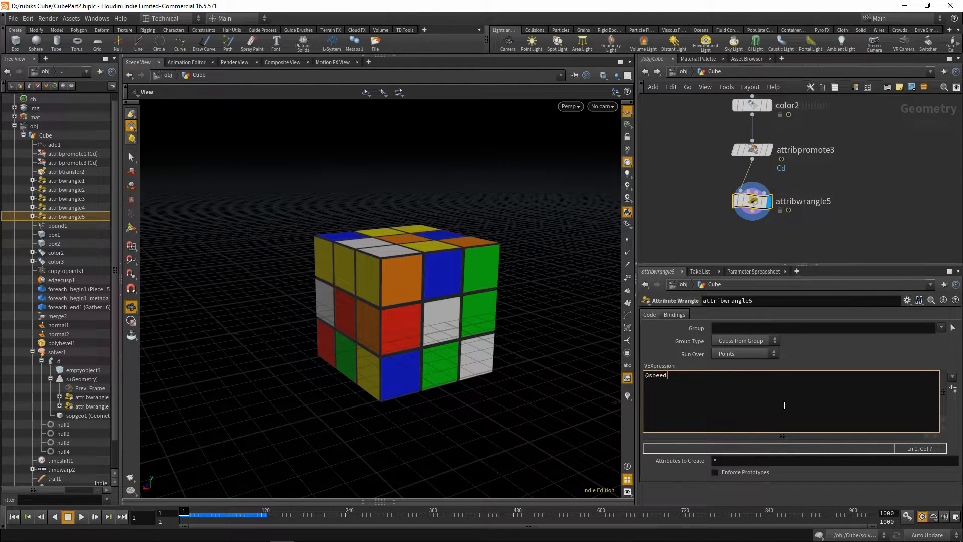
text(= len)
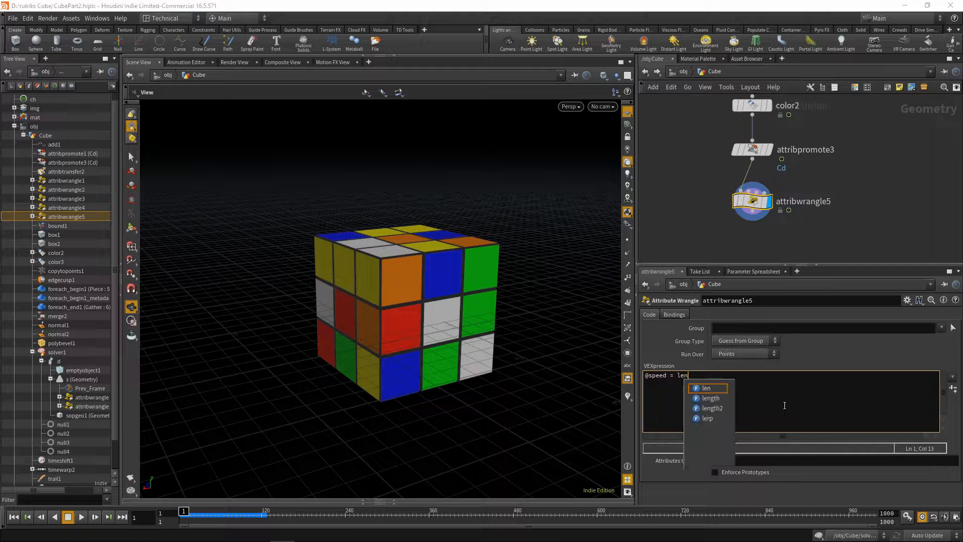
click(711, 398)
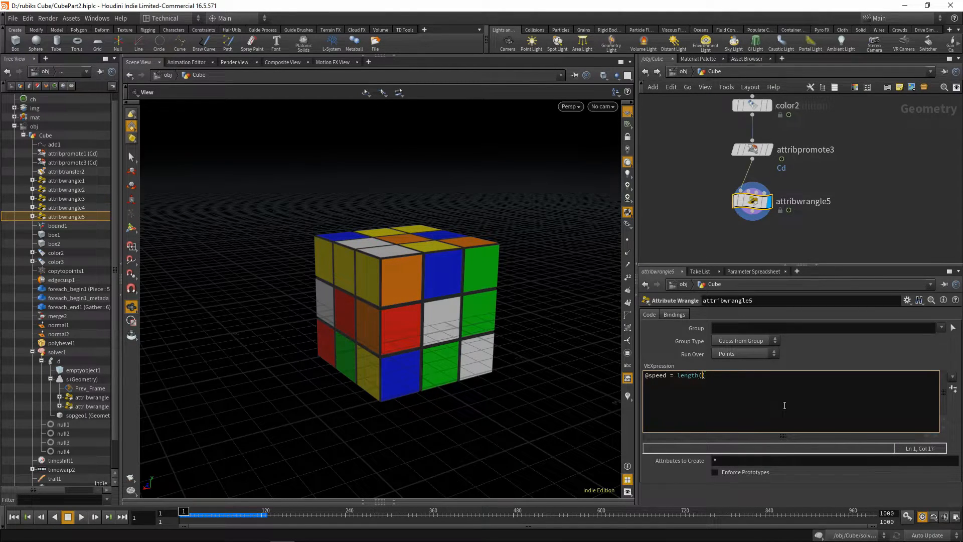
text(v@)
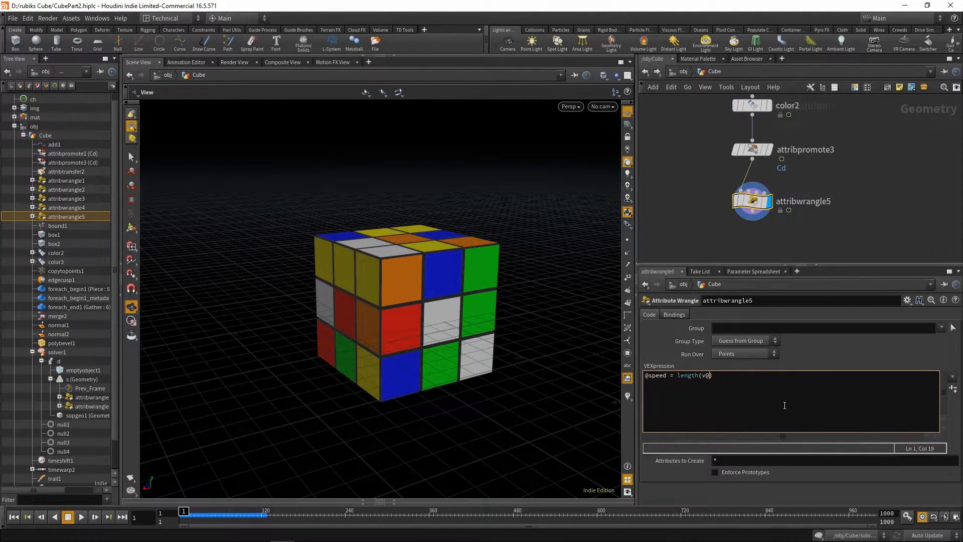
text(v);)
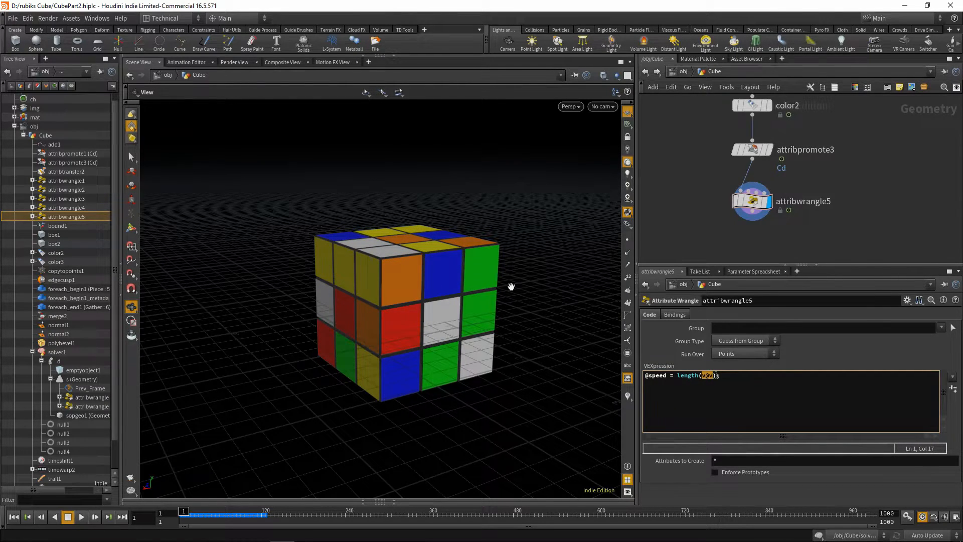
double_click(686, 375)
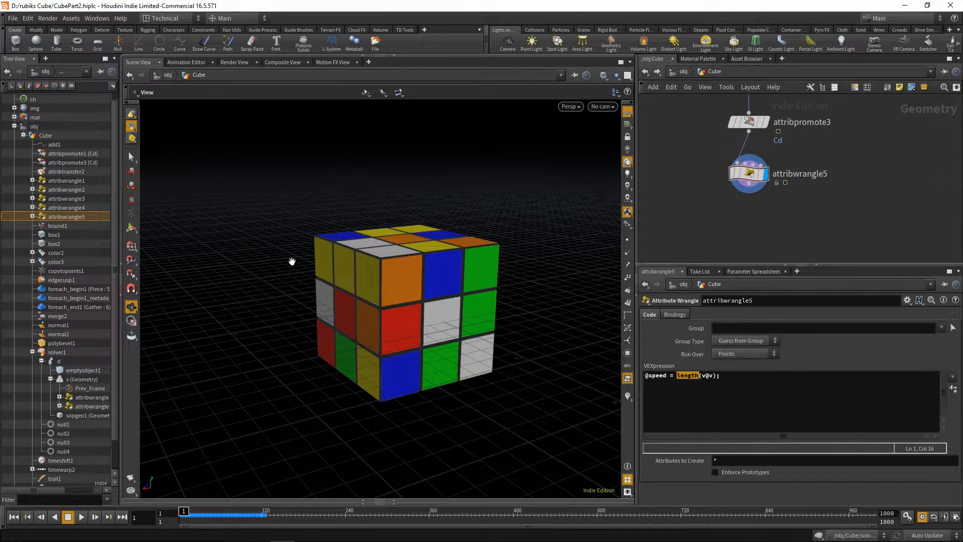
drag(183, 514, 222, 513)
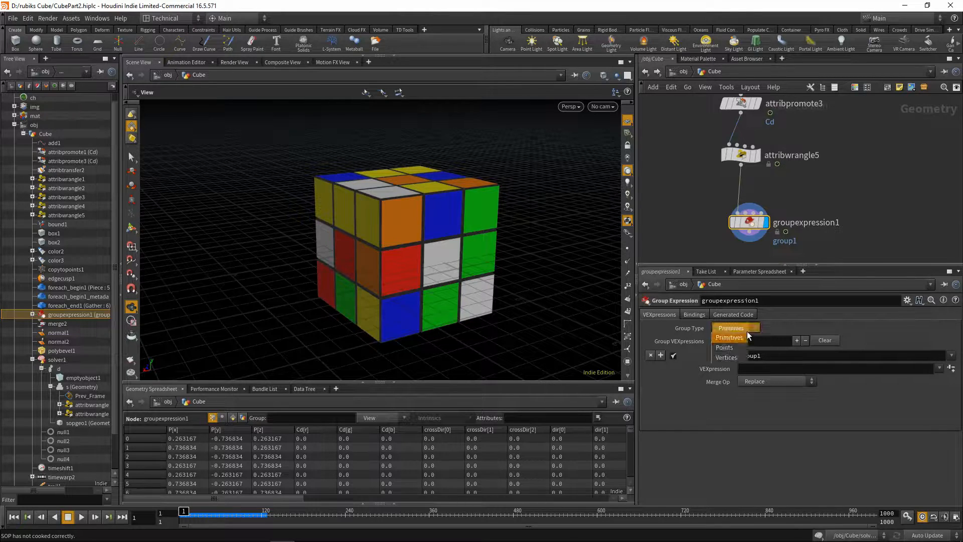
click(724, 347)
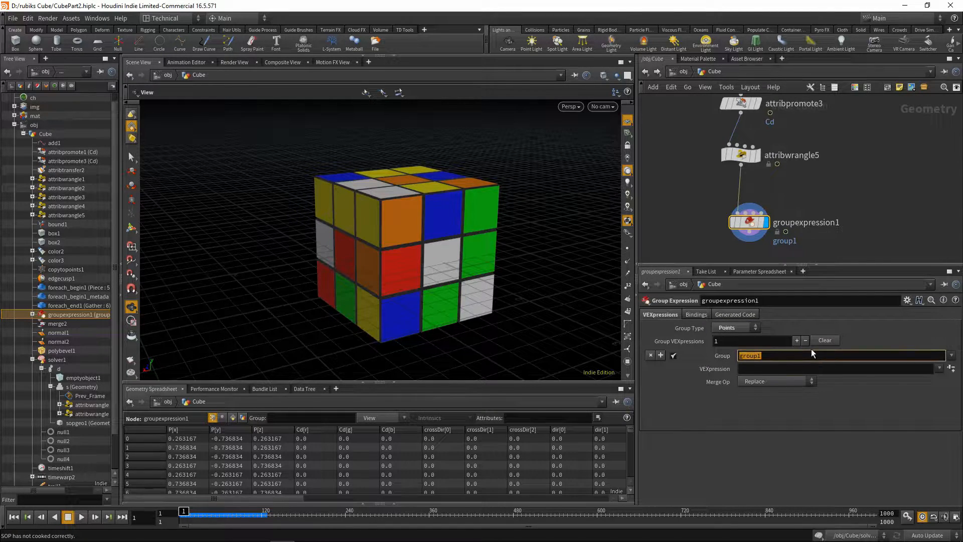
text(emit_)
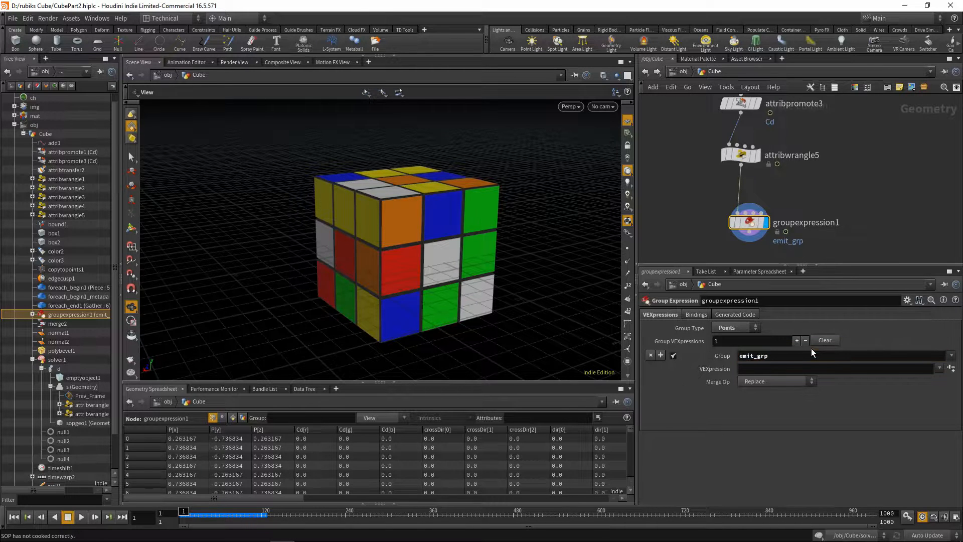
click(835, 368)
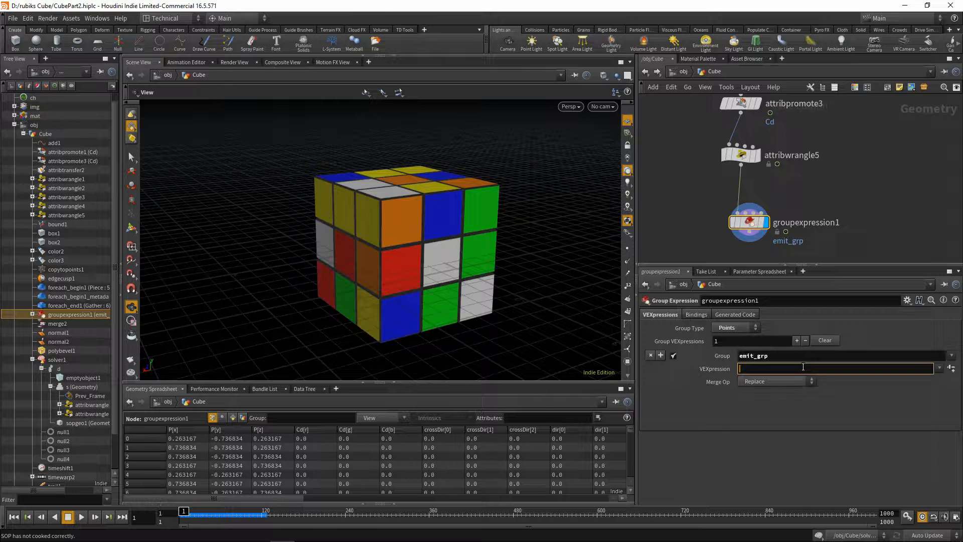
text(@speed > 1)
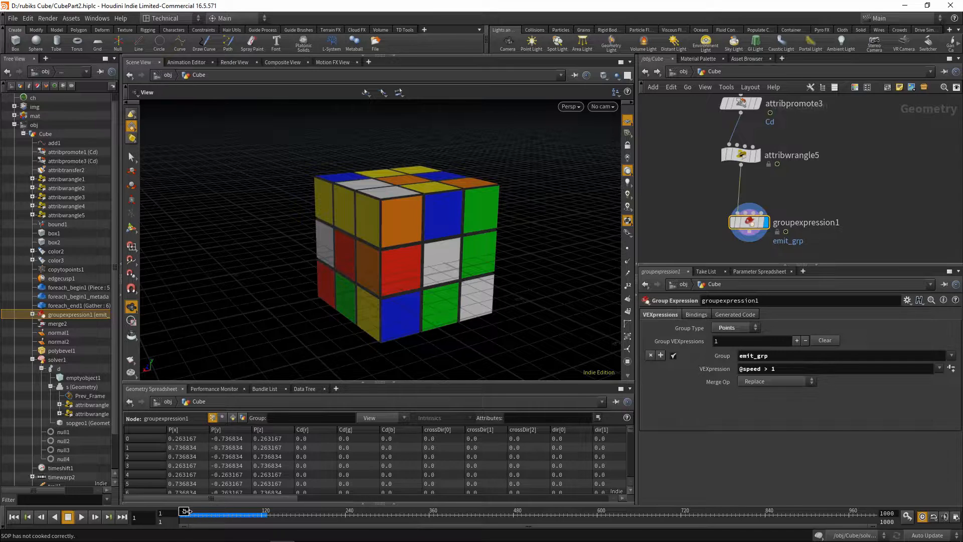
drag(184, 510, 217, 511)
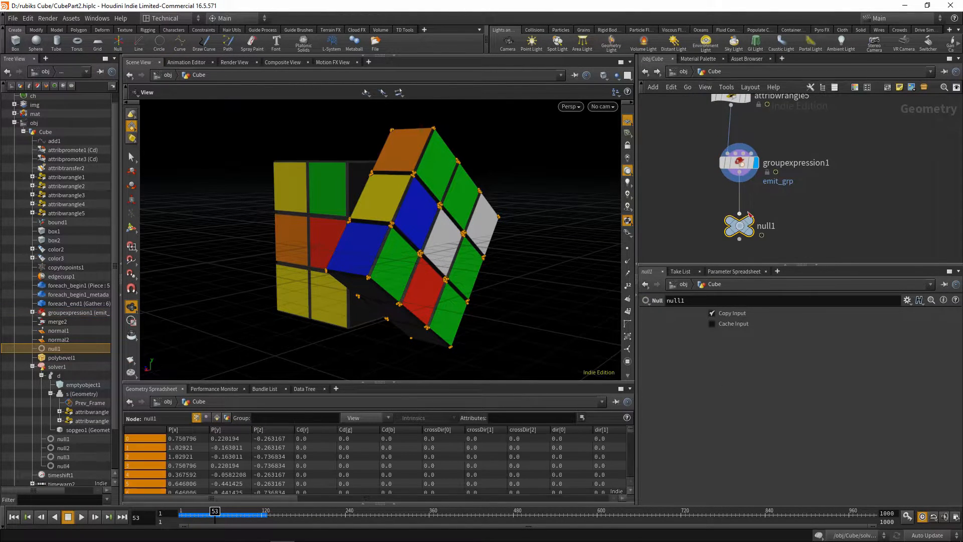
Step: Rename null1 to CUBE_OUT
double_click(739, 226)
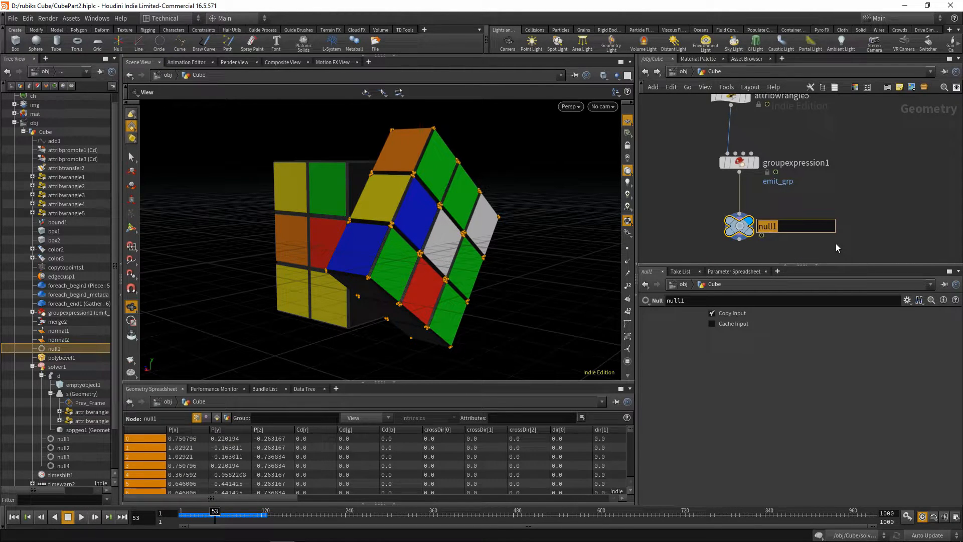
text(CUBE_)
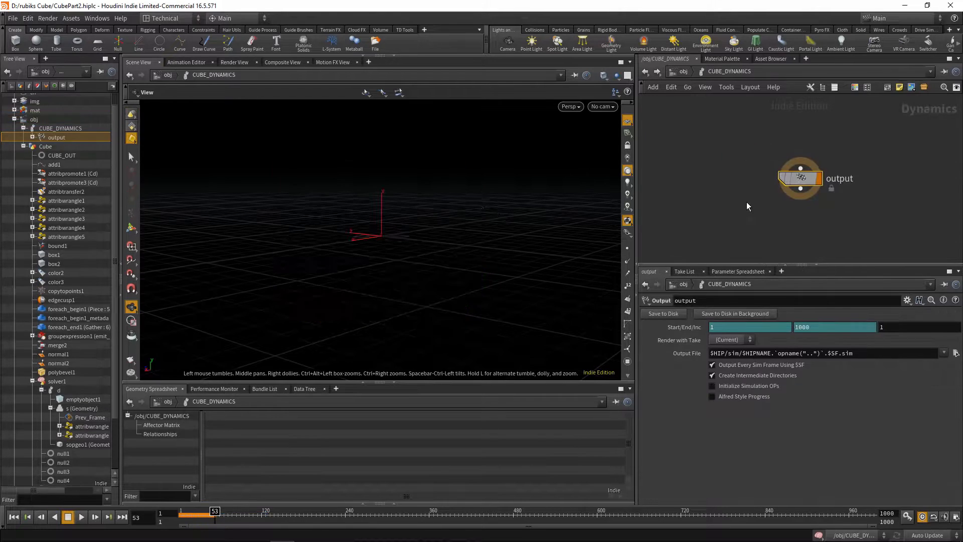
Step: Add a Rigid Body Solver and an RBD Object to the CUBE_DYNAMICS network
key(Tab)
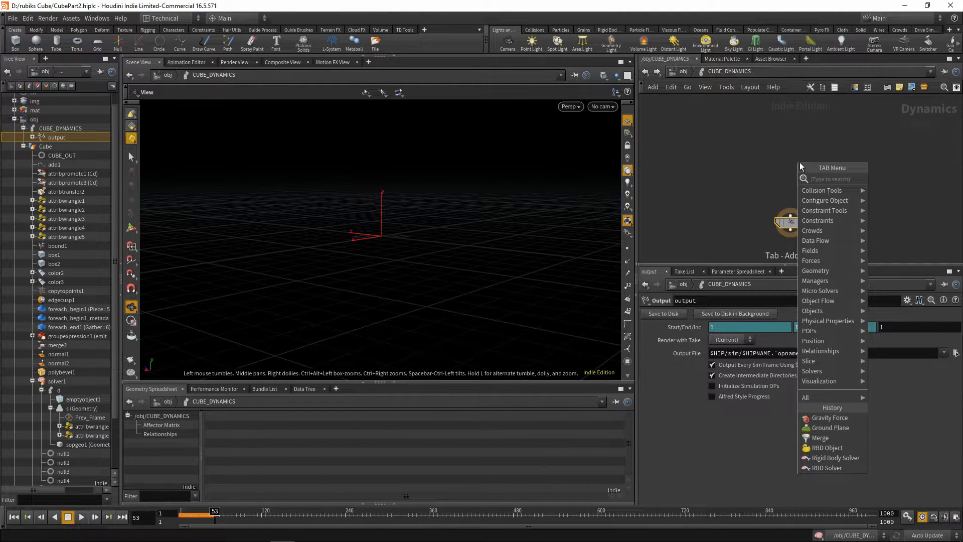
text(rigidbo)
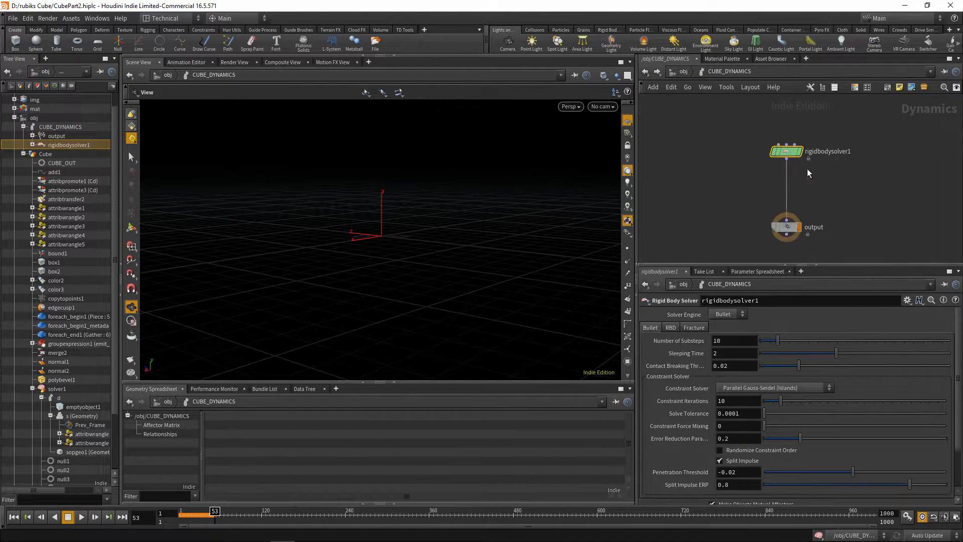
key(tab)
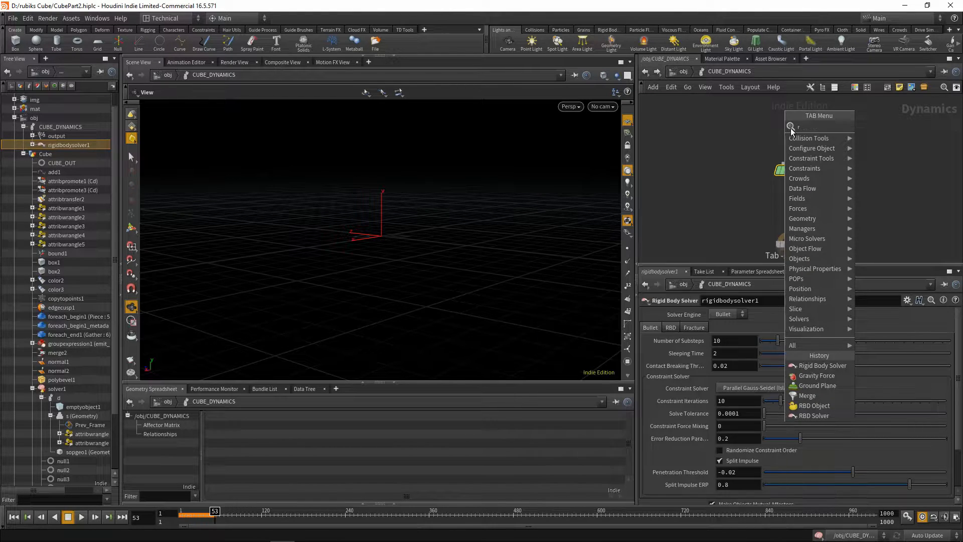
text(bd objec)
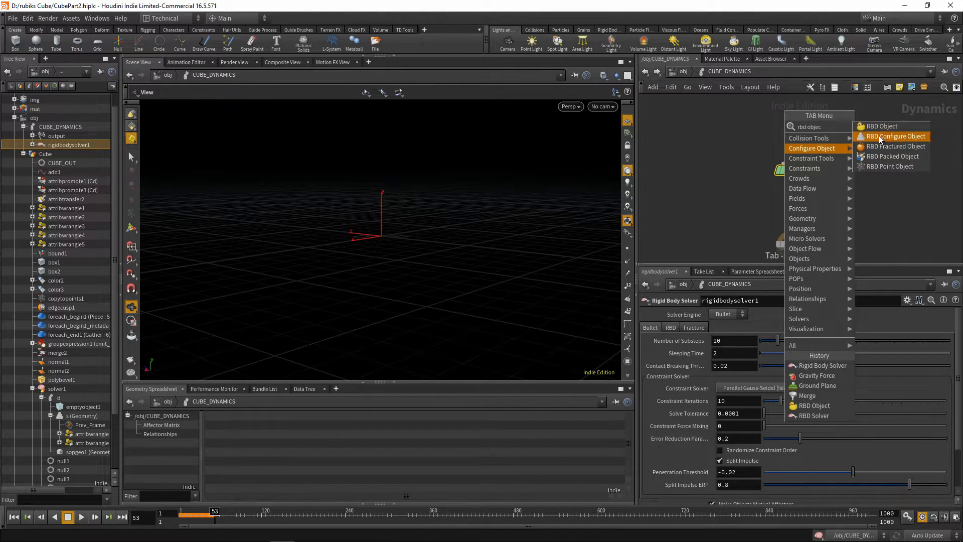
click(880, 126)
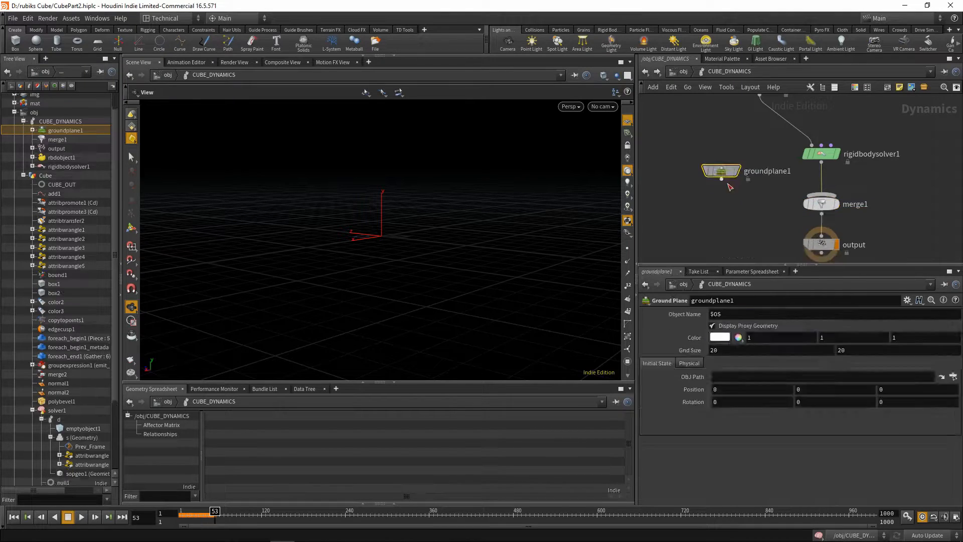
Step: Check the merge's inputs and lower the ground plane's Position Y to -1
click(819, 204)
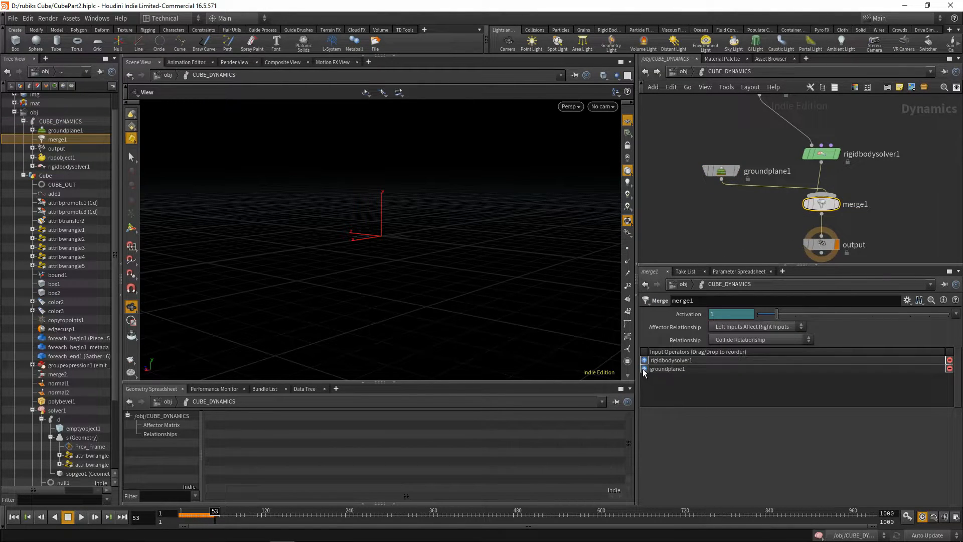
click(64, 130)
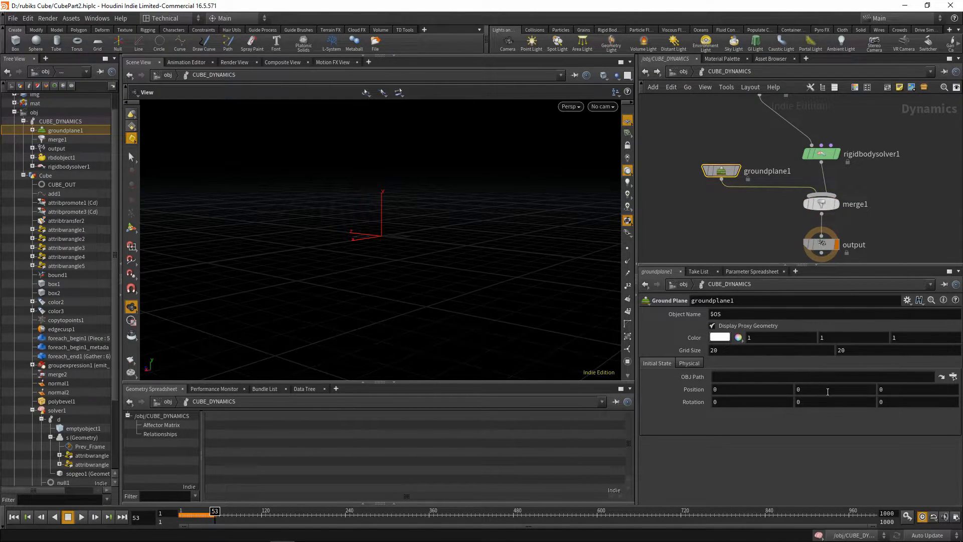
click(836, 389)
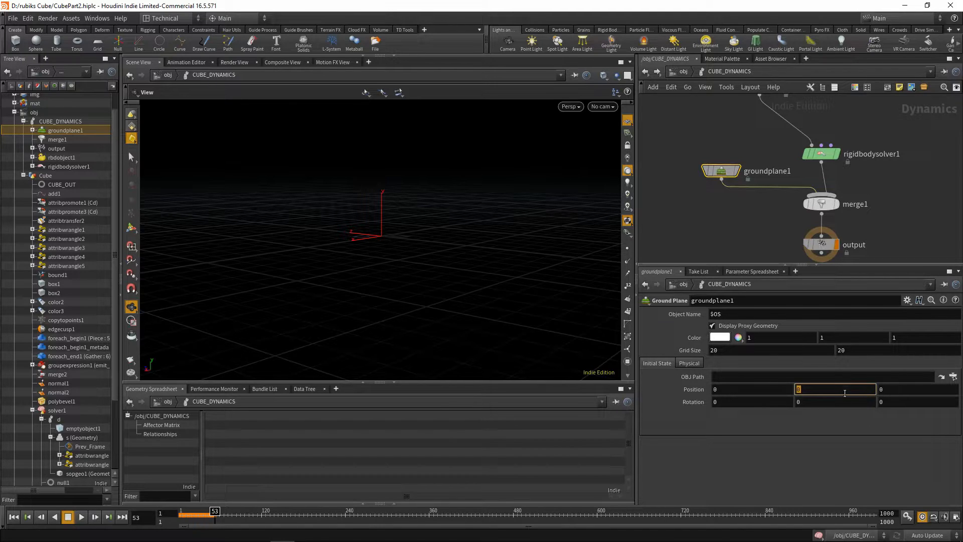
text(-1)
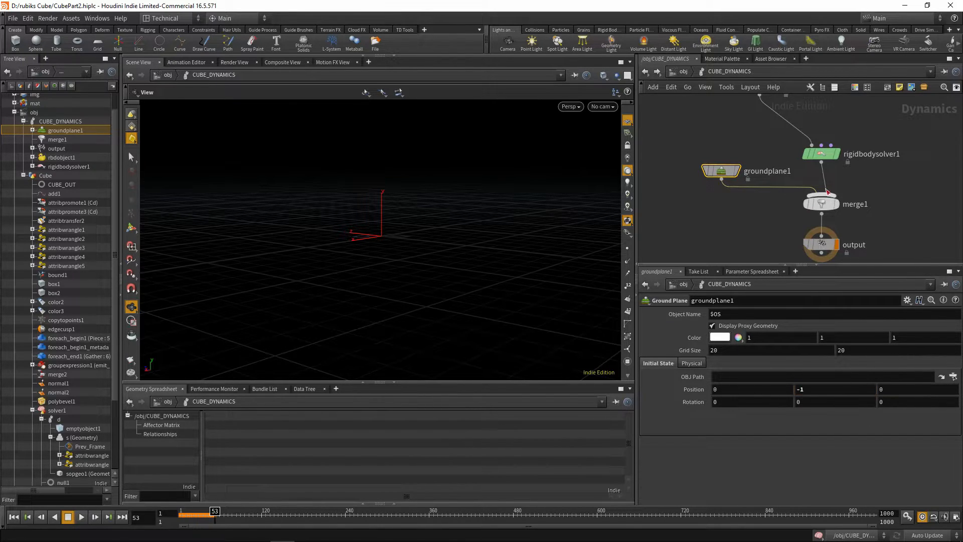
key(tab)
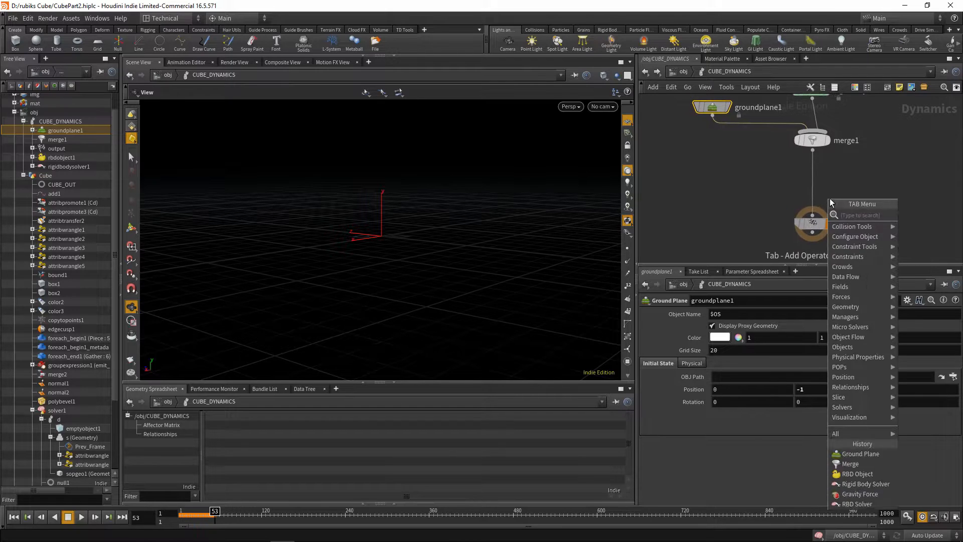
Step: Add a Gravity Force below merge1
text(gravity)
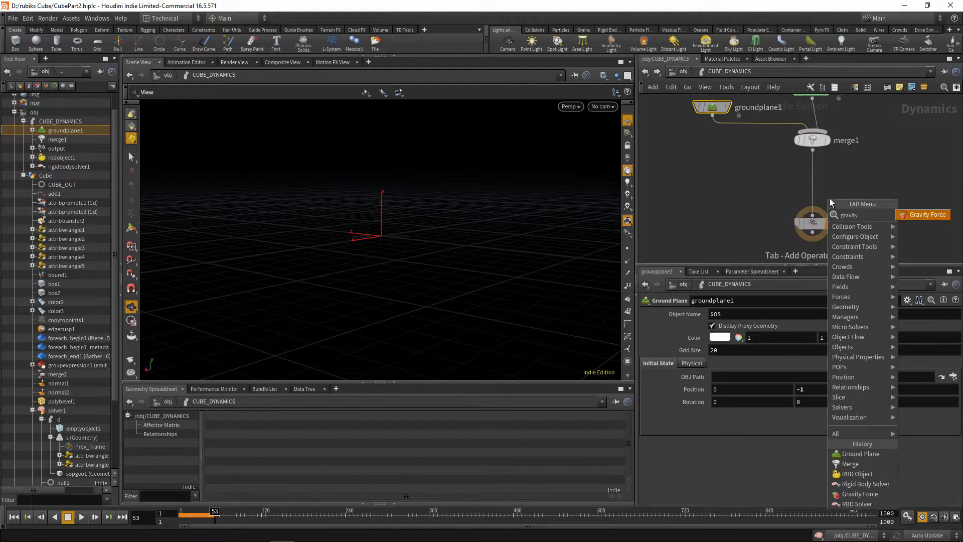
click(922, 215)
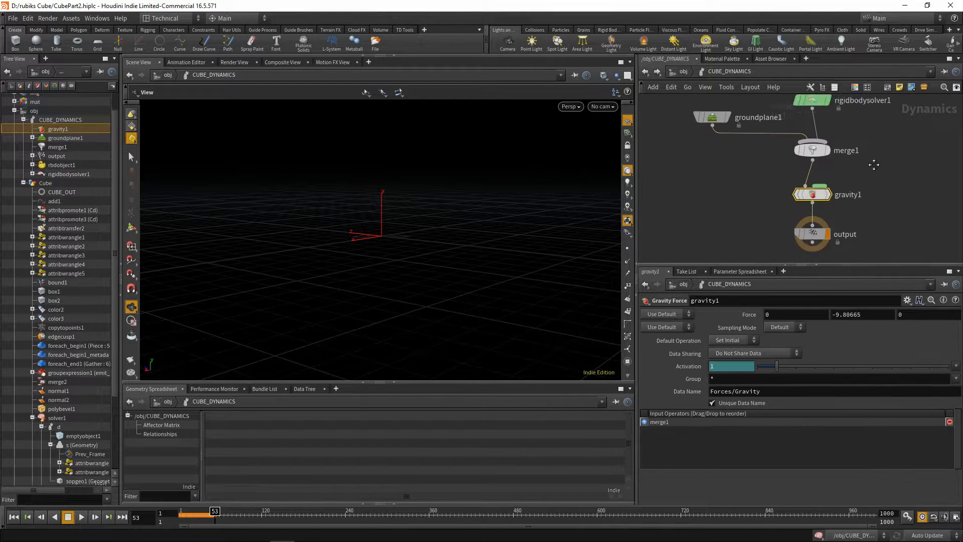
click(61, 165)
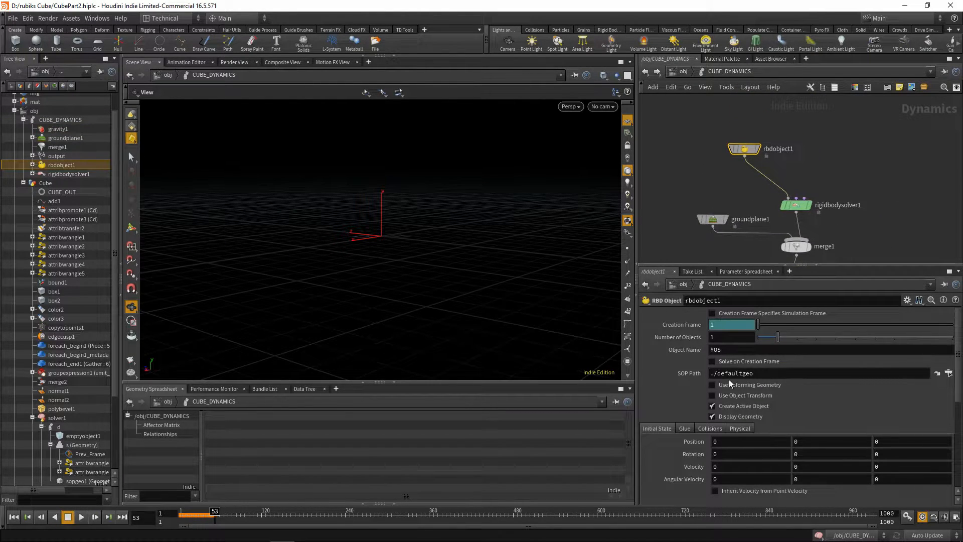
Step: Point rbdobject1's SOP Path at ../../Cube/CUBE_OUT with deforming geometry and object transform enabled
click(937, 373)
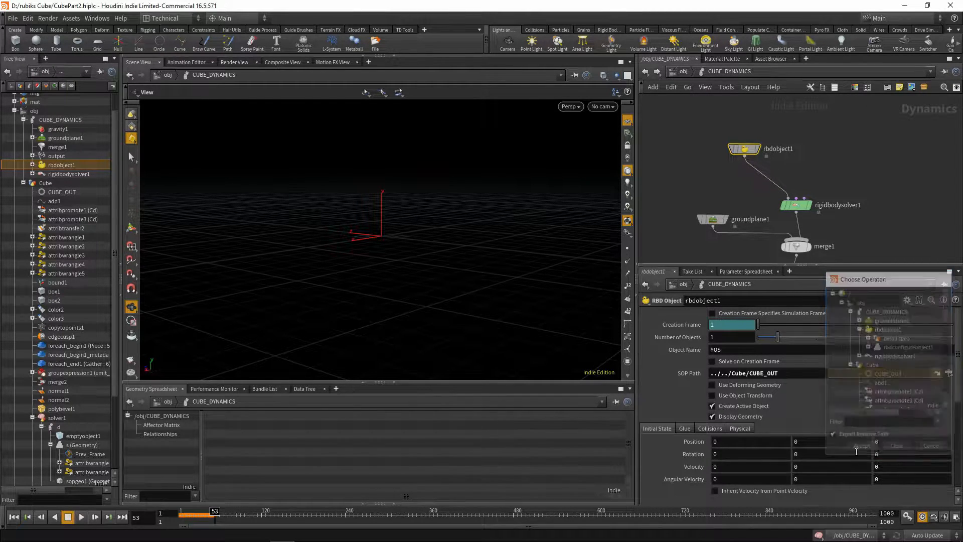
click(861, 444)
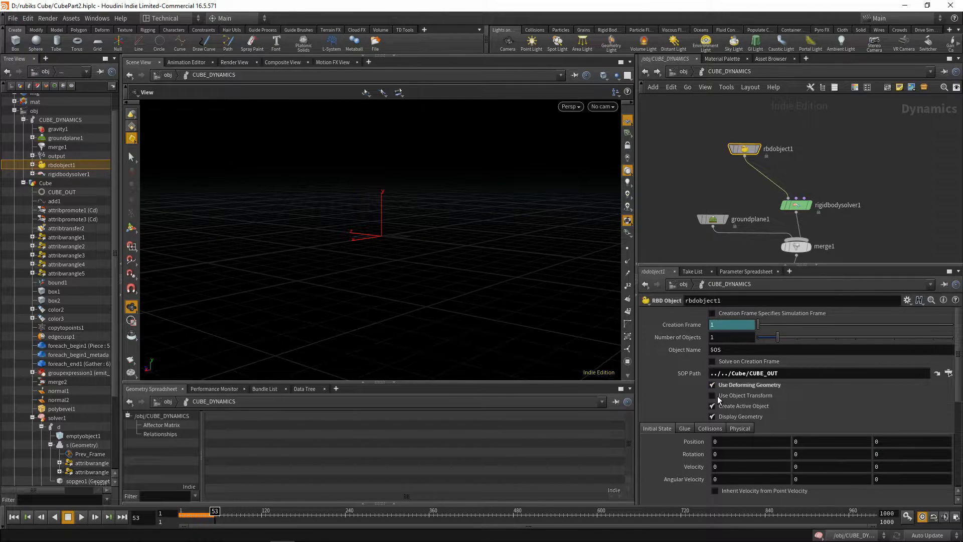
click(712, 395)
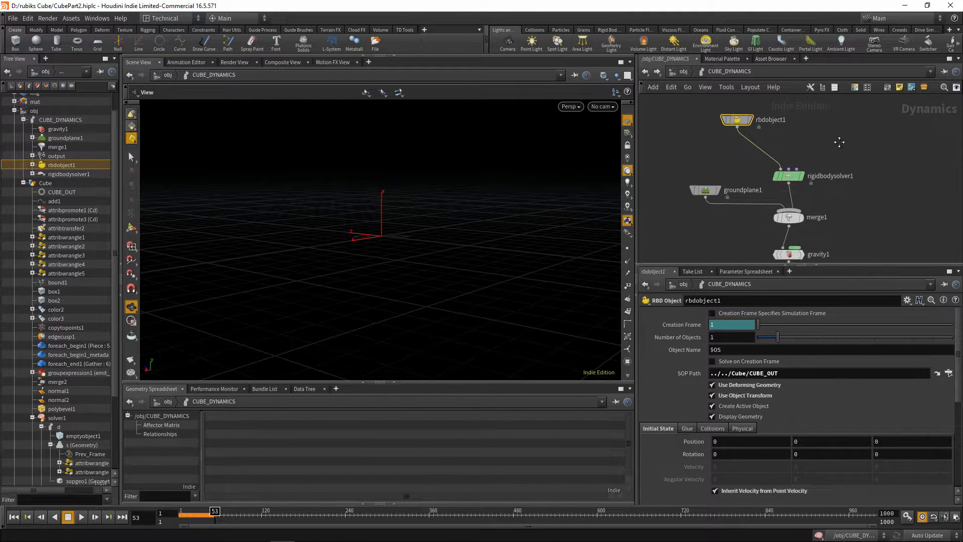
Step: Rename the RBD object to CUBE, play the simulation, then stop and return to frame 1
double_click(771, 119)
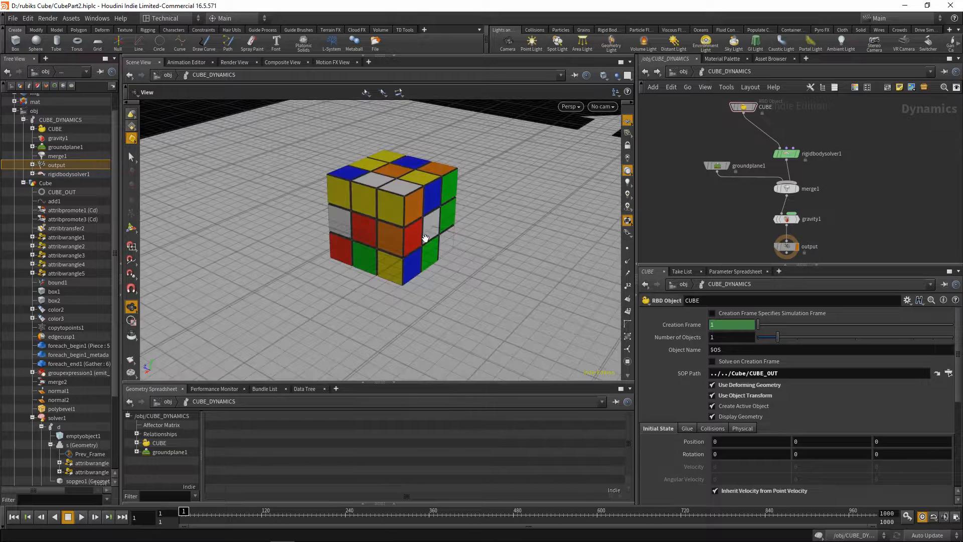
click(81, 517)
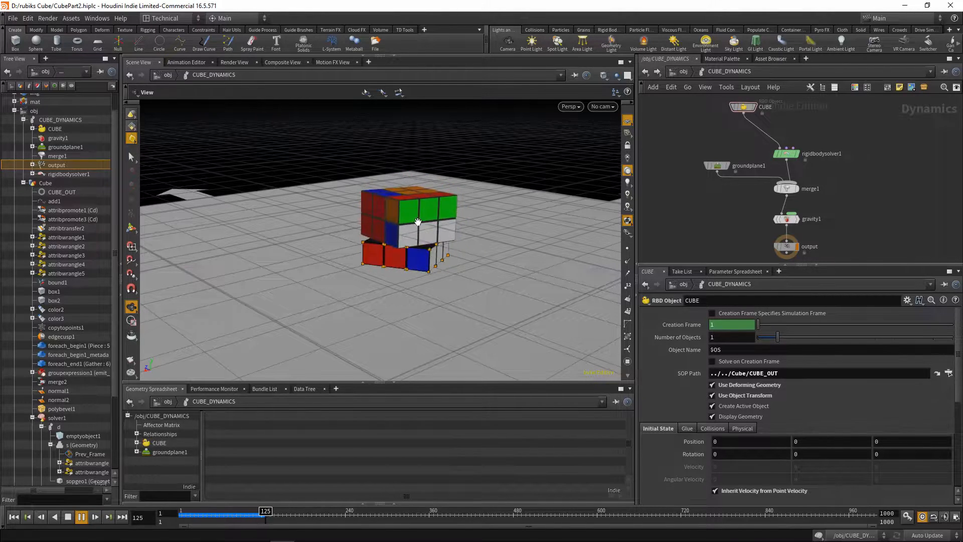
click(67, 516)
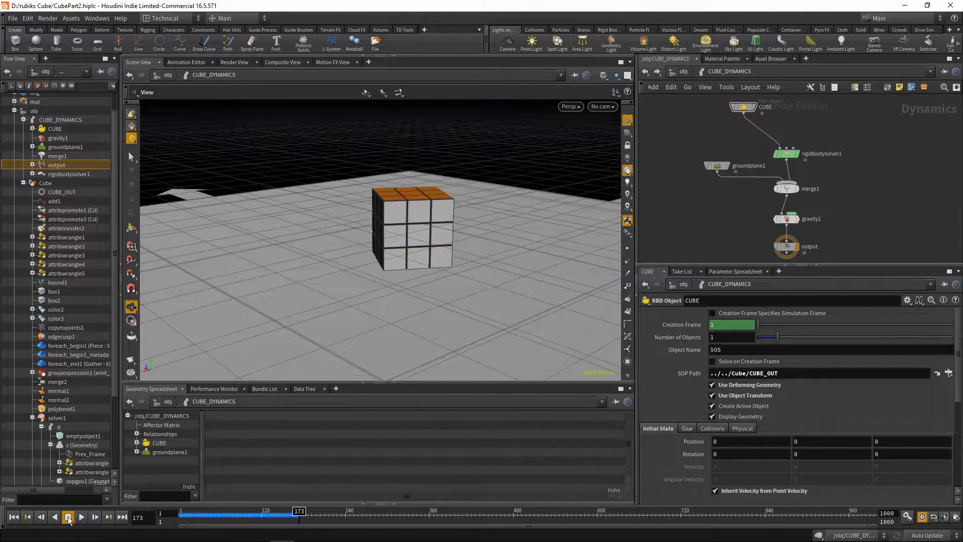
click(68, 516)
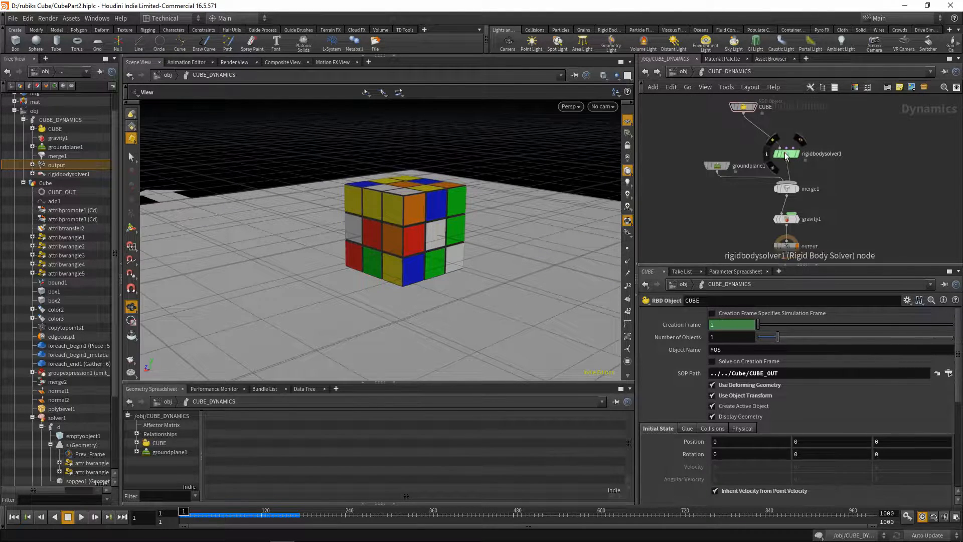
Step: Set rigidbodysolver1's Number of Substeps to 60 and replay the simulation to check it
click(787, 154)
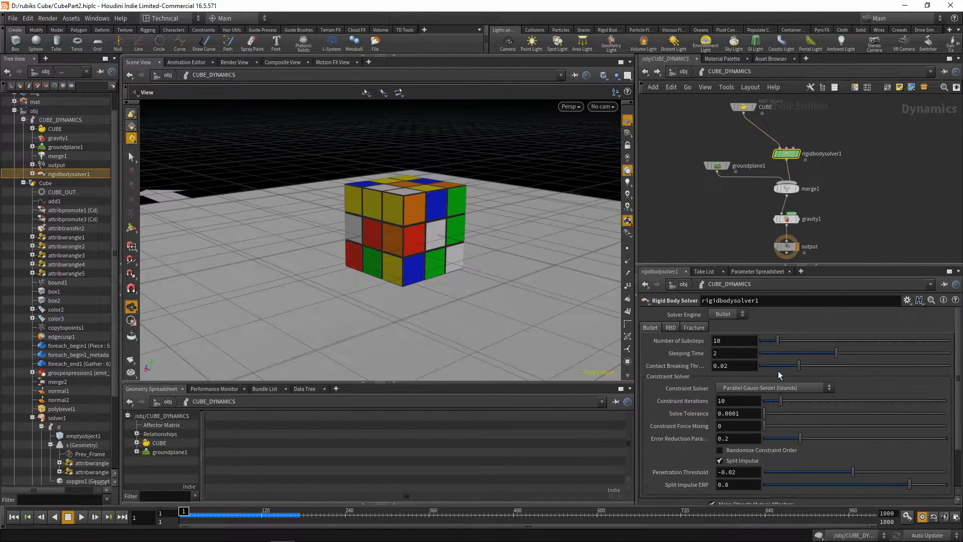
click(733, 340)
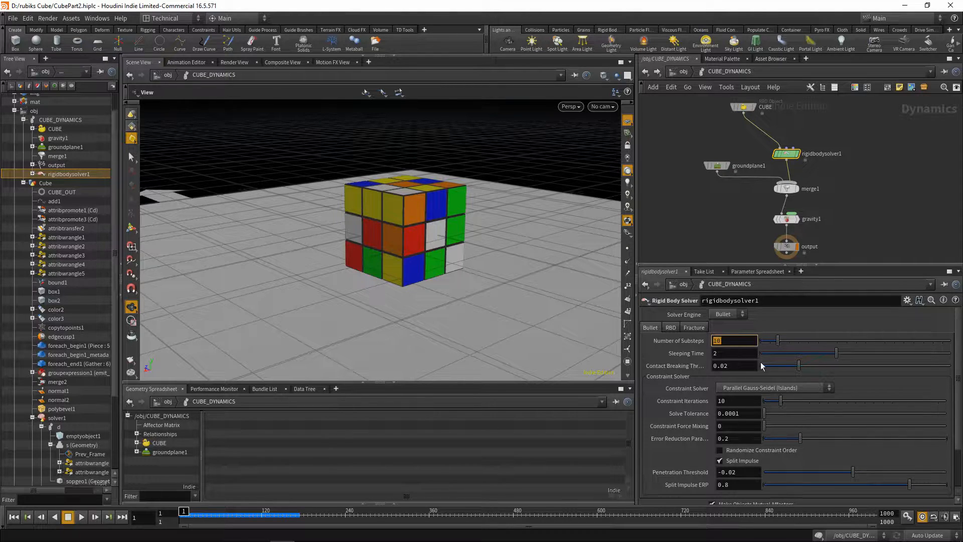
text(60)
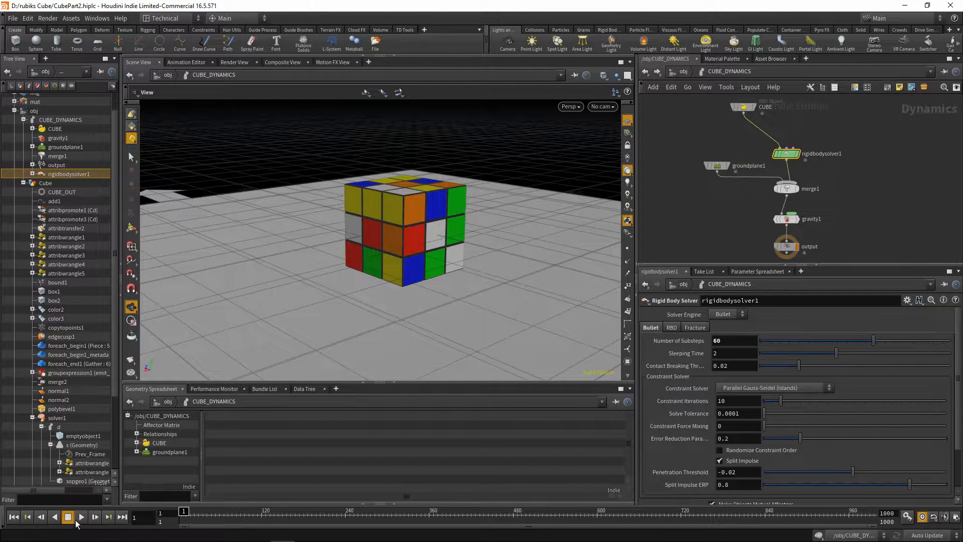
click(80, 516)
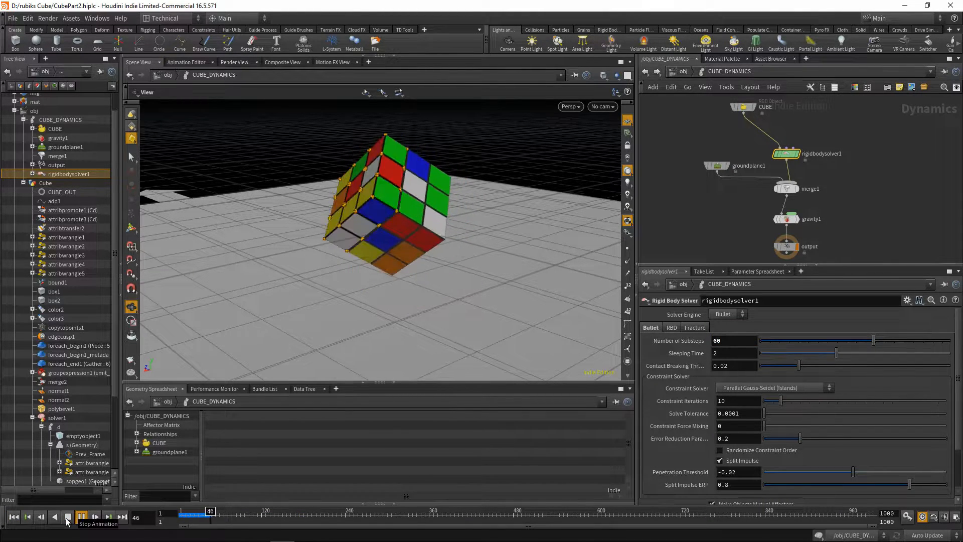
click(67, 516)
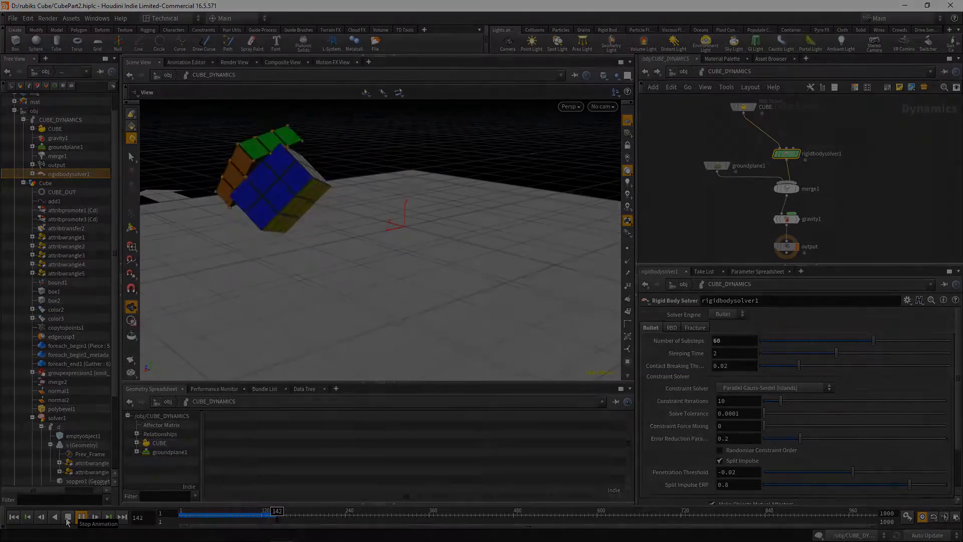
Step: At scene level rename geo1 to Confetti and dive inside it for a DOP Import node
click(67, 516)
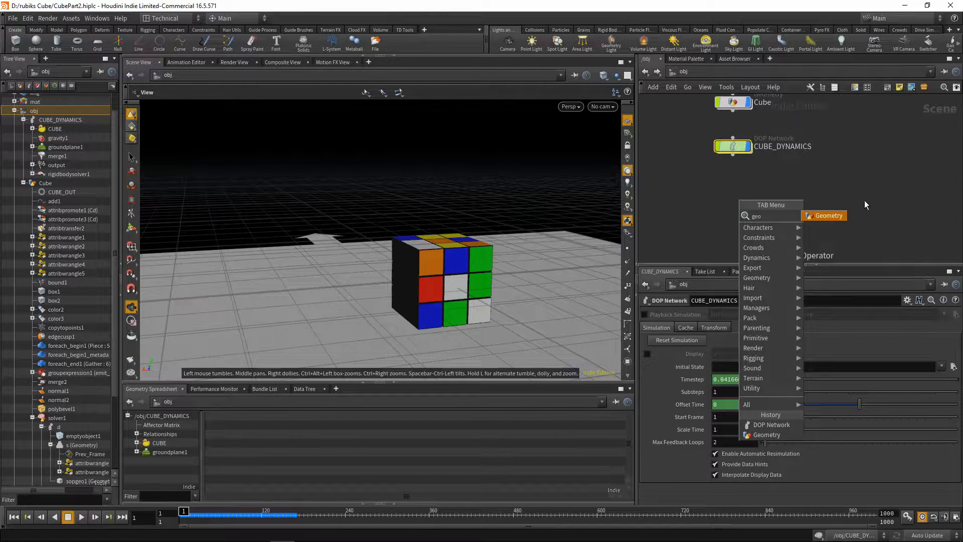
click(824, 215)
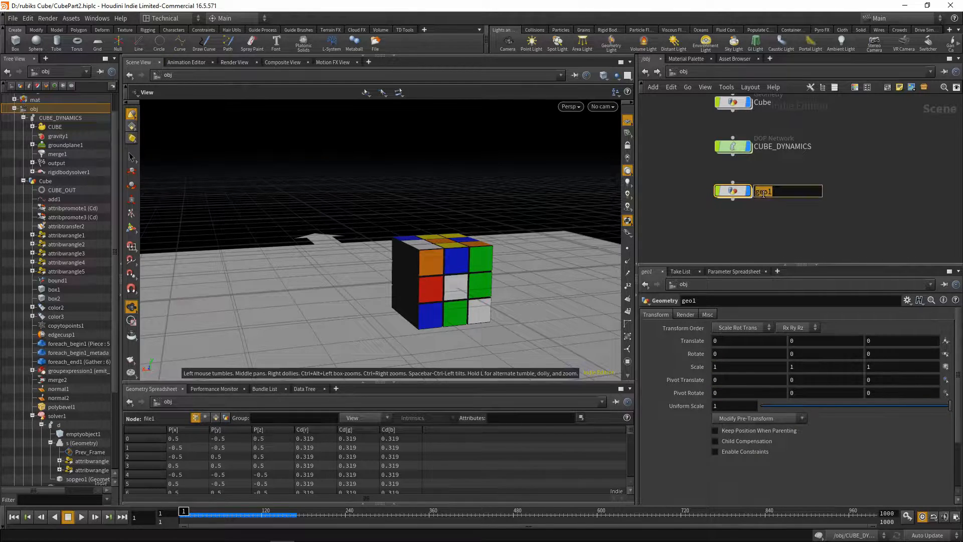
text(Confetti)
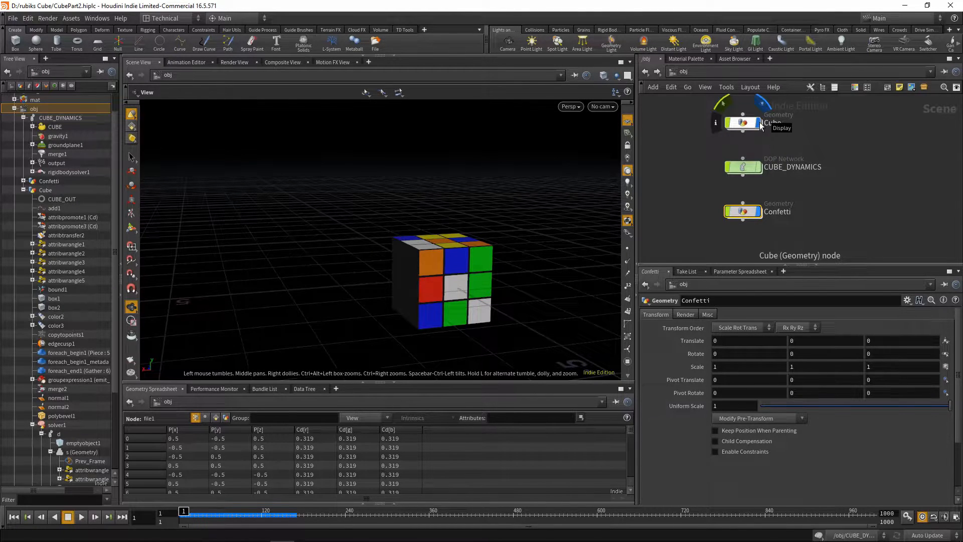
double_click(743, 210)
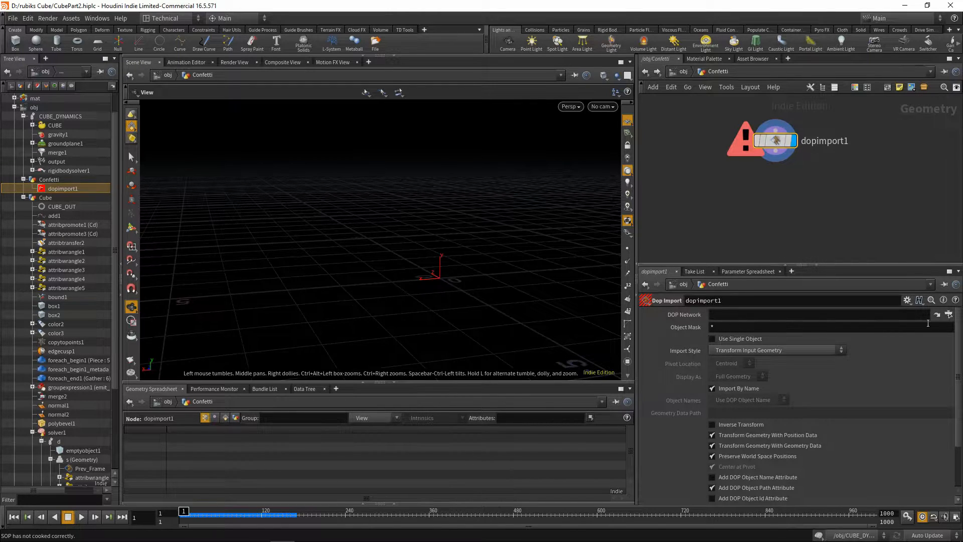
Step: Point dopimport1 at /obj/CUBE_DYNAMICS, mask object CUBE, fetching geometry from the DOP network
click(948, 314)
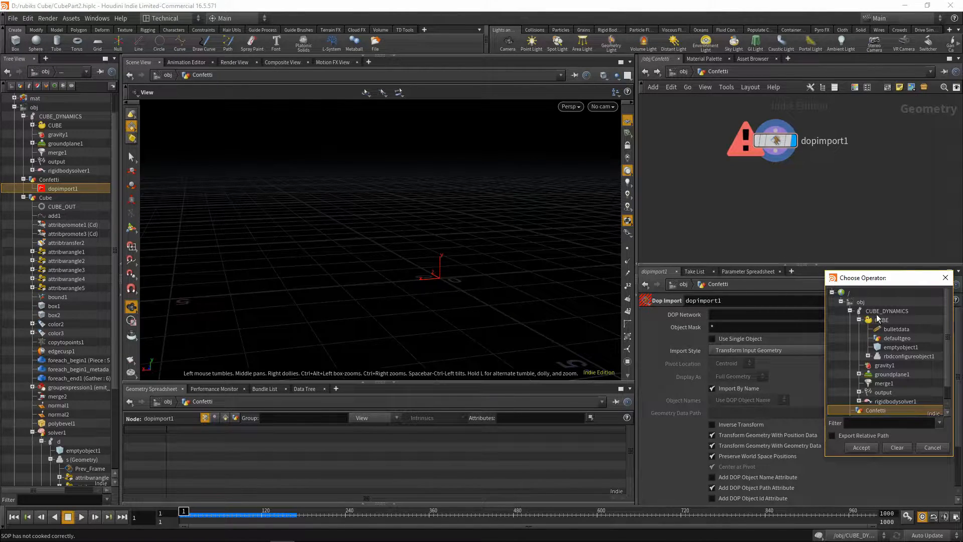
click(886, 311)
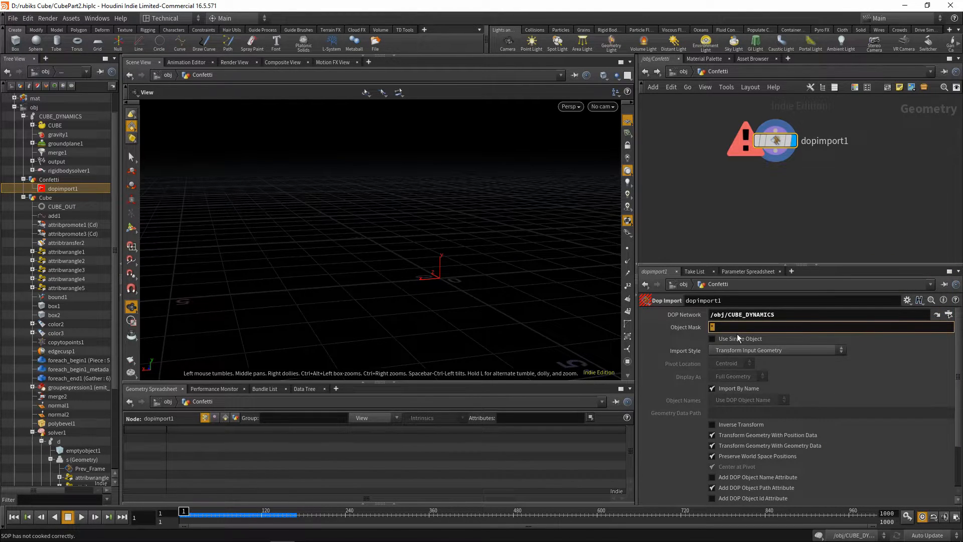
text(CUBE)
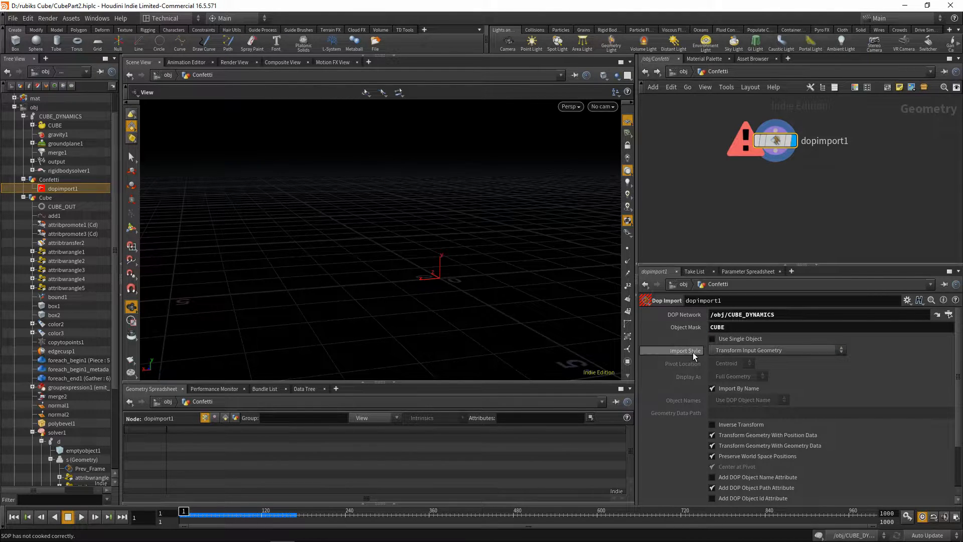
click(776, 350)
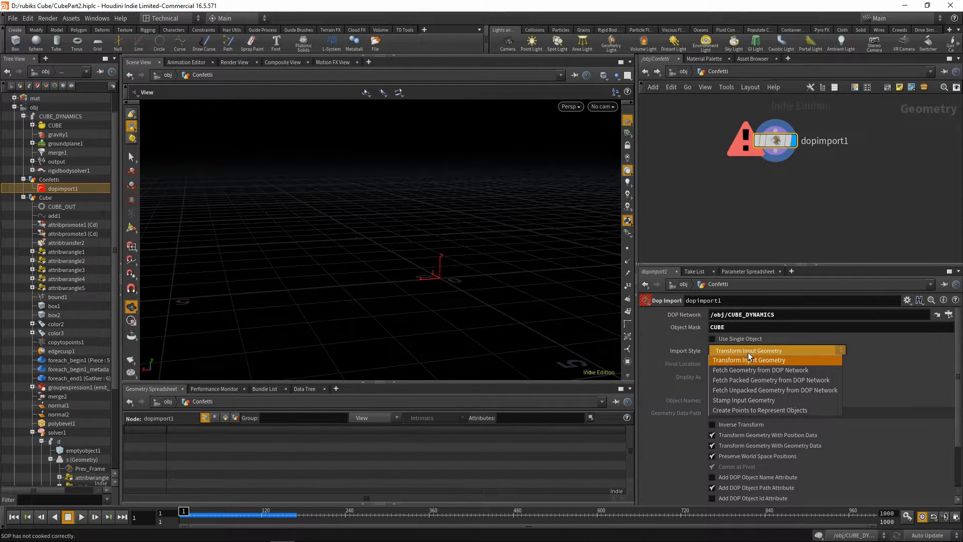
mouse_move(760, 370)
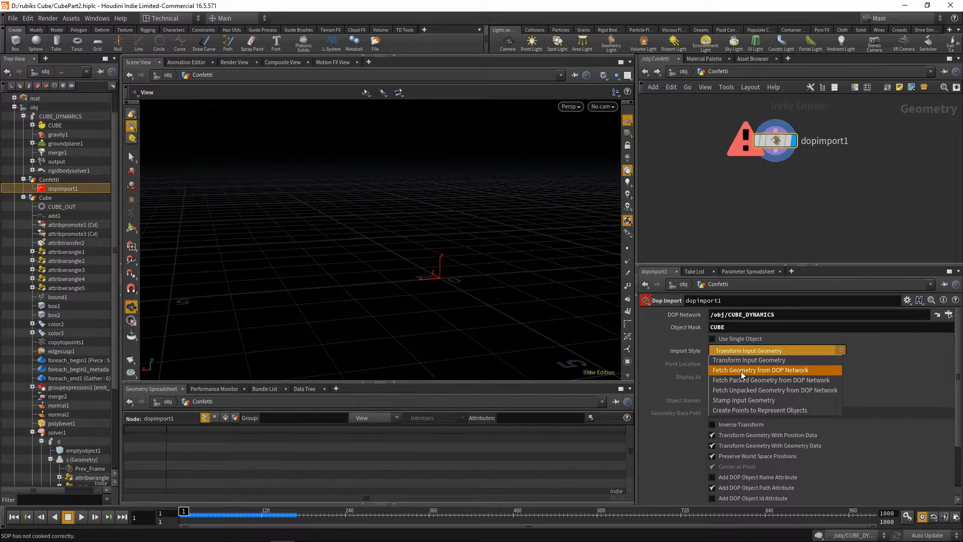
click(762, 370)
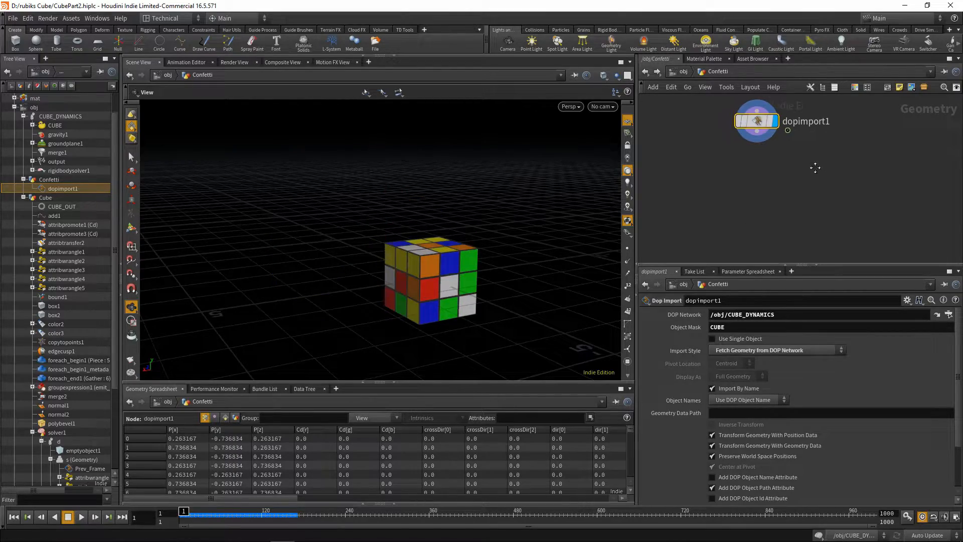
key(tab)
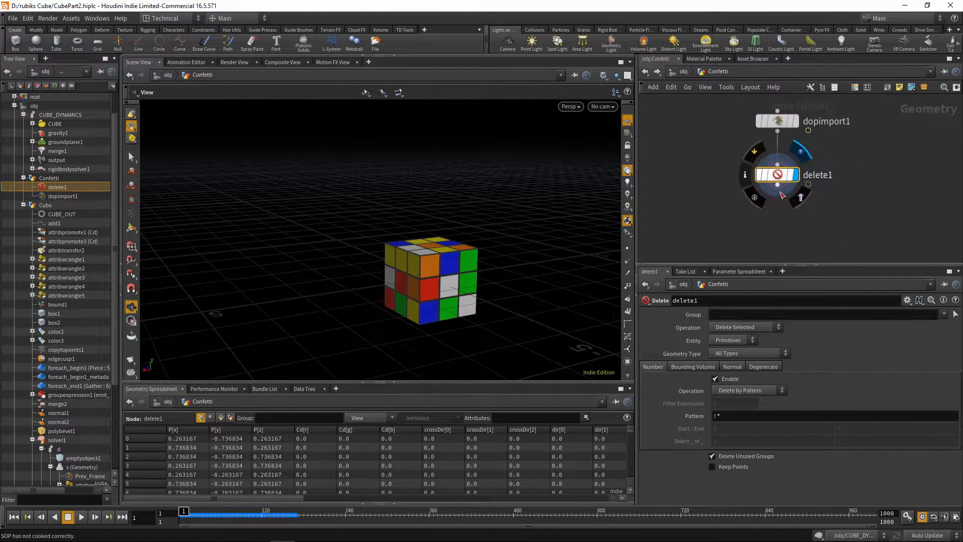
Step: Configure delete1 on points, group emit_grp, operation Delete Non-Selected
click(733, 340)
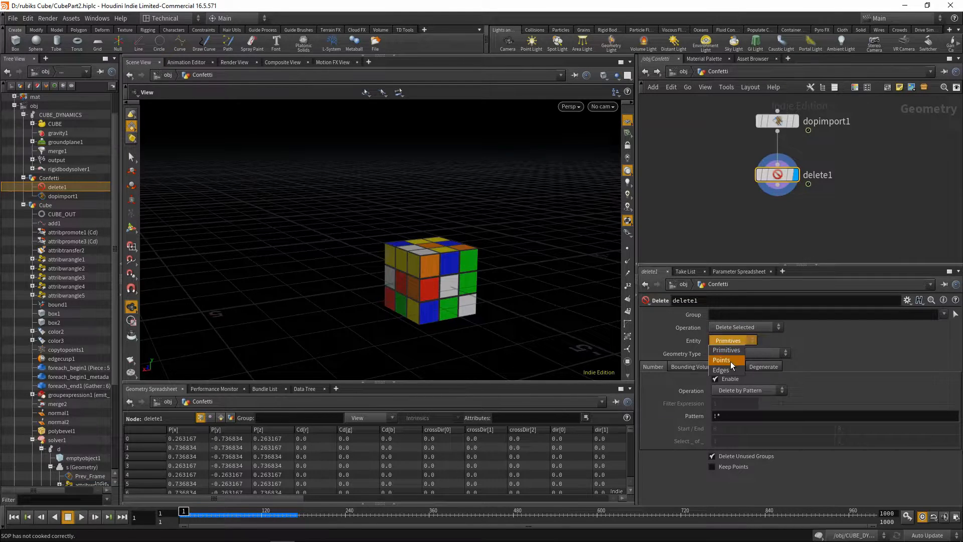
click(721, 359)
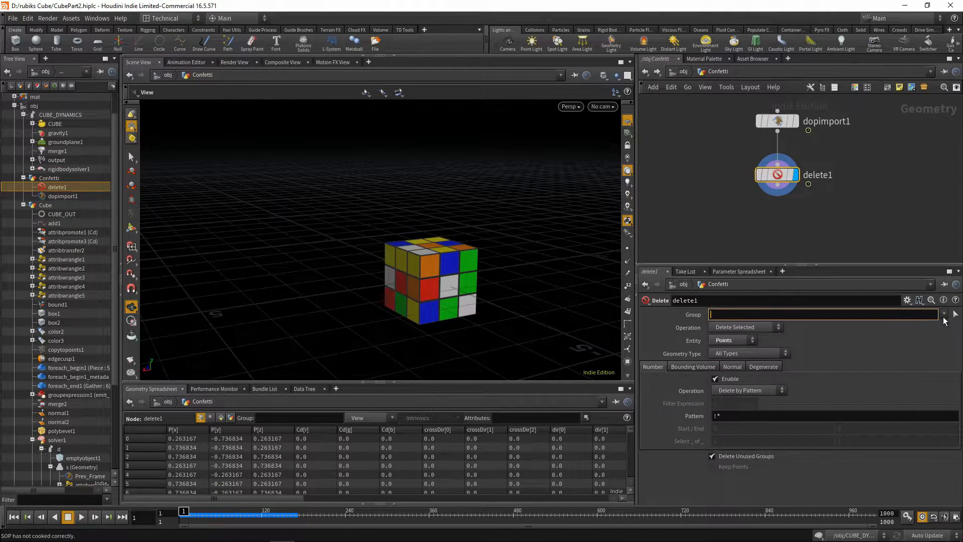
text(emit_grp)
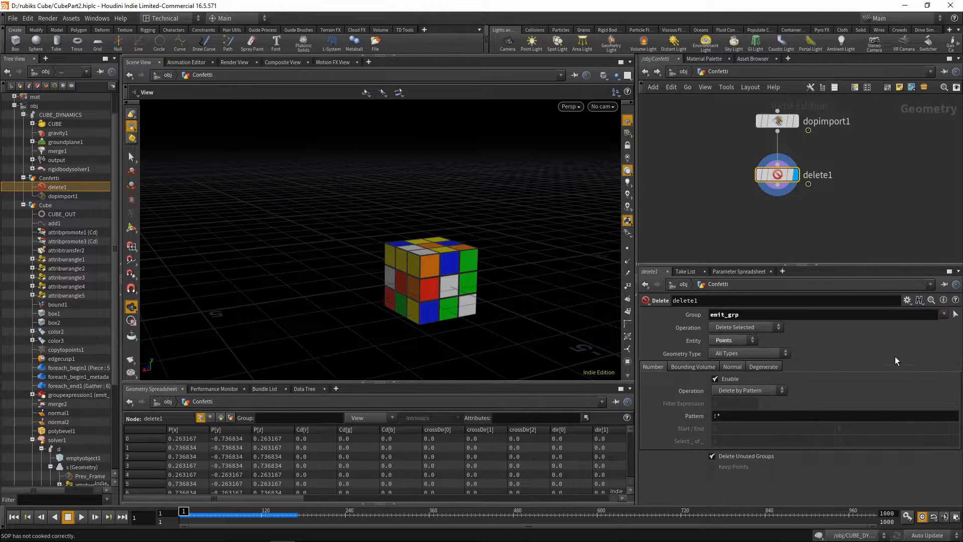
click(746, 327)
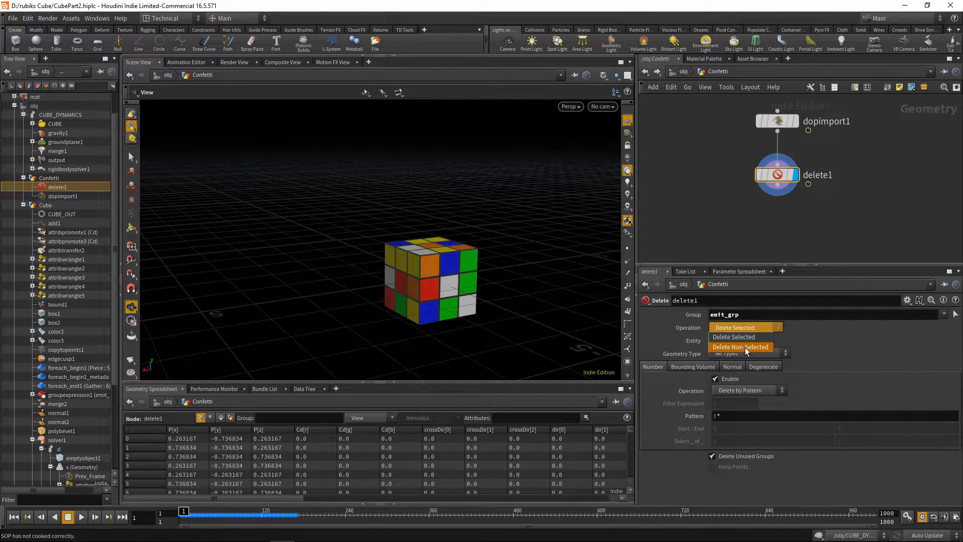
click(740, 346)
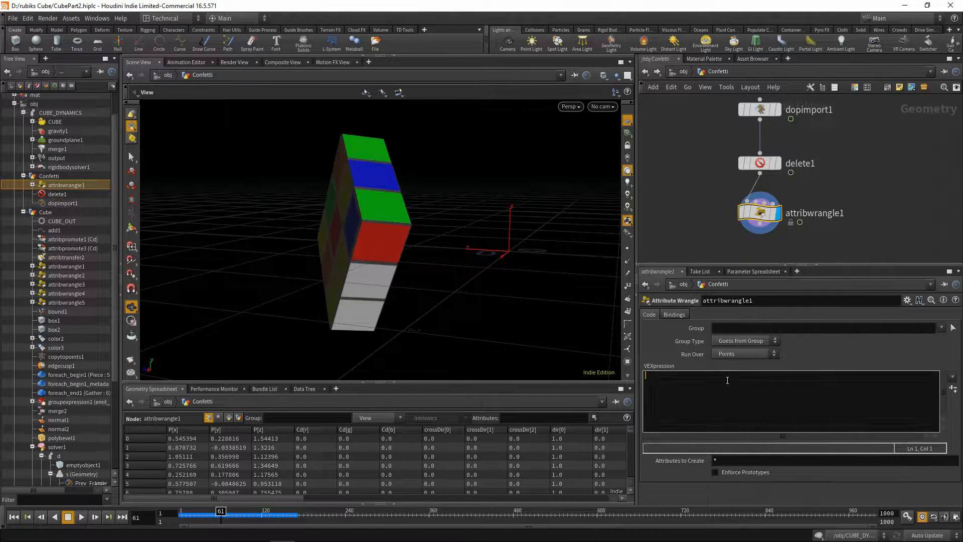
text(if())
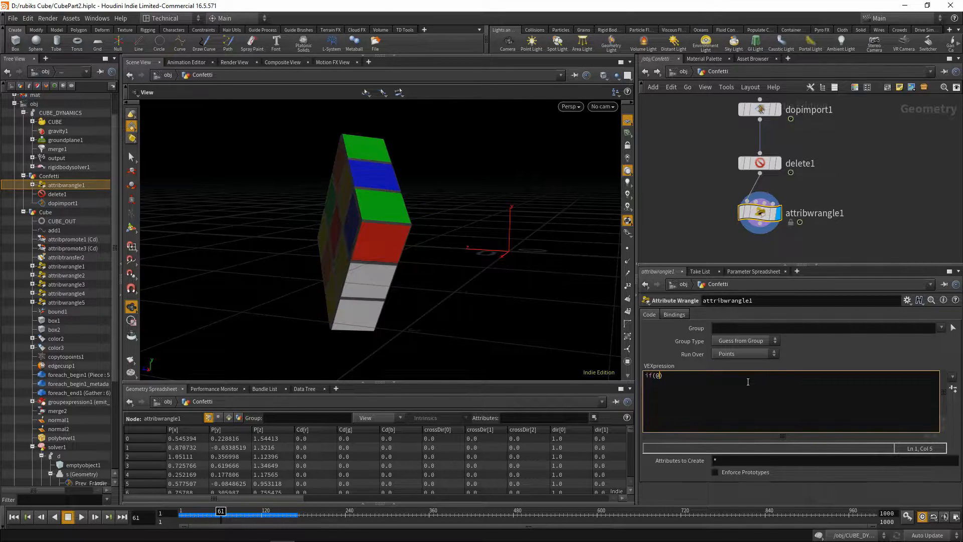
text(@Cd=={)
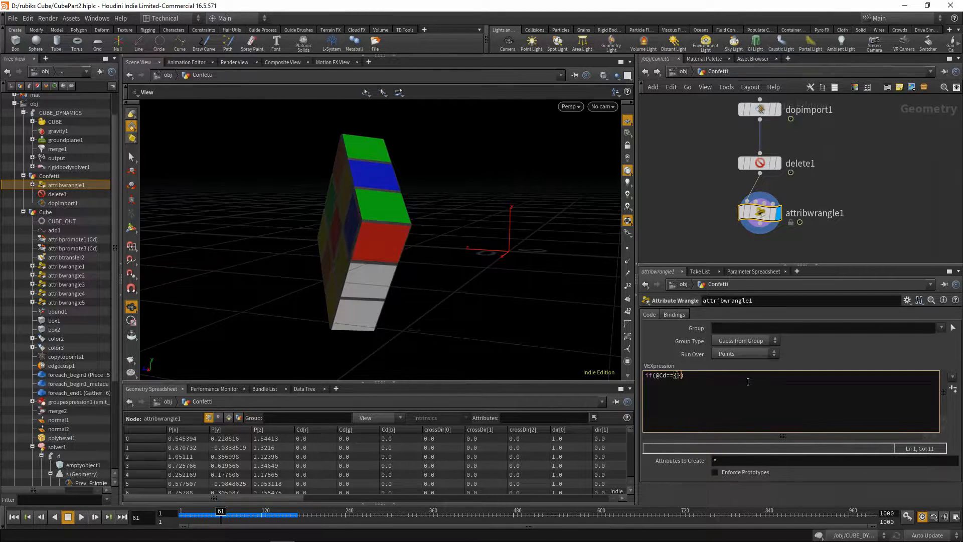
text(0,0,0)
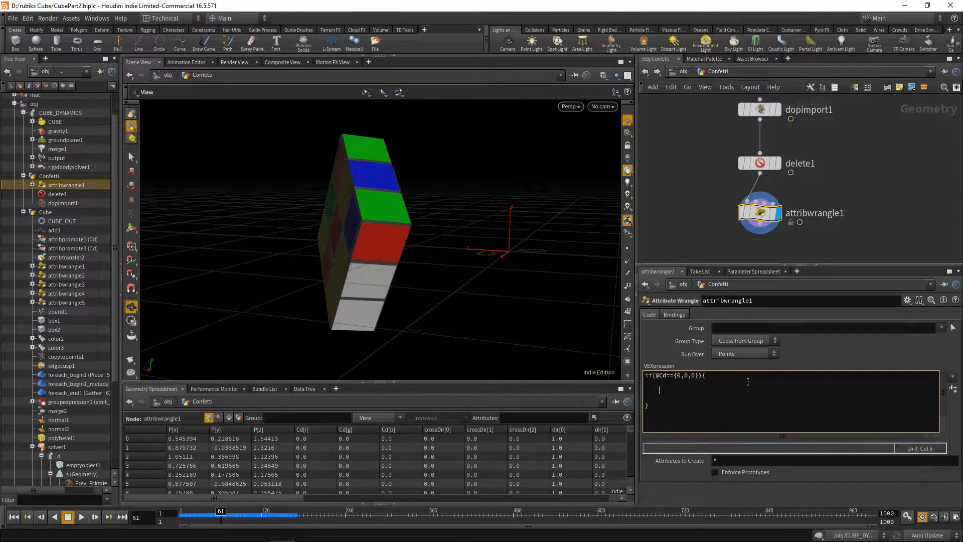
text(removepoint(0,)
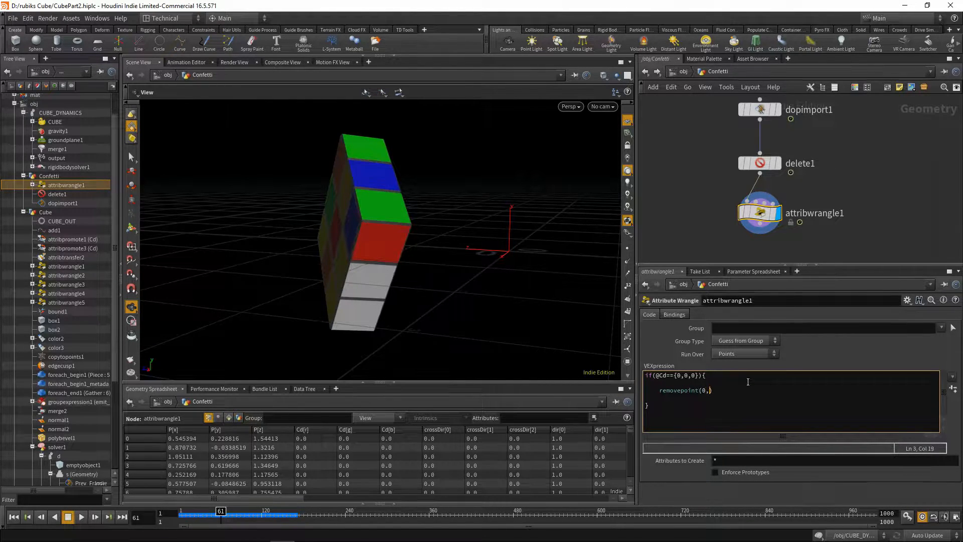
text(@ptnum)
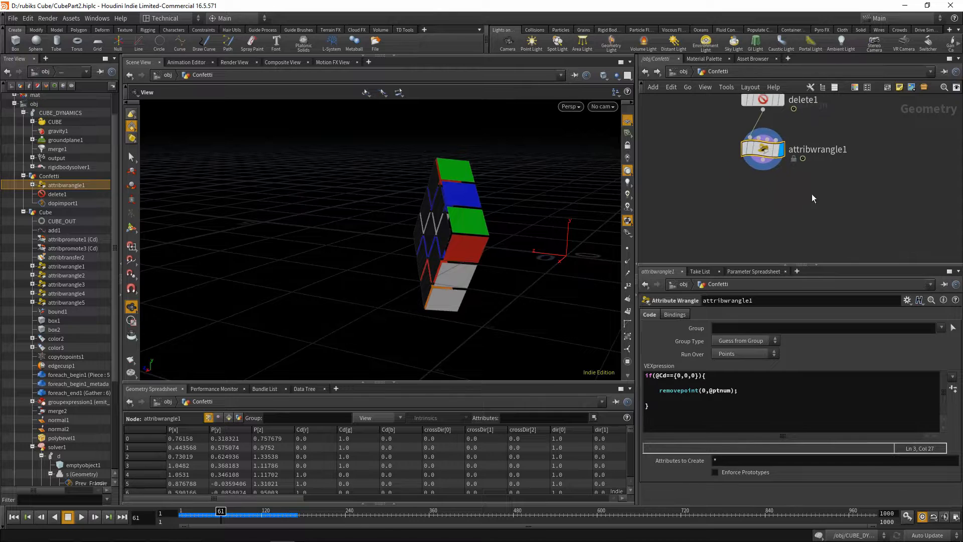
key(Tab)
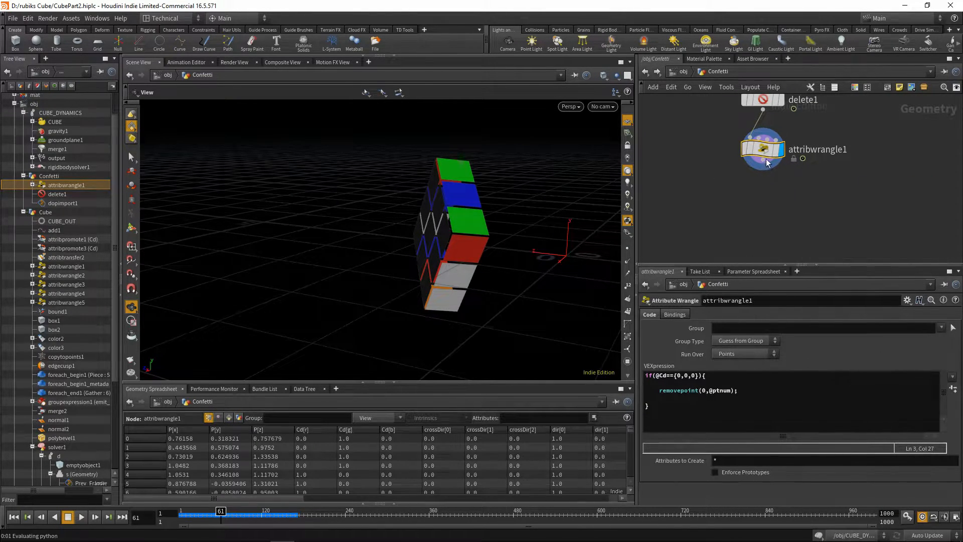
Step: Place a popnet after the wrangle and set the POP Source impulse count to 25
click(762, 200)
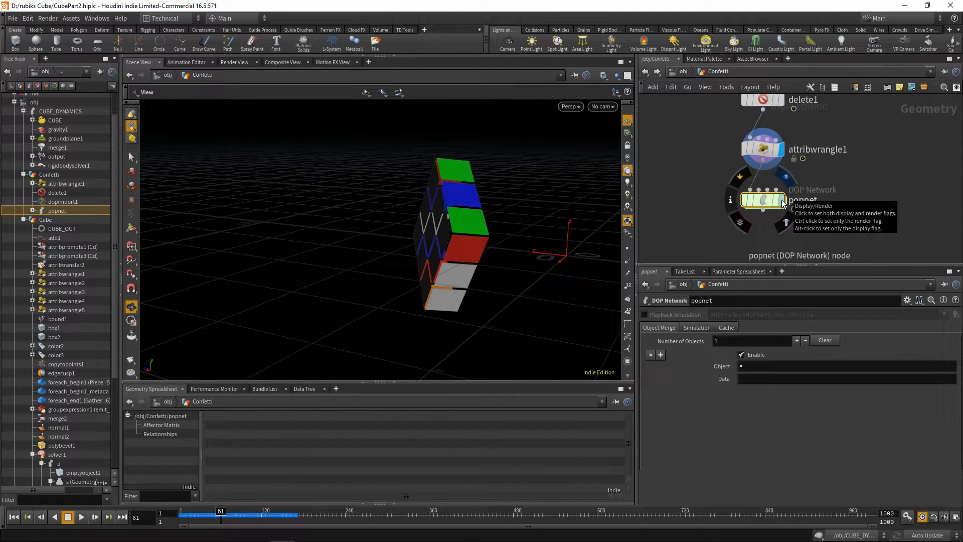
double_click(761, 200)
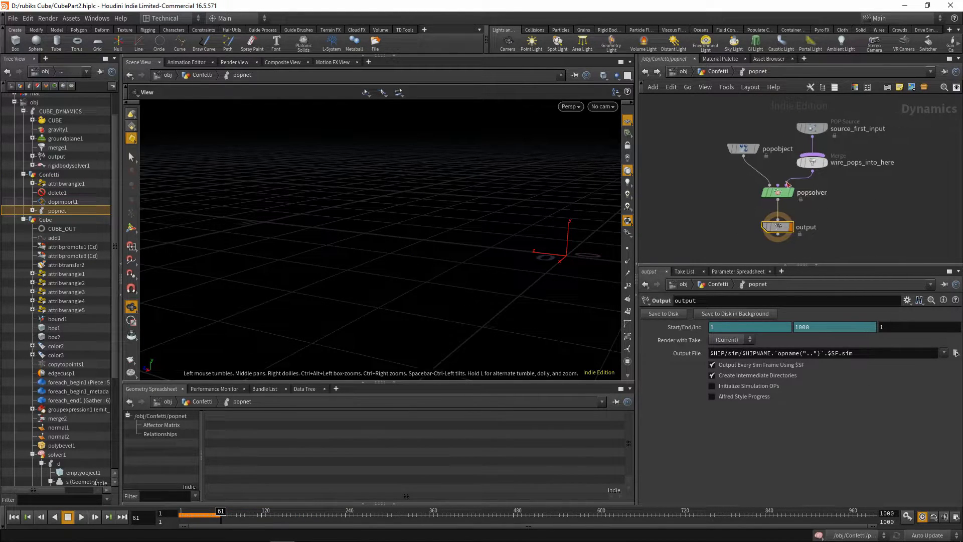
click(811, 127)
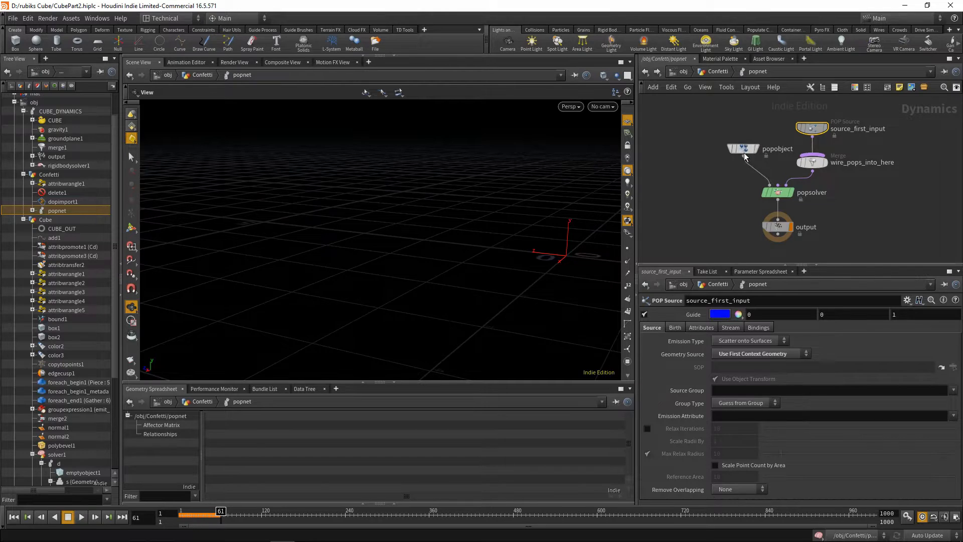
click(742, 148)
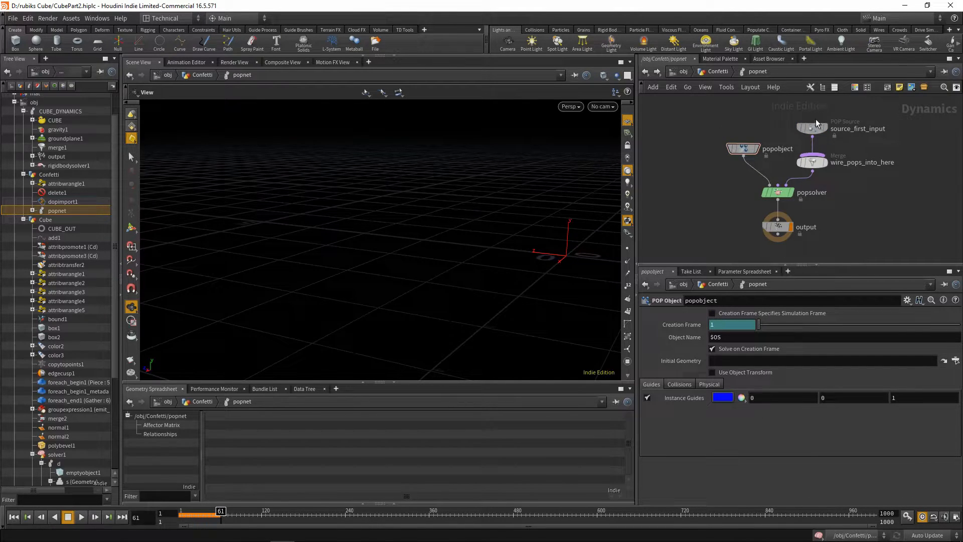
click(811, 129)
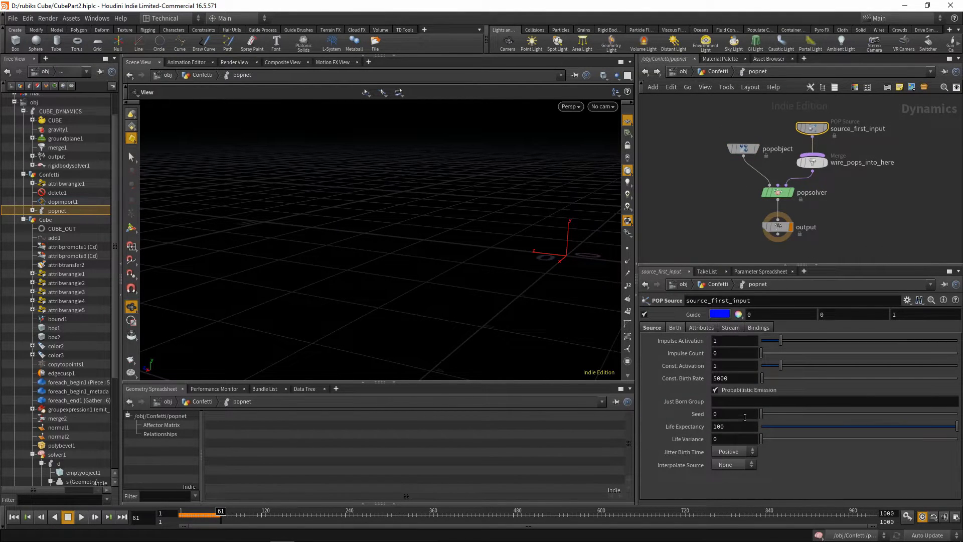
text(0.)
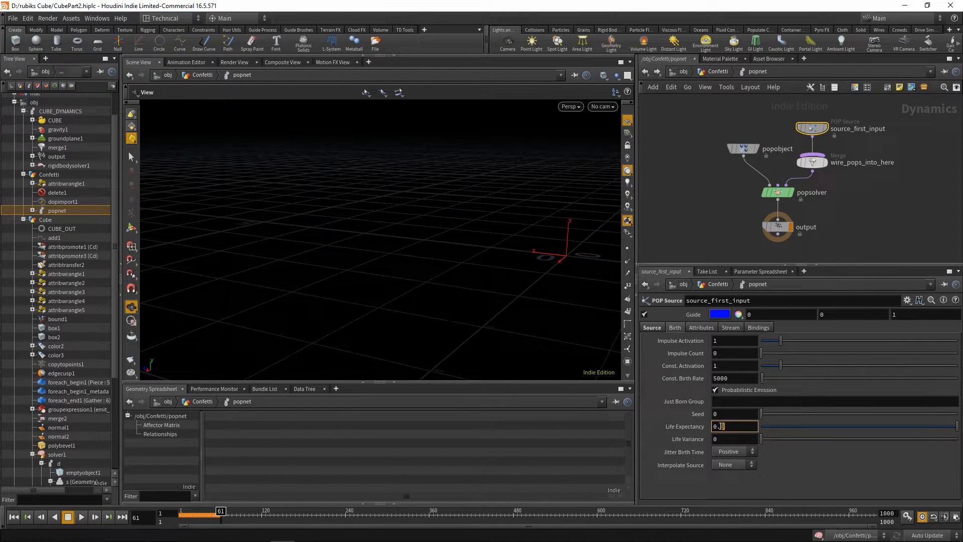
click(674, 327)
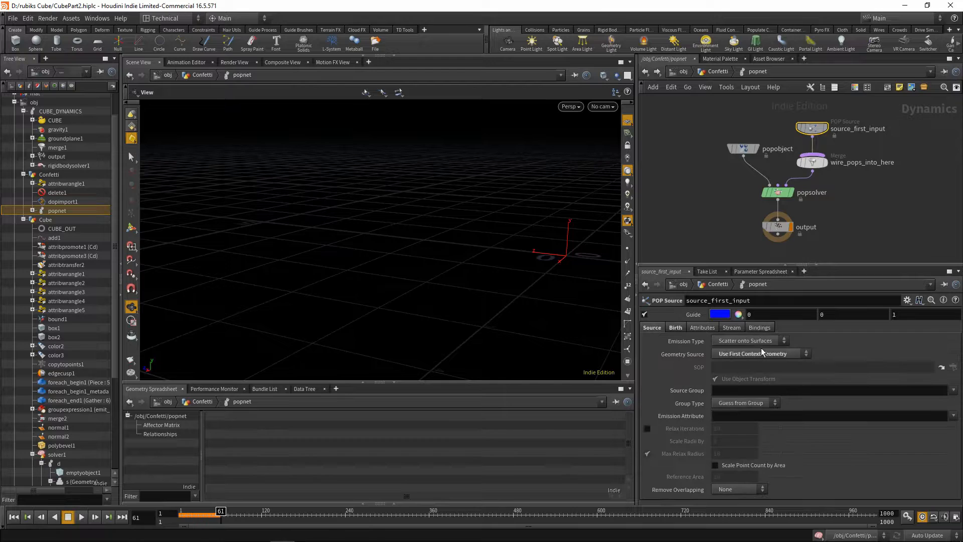
click(675, 327)
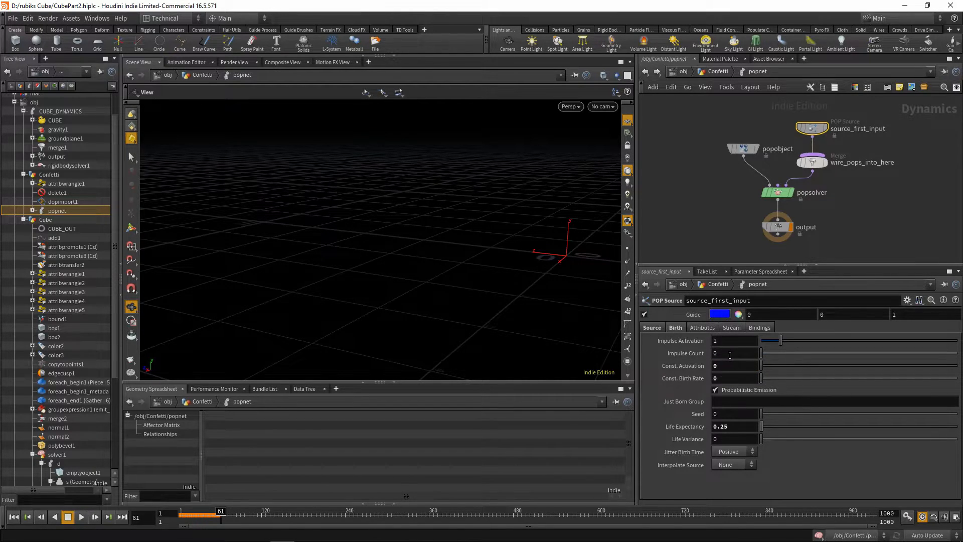
click(734, 352)
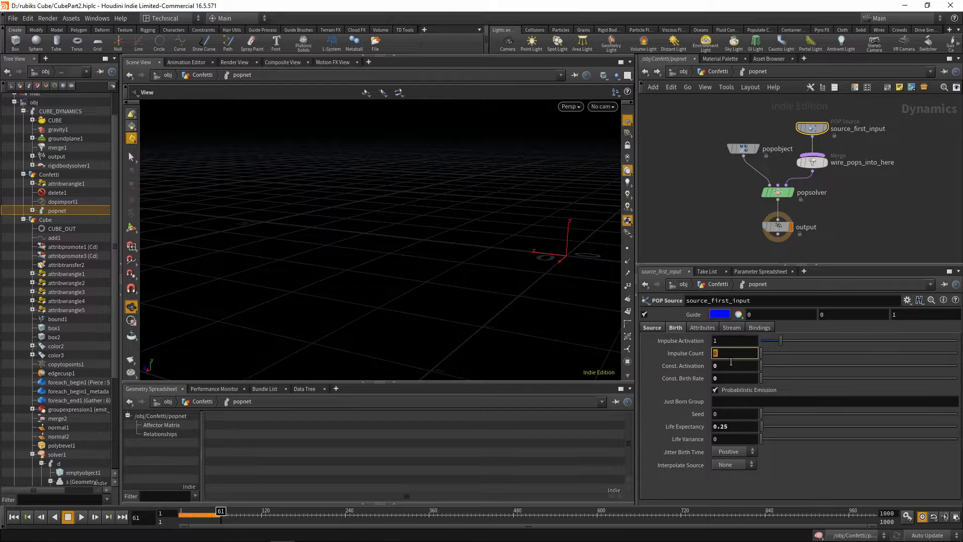
text(25)
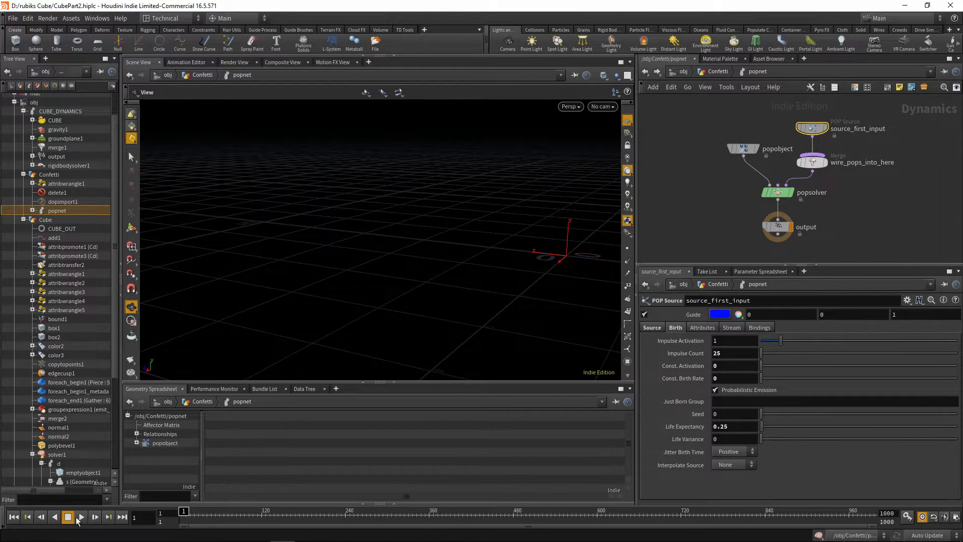
Step: Set particle Life Expectancy to 0.05 and play the timeline to preview the scatter
click(80, 516)
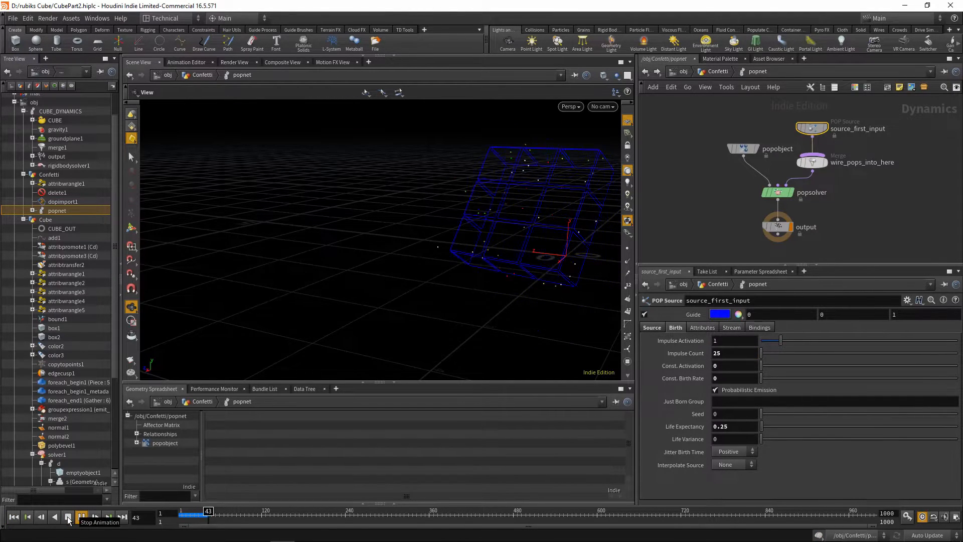
click(68, 517)
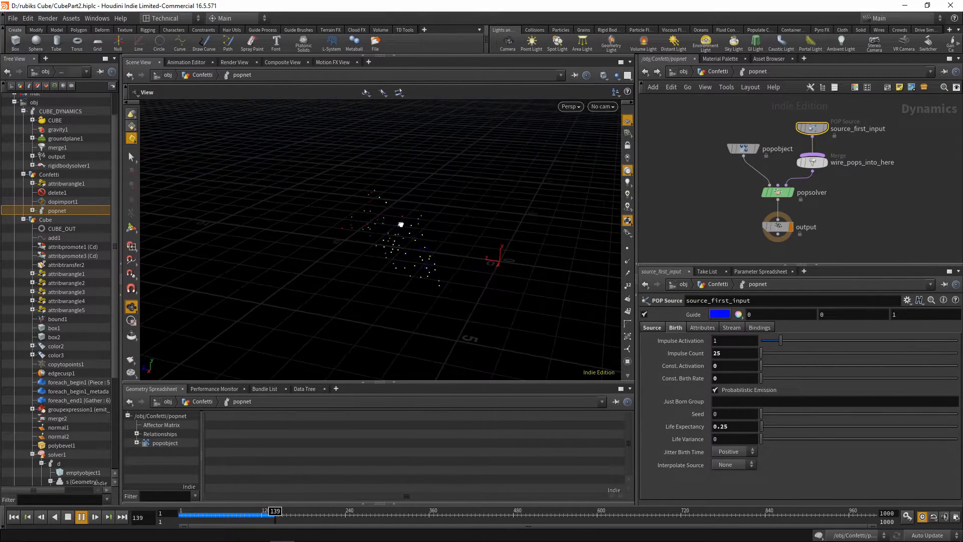
click(81, 516)
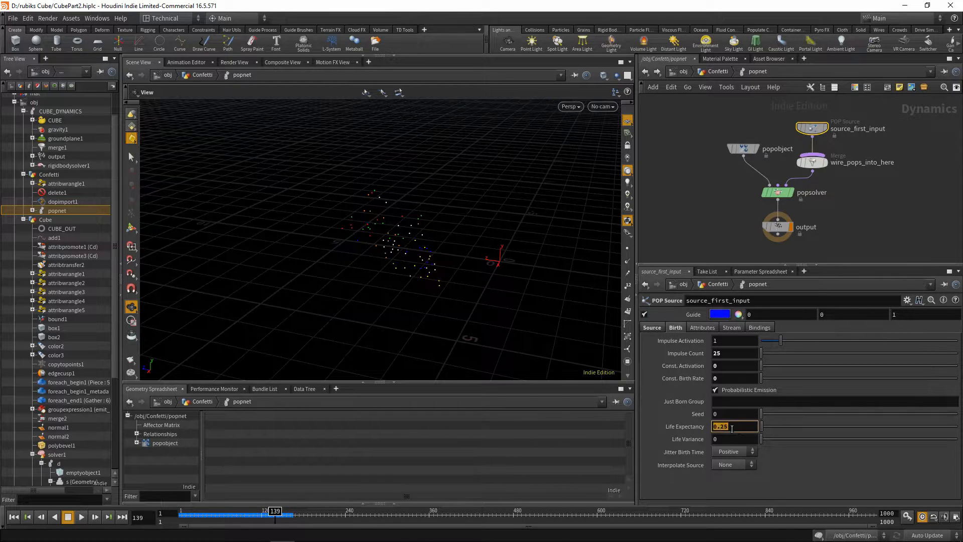
text(0.0)
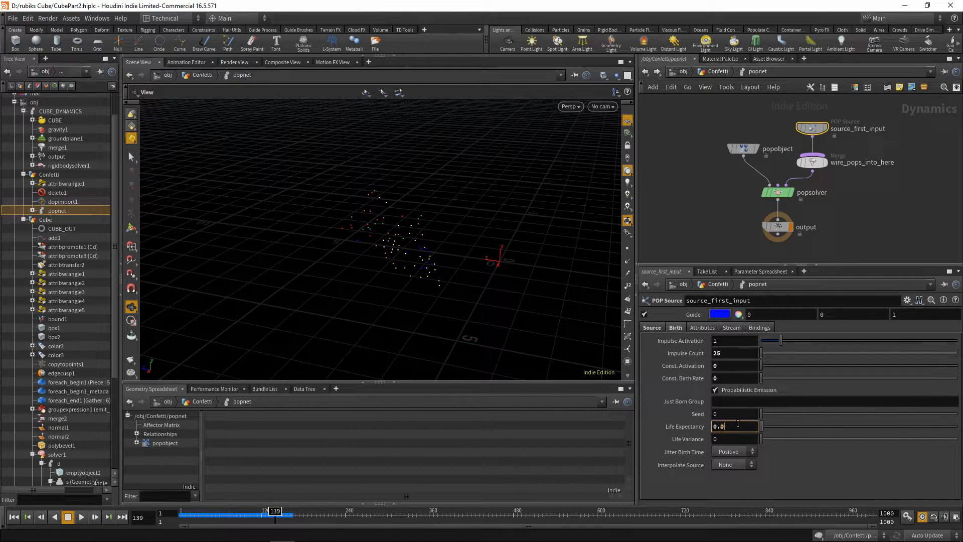
text(0.05)
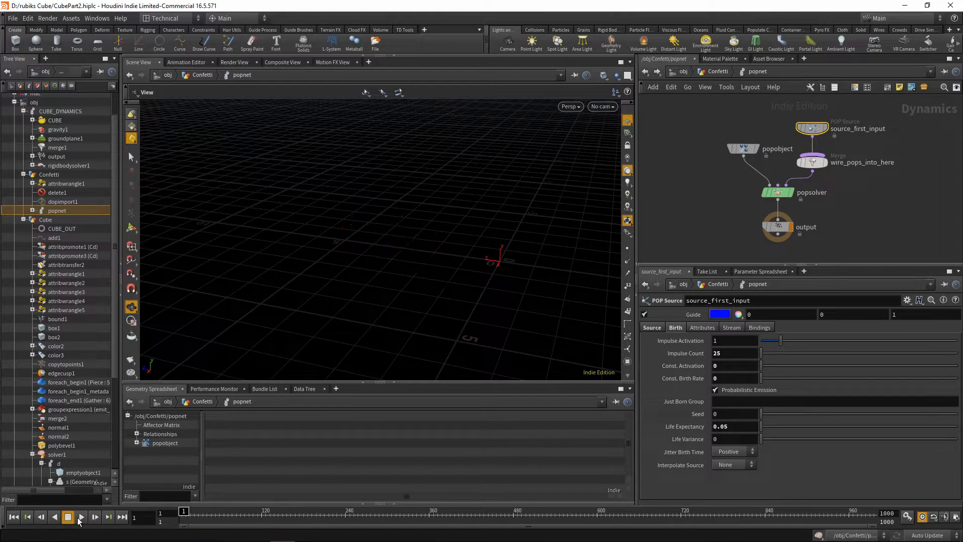
click(81, 517)
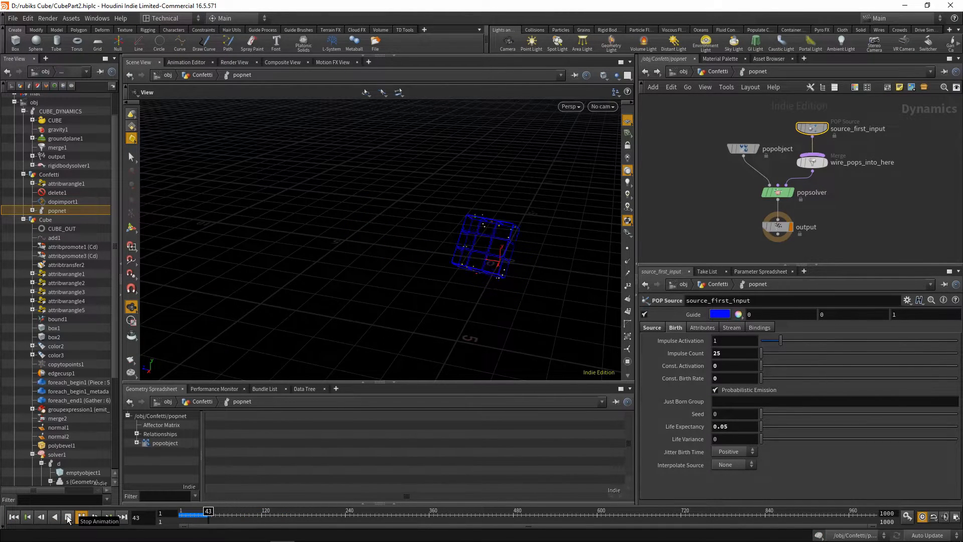
click(67, 517)
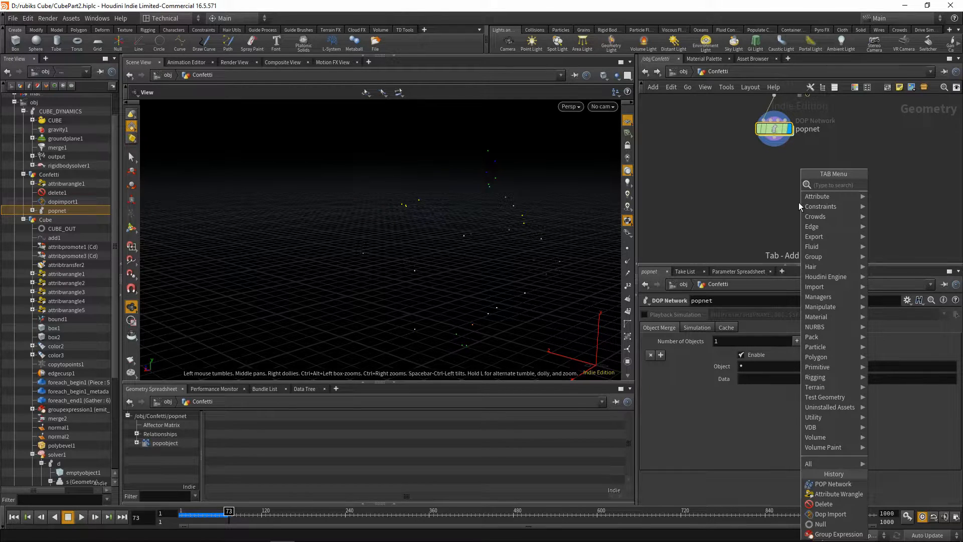
Step: Add Copy to Points fed by a 3×6 grid with 2 rows/columns, subdivided and extruded 0.1
text(copy)
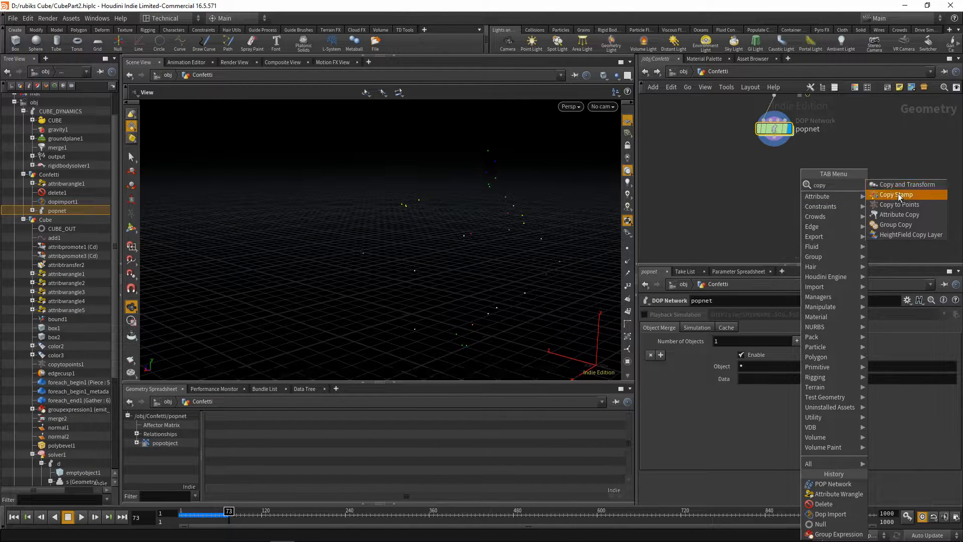
click(899, 204)
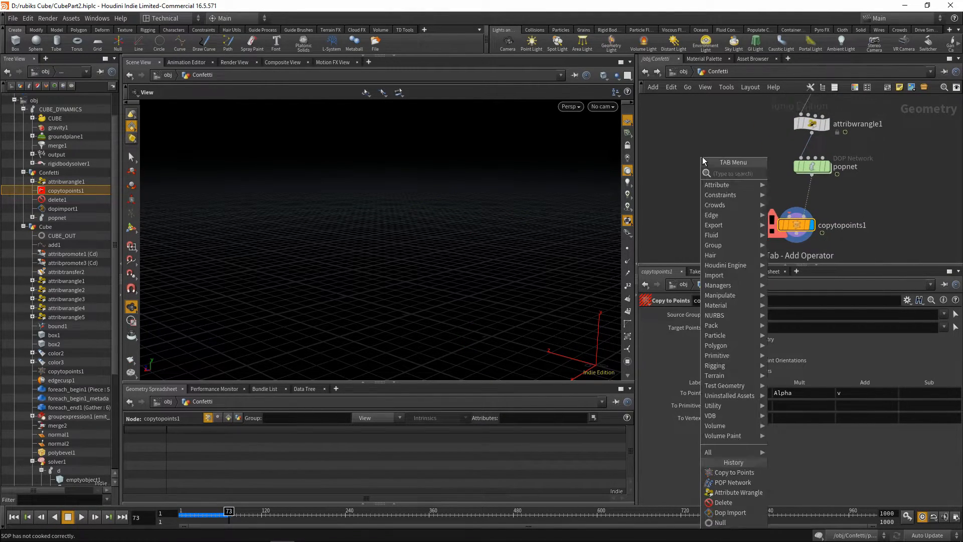
text(grid)
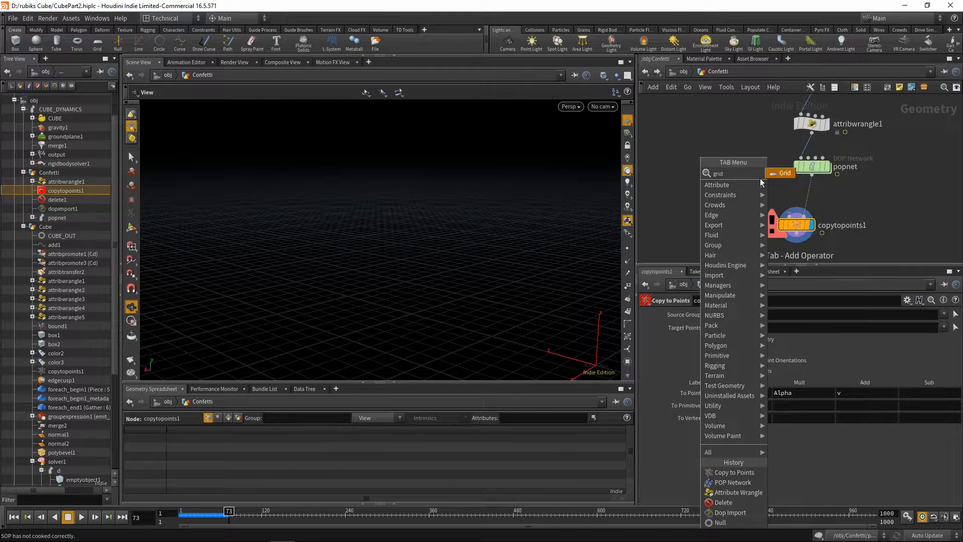
click(780, 172)
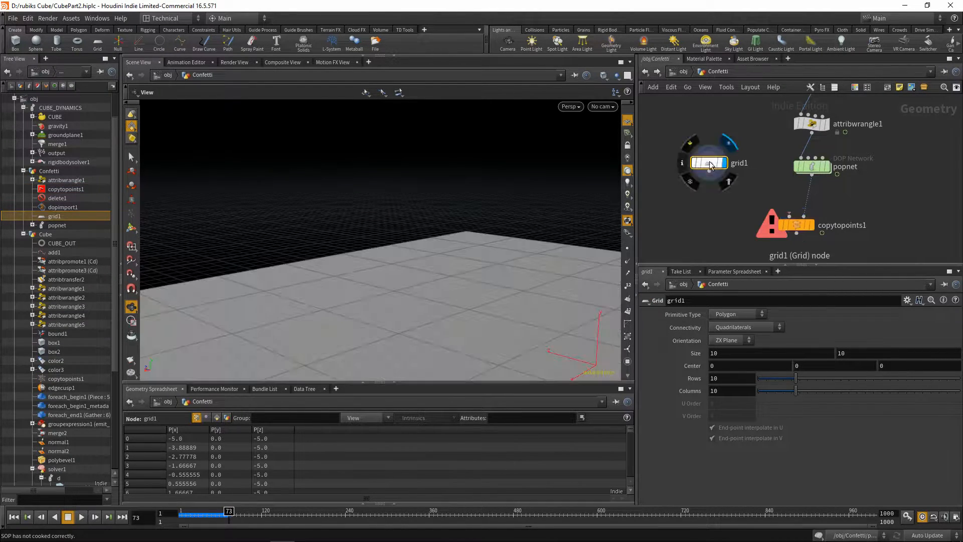
text(3)
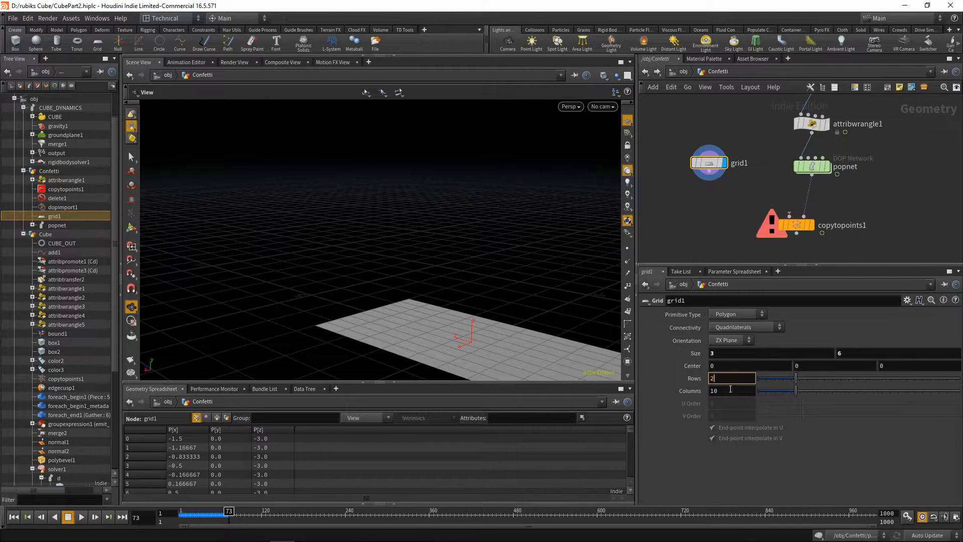
text(2)
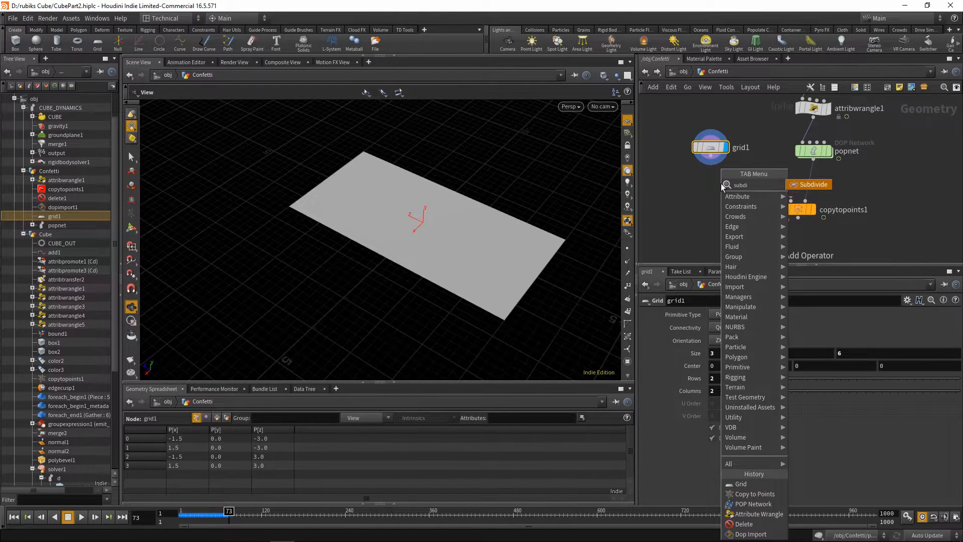
click(811, 185)
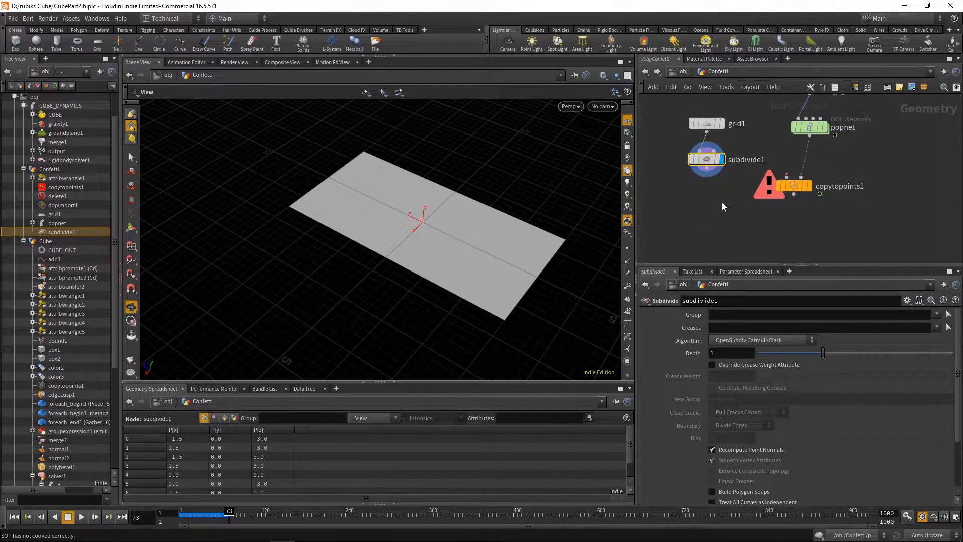
key(tab)
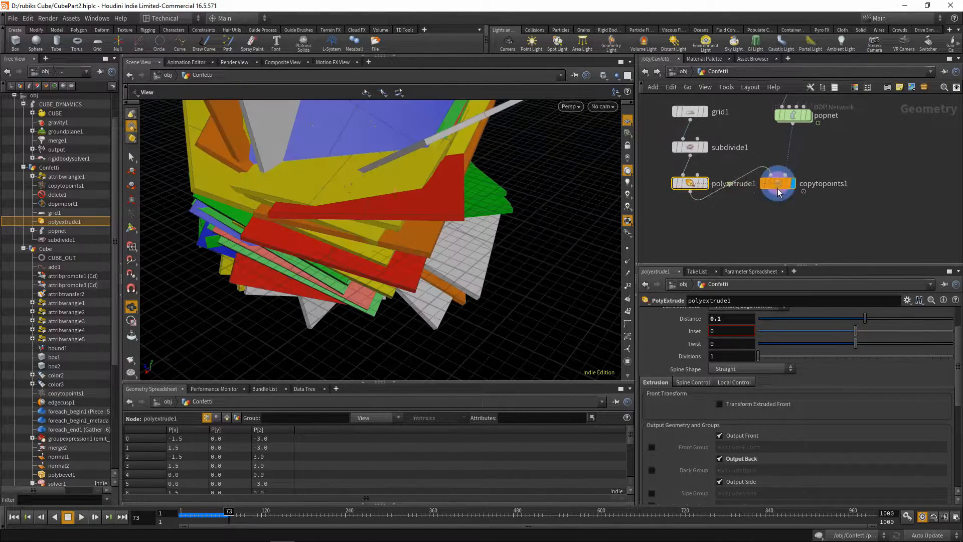
click(775, 208)
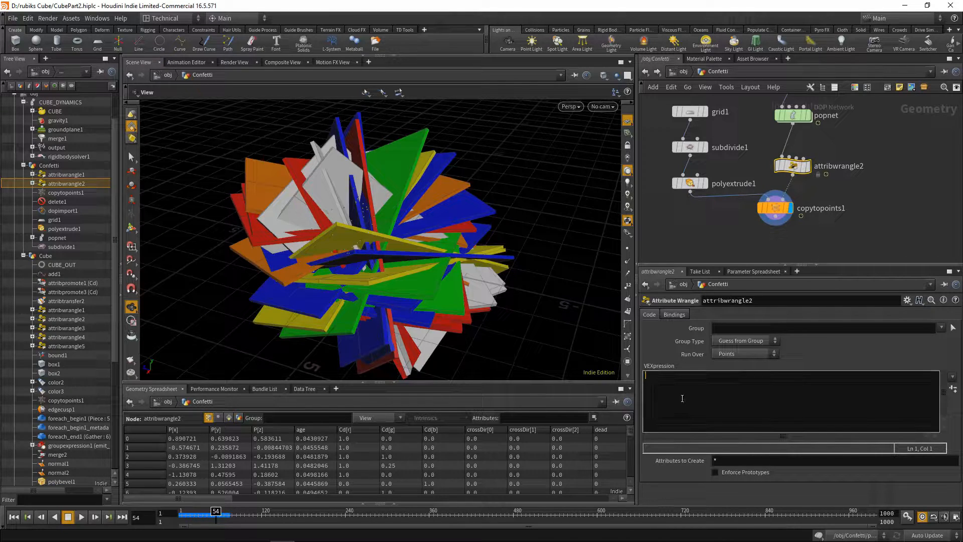
text(@pscale = 0.03;)
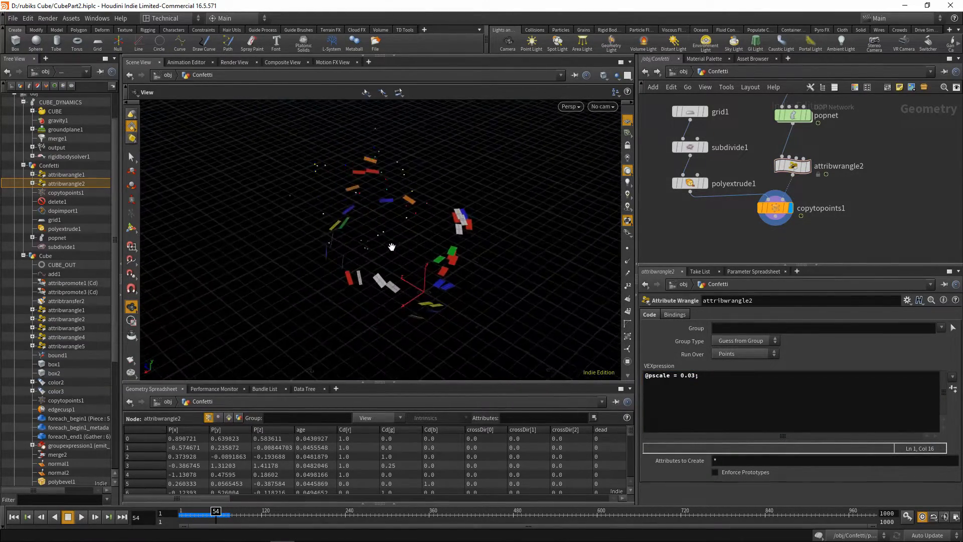
click(13, 516)
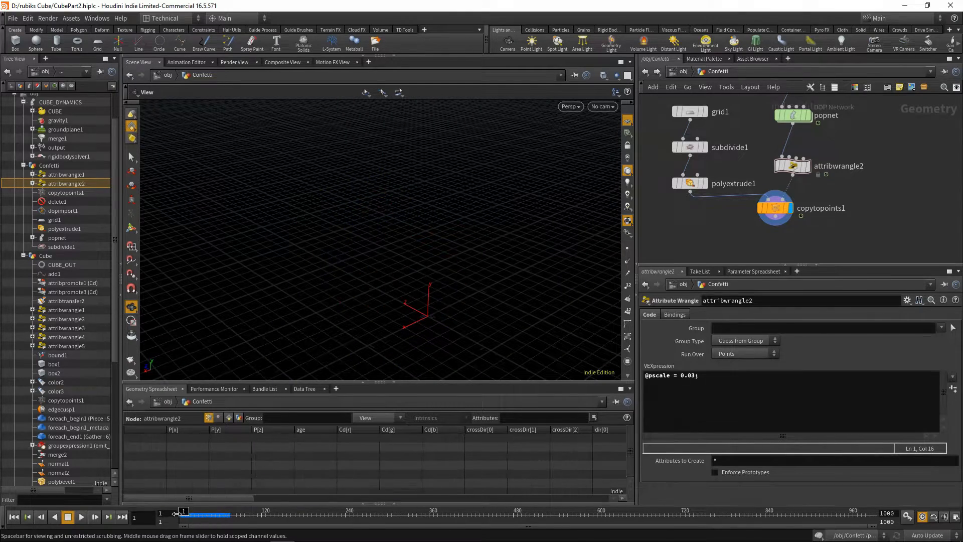
drag(185, 514, 264, 514)
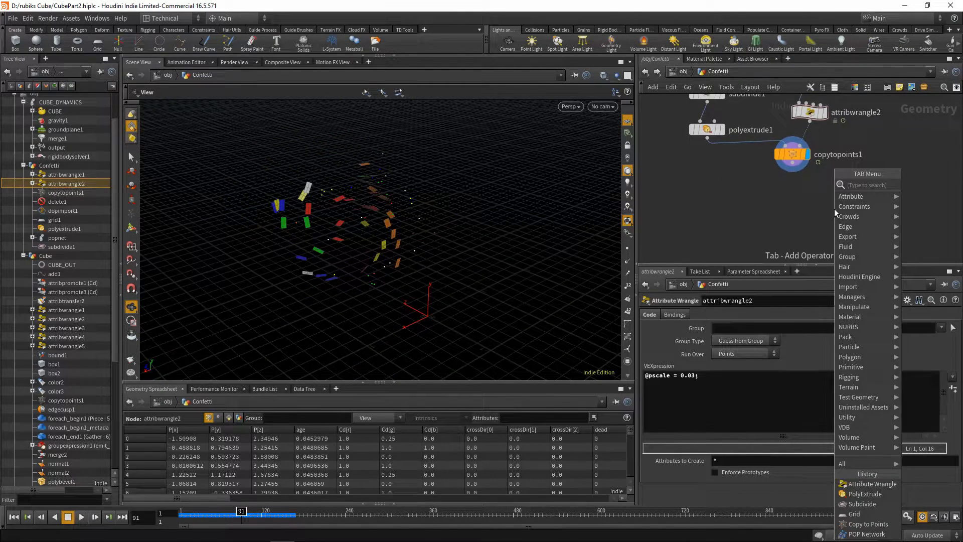
Step: Add an Assemble creating packed geometry, then a Null renamed Confetti_Emitter
text(ass)
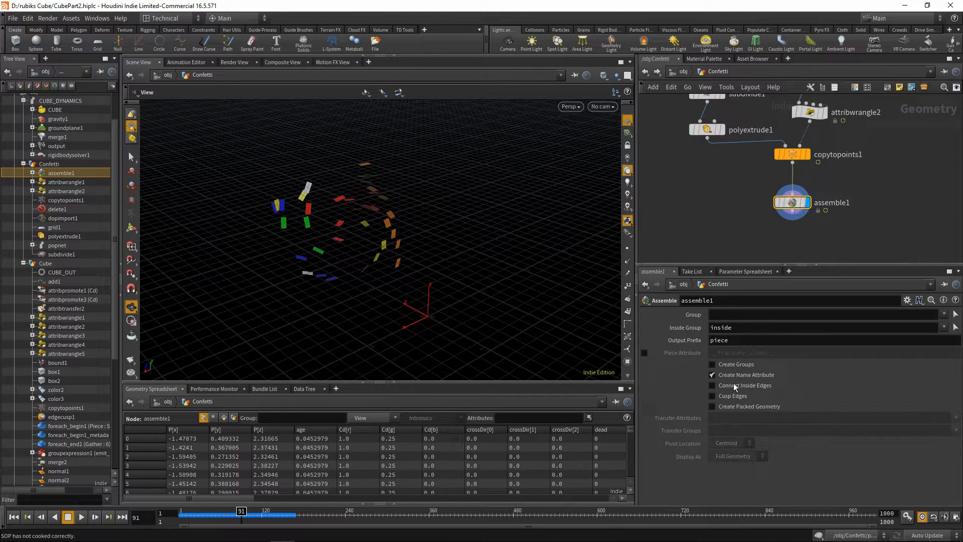
click(712, 406)
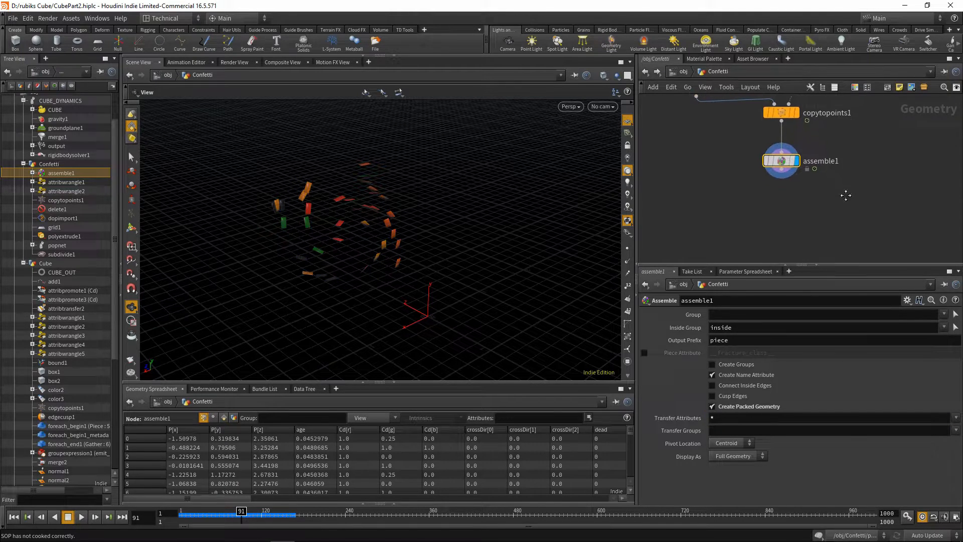
key(tab)
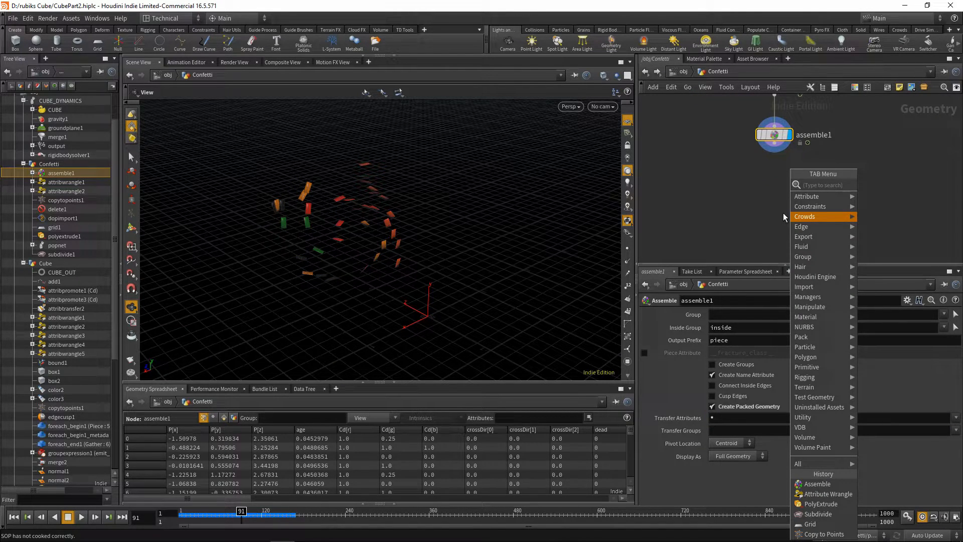
text(nul)
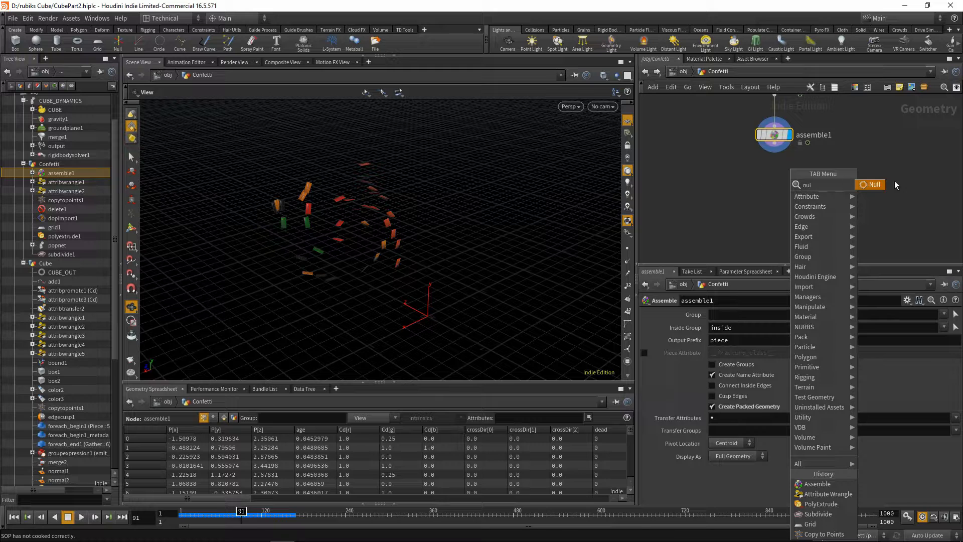
click(870, 183)
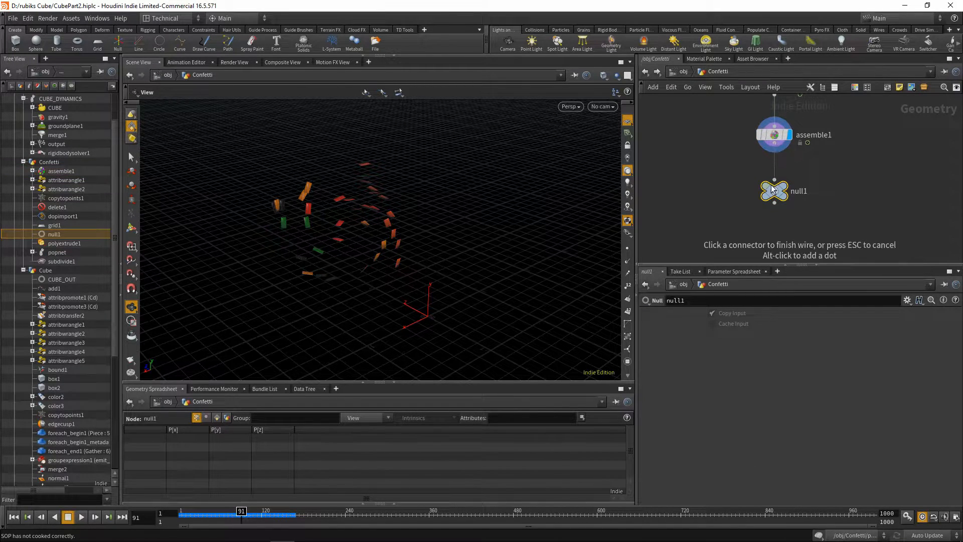
double_click(797, 191)
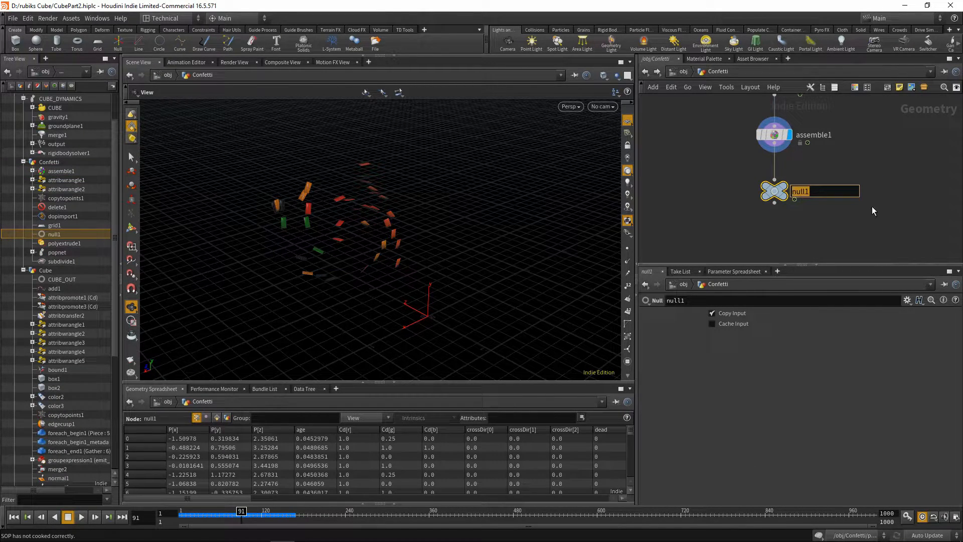
text(Confetti)
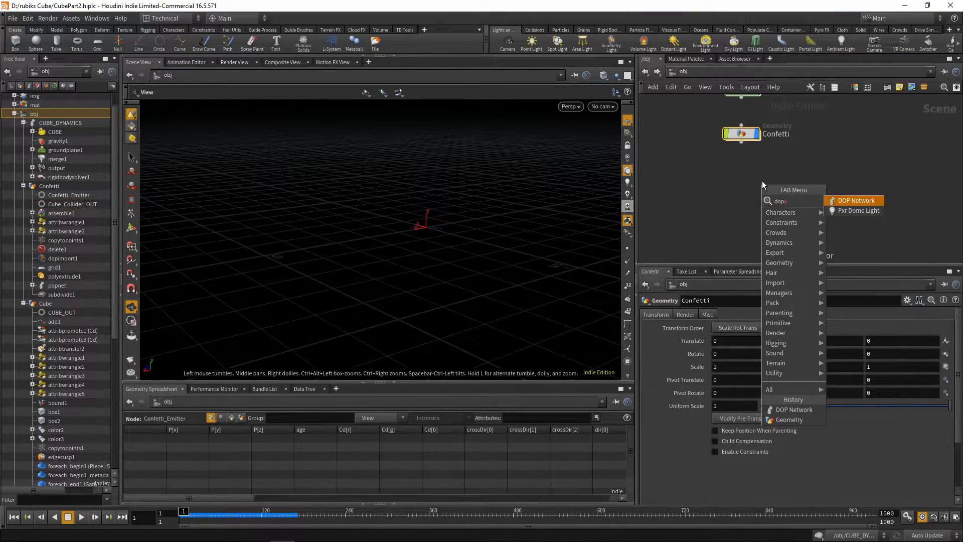
Step: Create DOP Network Confetti_Dynamics with an RBD Packed Object wired into a Multiple Solver
click(852, 201)
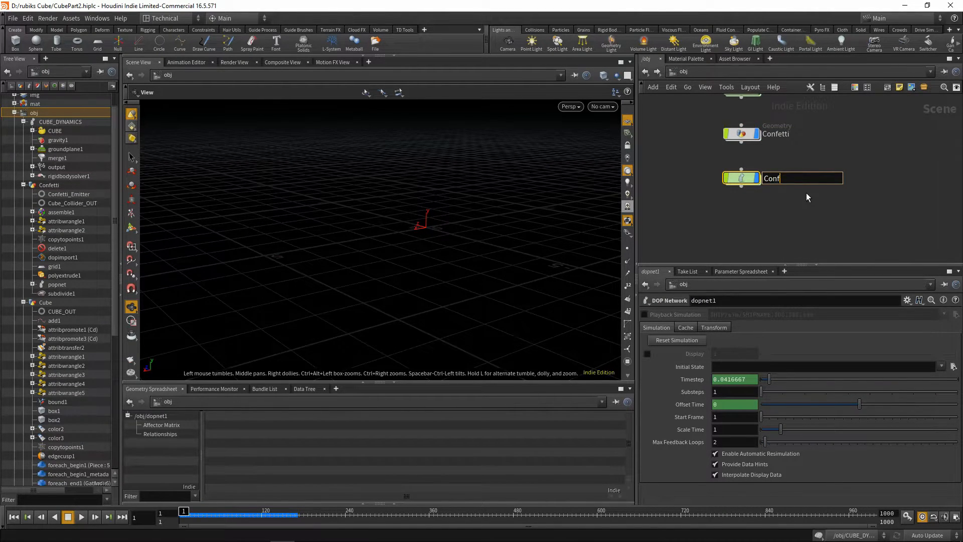
text(etti)
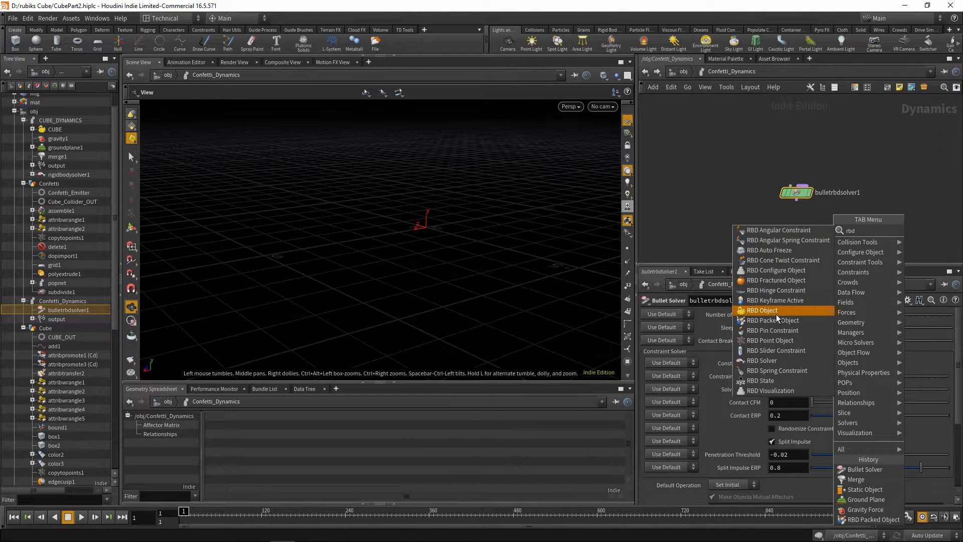
click(762, 310)
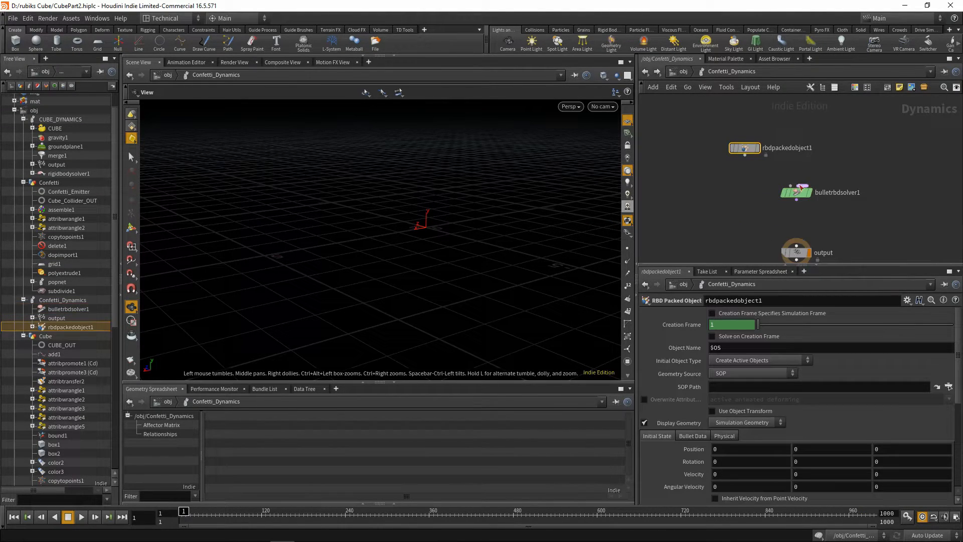
key(Tab)
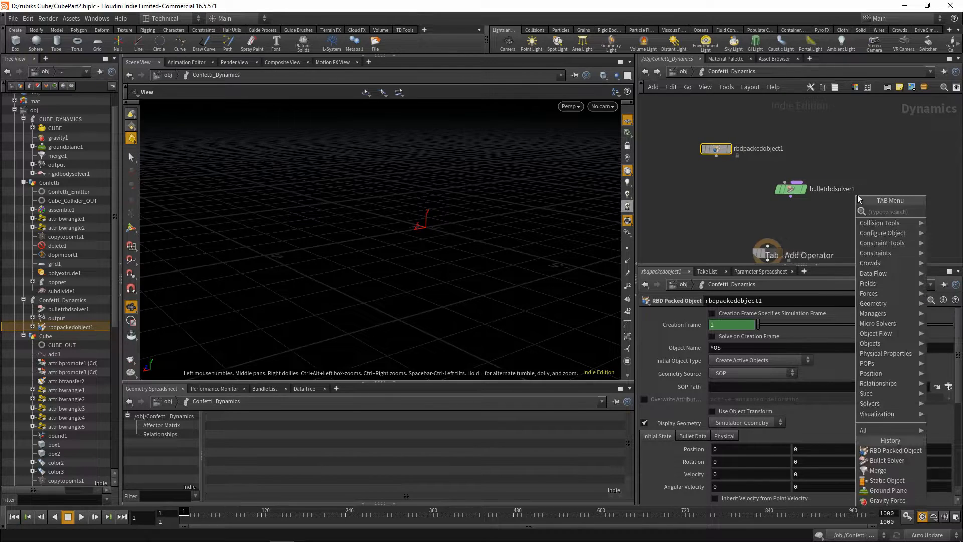
text(mul)
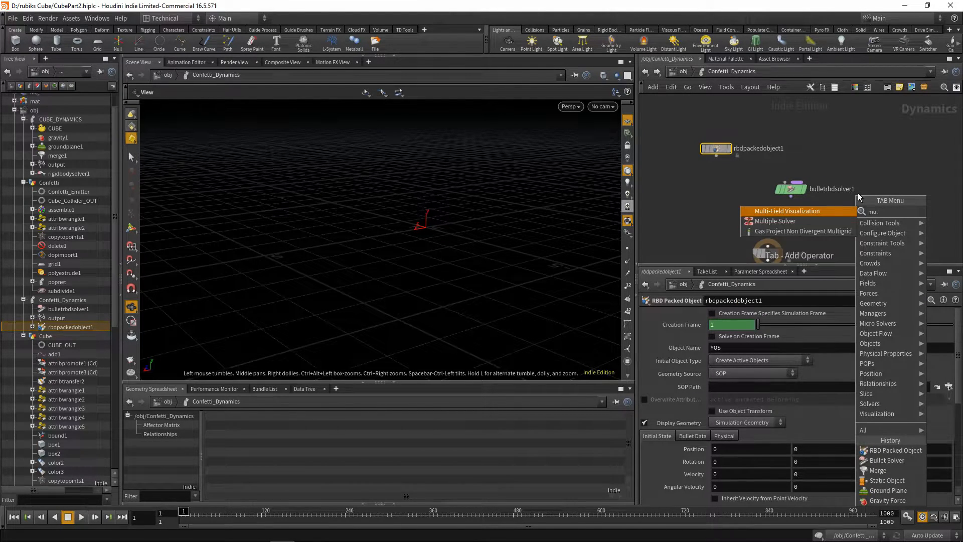
click(775, 220)
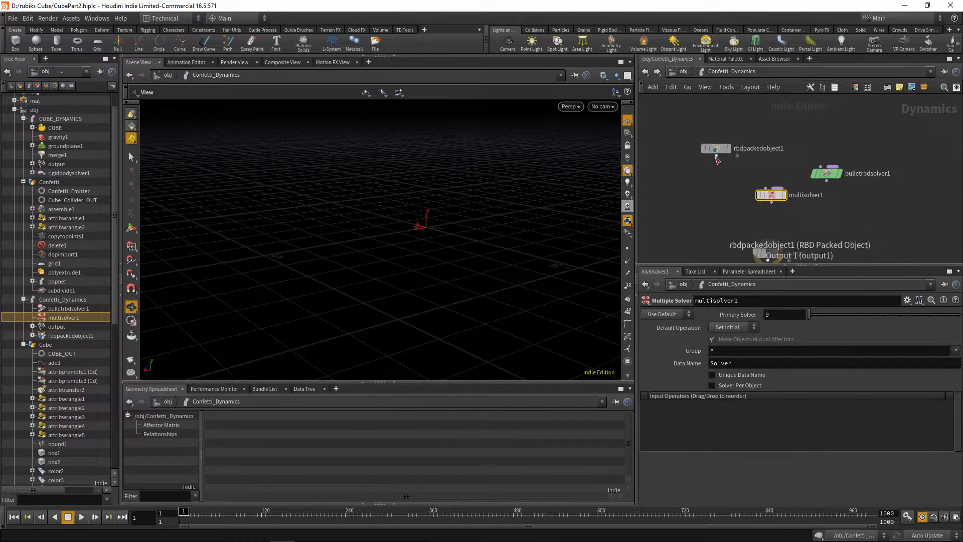
drag(737, 156, 763, 190)
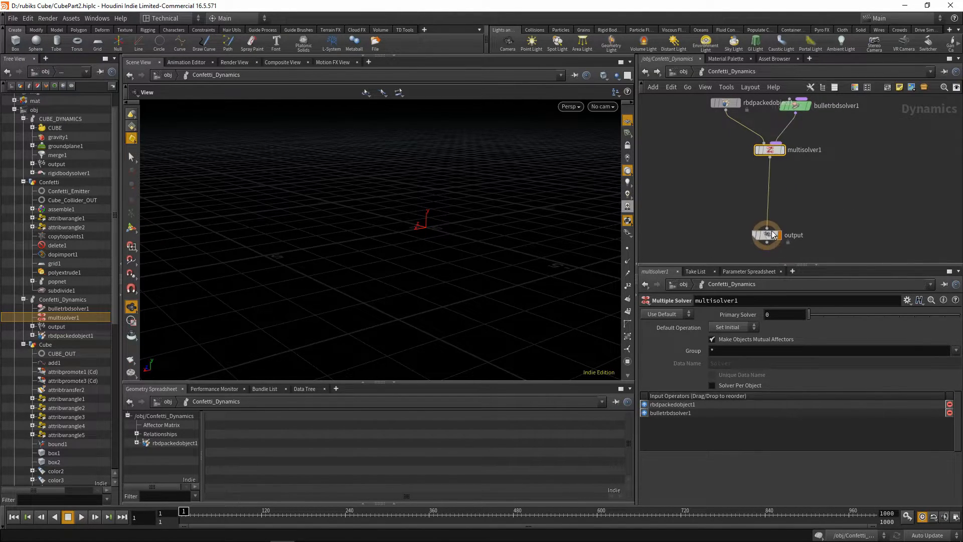
Step: Merge in a Ground Plane at Position Y -1 and a Static Object cube collider
key(tab)
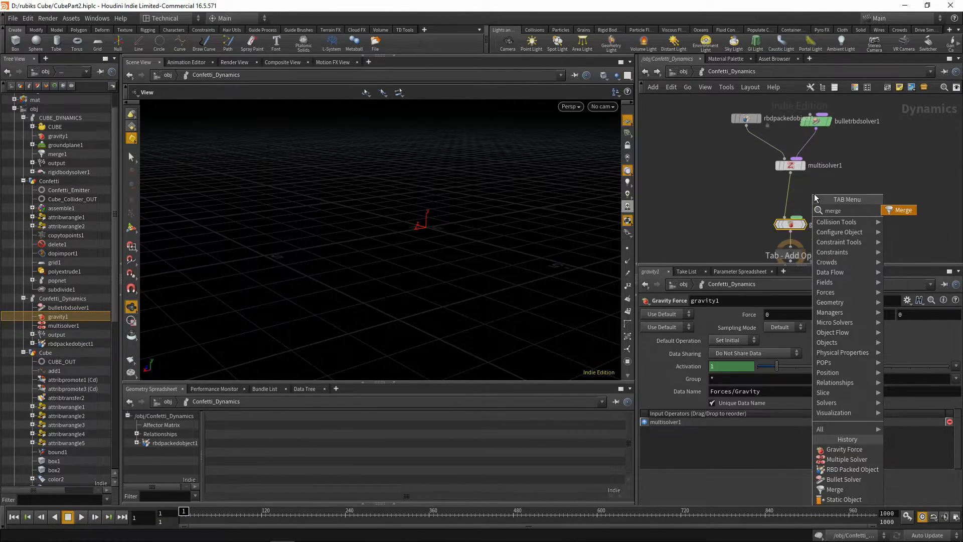
click(902, 210)
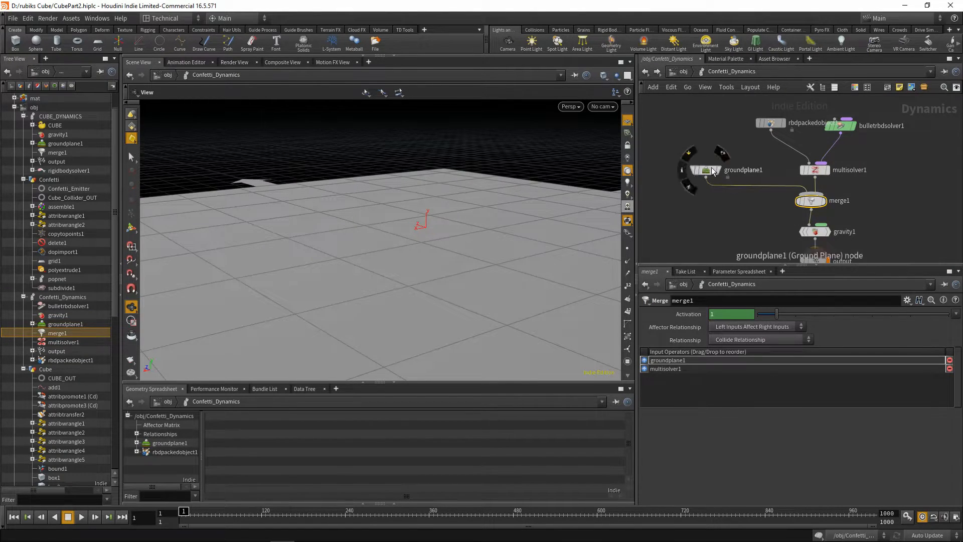
click(679, 164)
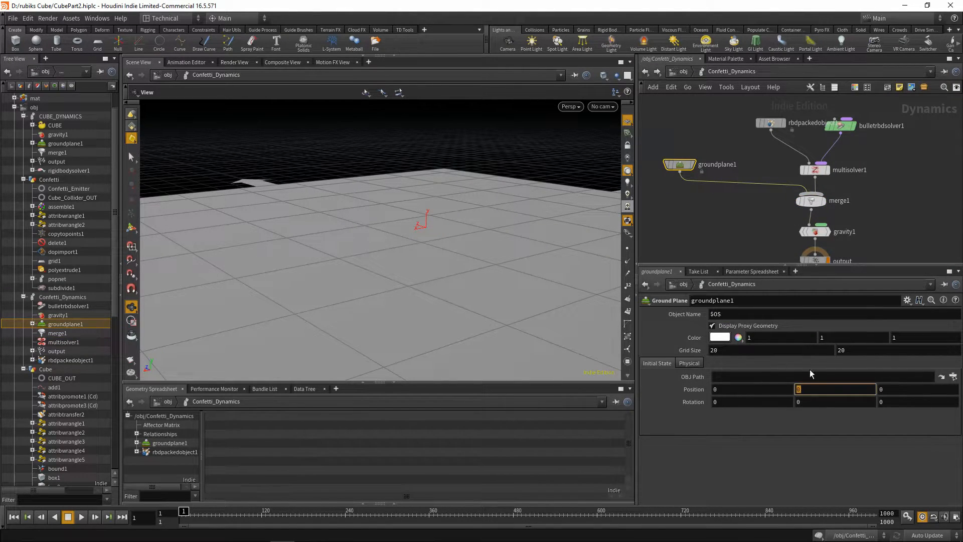
text(-1)
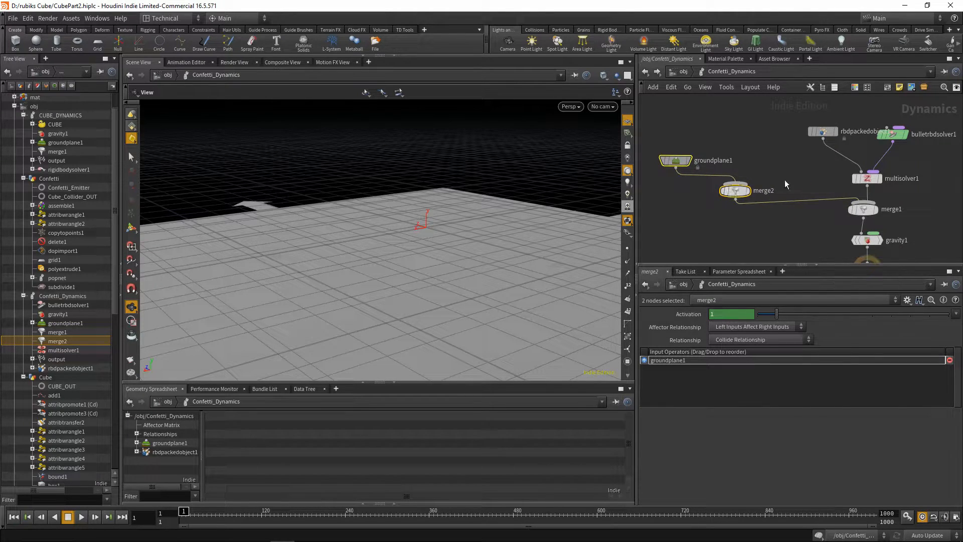
key(tab)
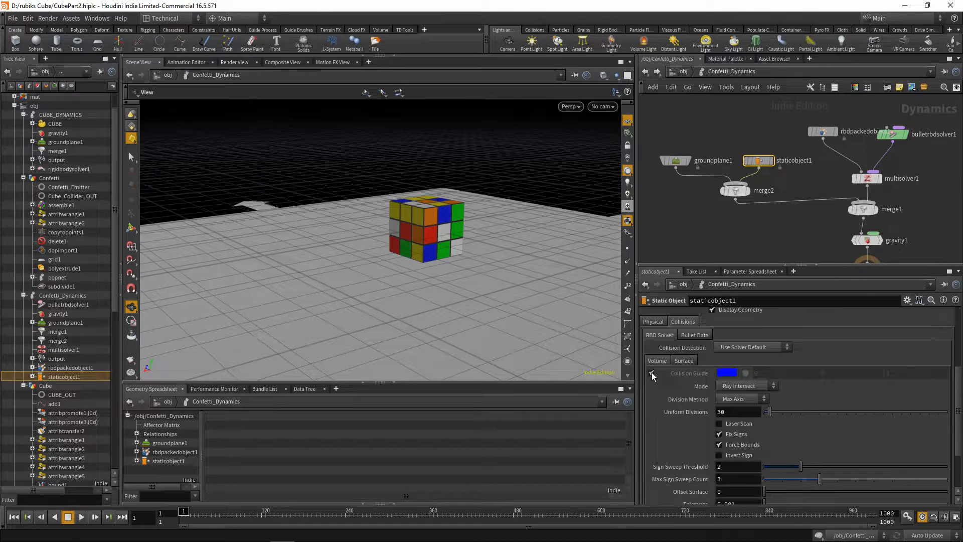
click(650, 373)
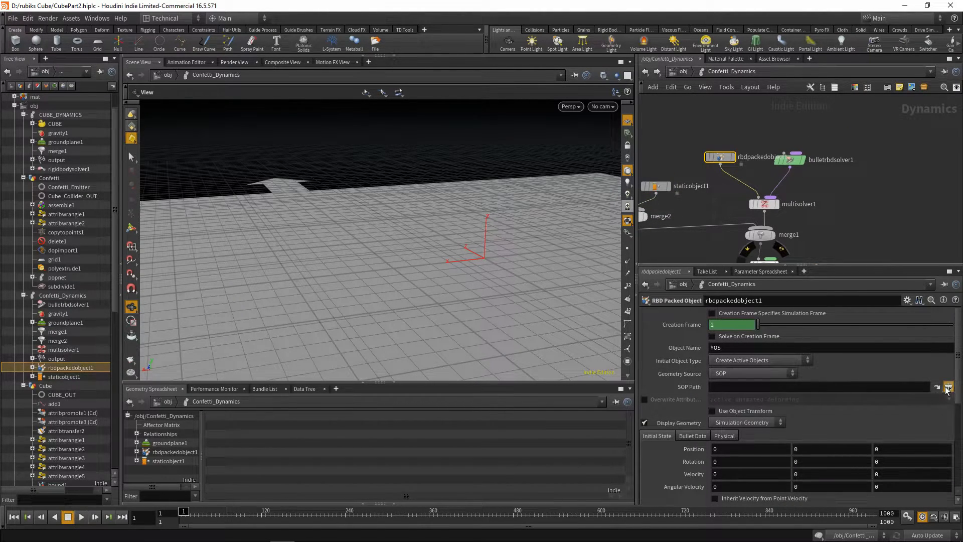
Step: Point rbdpackedobject1's SOP Path at Confetti_Emitter, then play the simulation and rewind
click(947, 386)
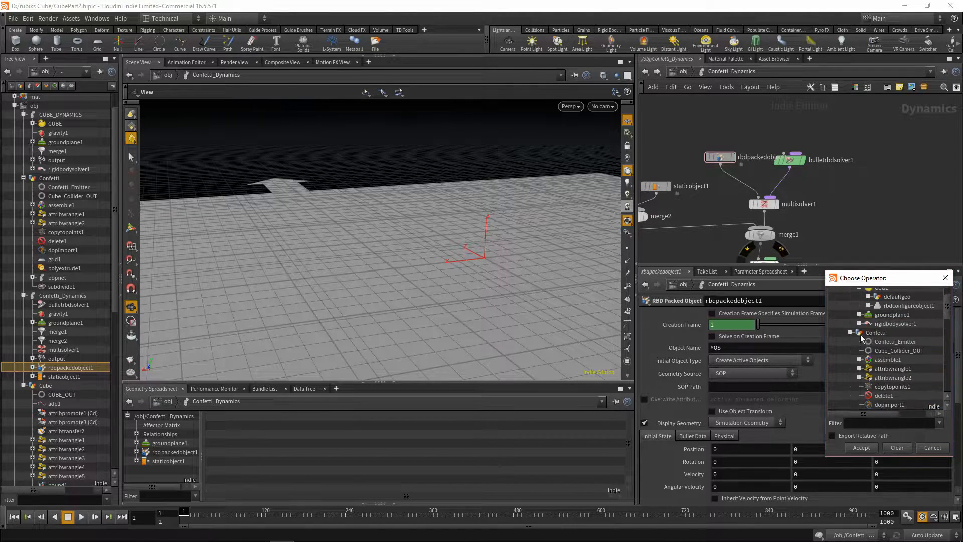
click(894, 341)
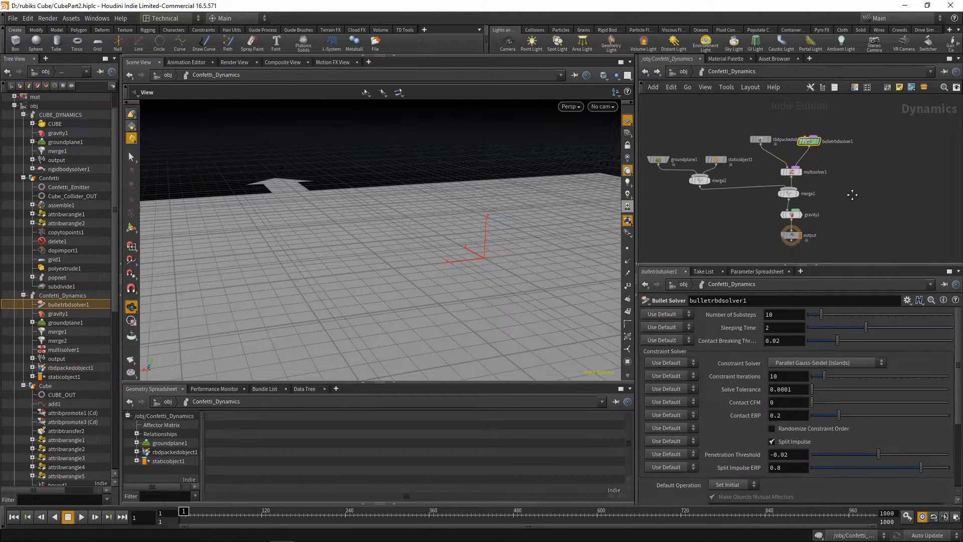
click(81, 515)
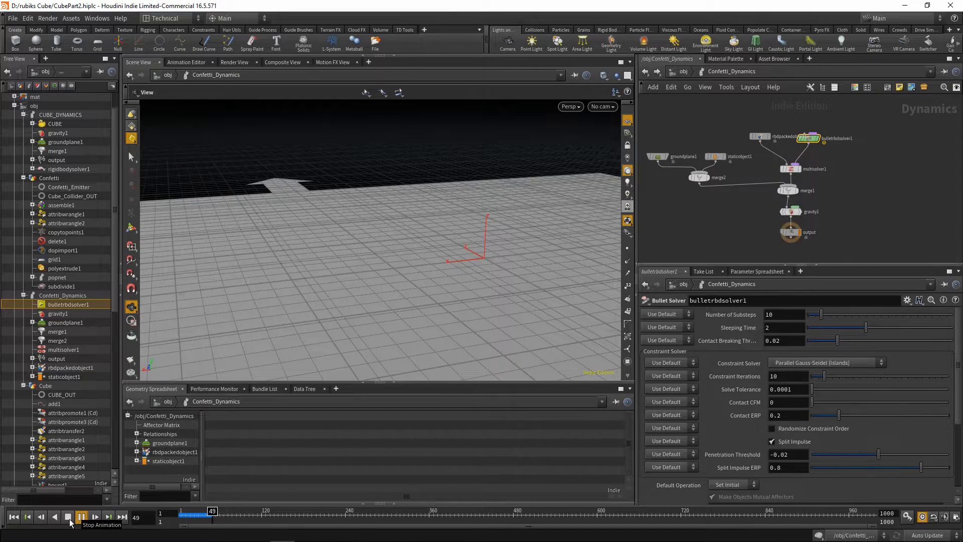
click(81, 515)
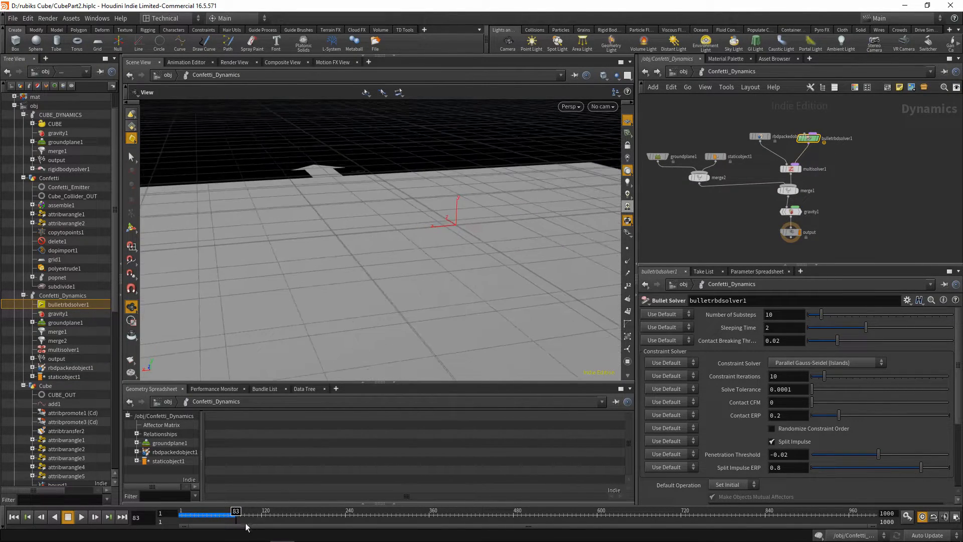
click(13, 515)
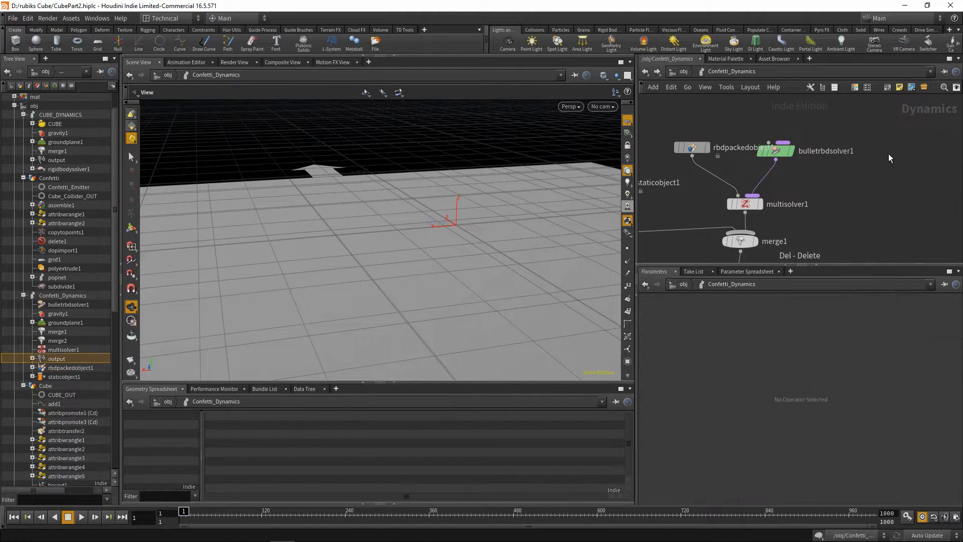
Step: Add sopsolver1 with an inner object_merge1 feeding merge1, wired into multisolver1
key(Tab)
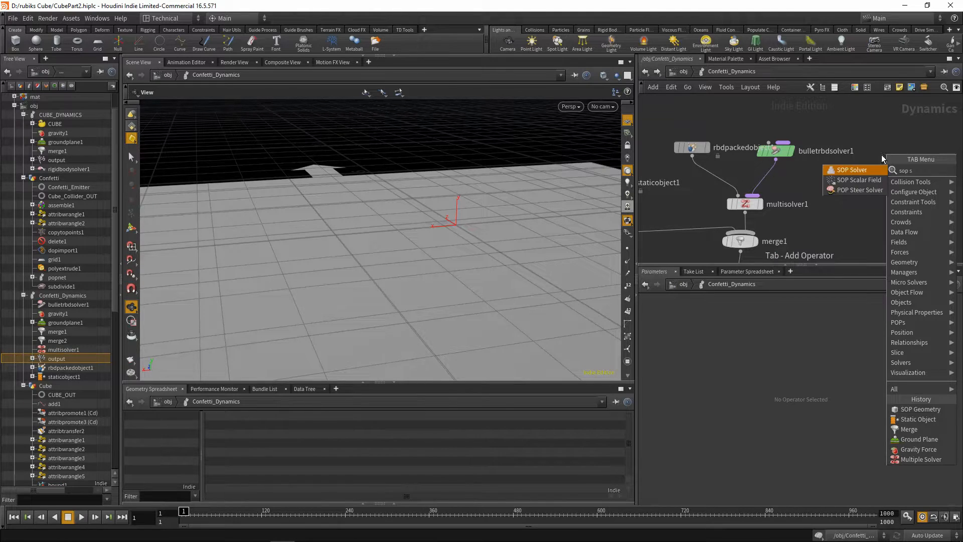
click(852, 169)
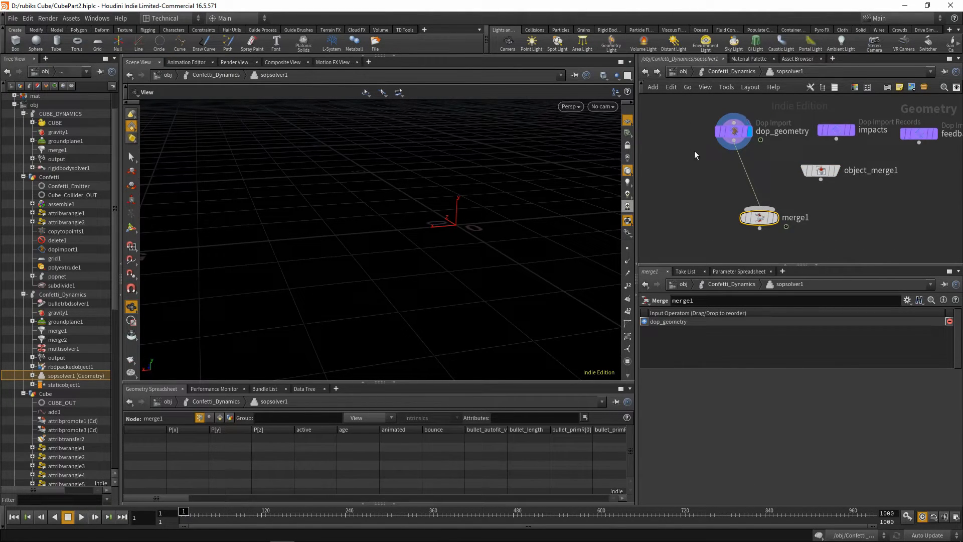
mouse_move(828, 187)
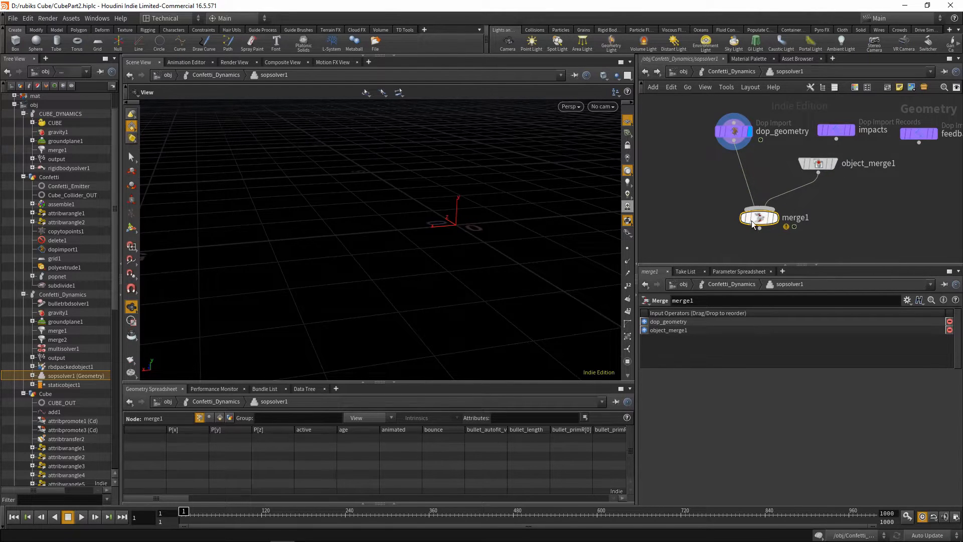
click(817, 163)
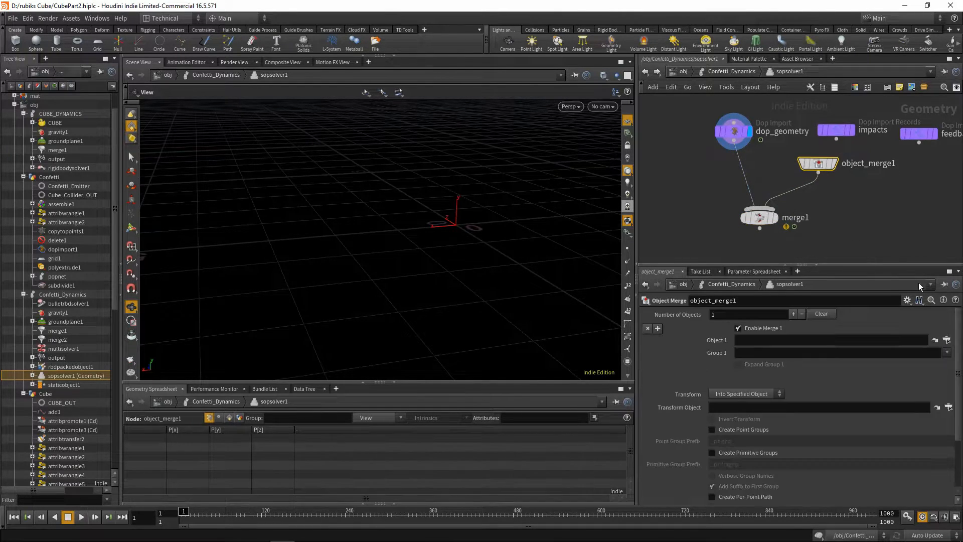
click(934, 340)
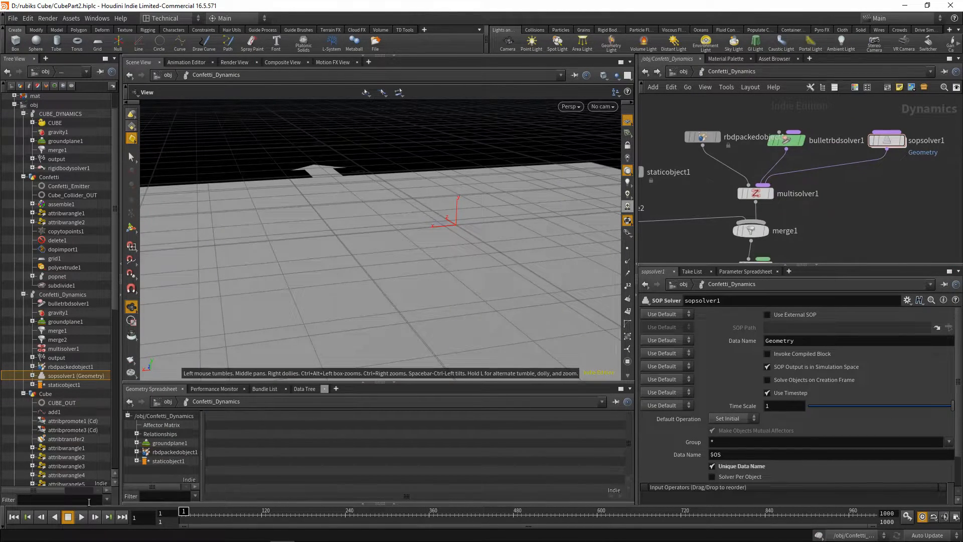
Step: Play the DOP simulation so the confetti pieces burst out, then stop around frame 107
click(81, 516)
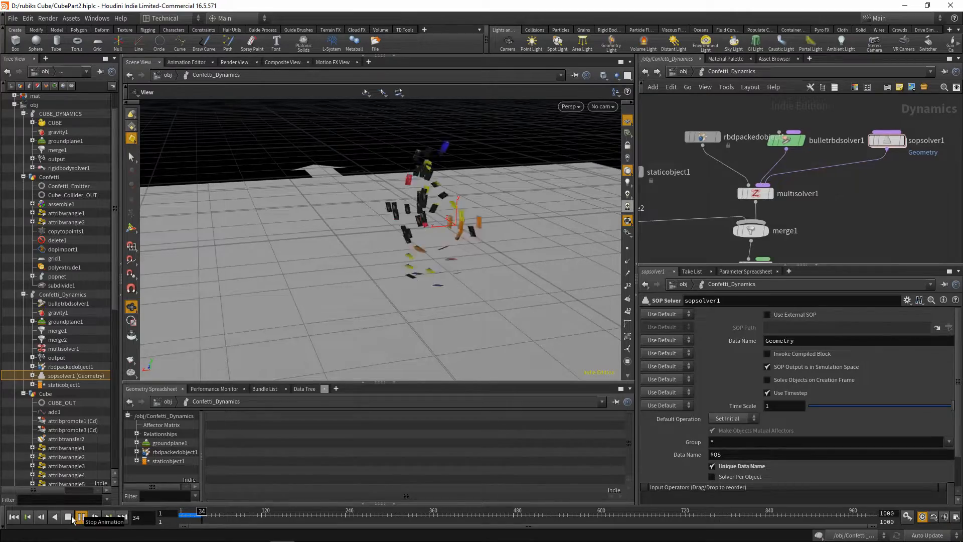
click(81, 516)
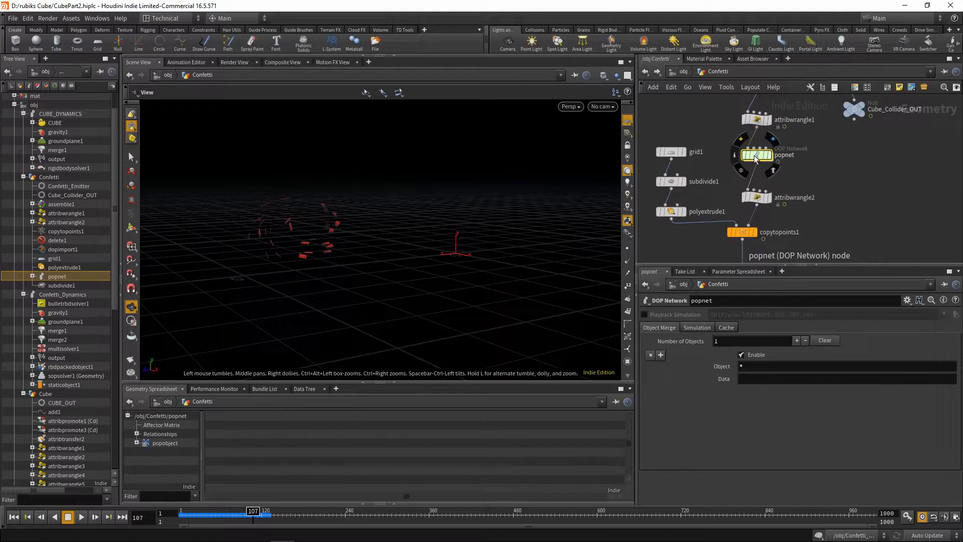
Step: Enter the confetti popnet and orbit the view around the particle emitter
double_click(756, 154)
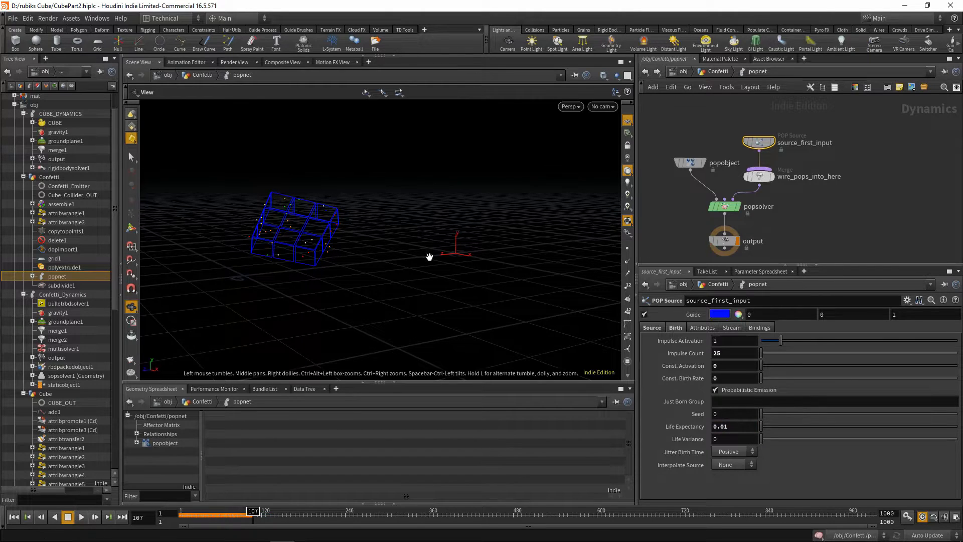
drag(431, 256, 384, 207)
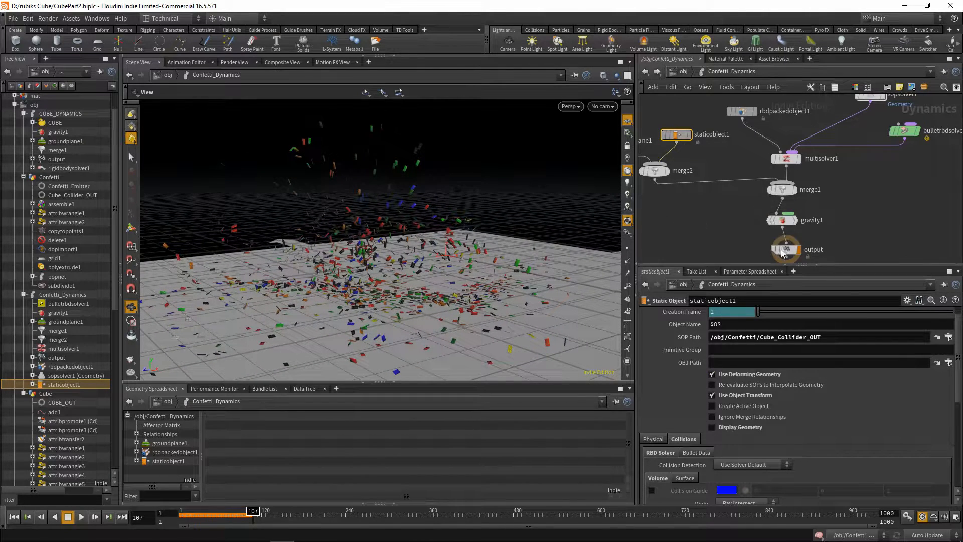
Step: Set gravity1's Force Y to -5 and replay the simulation from the start
click(782, 220)
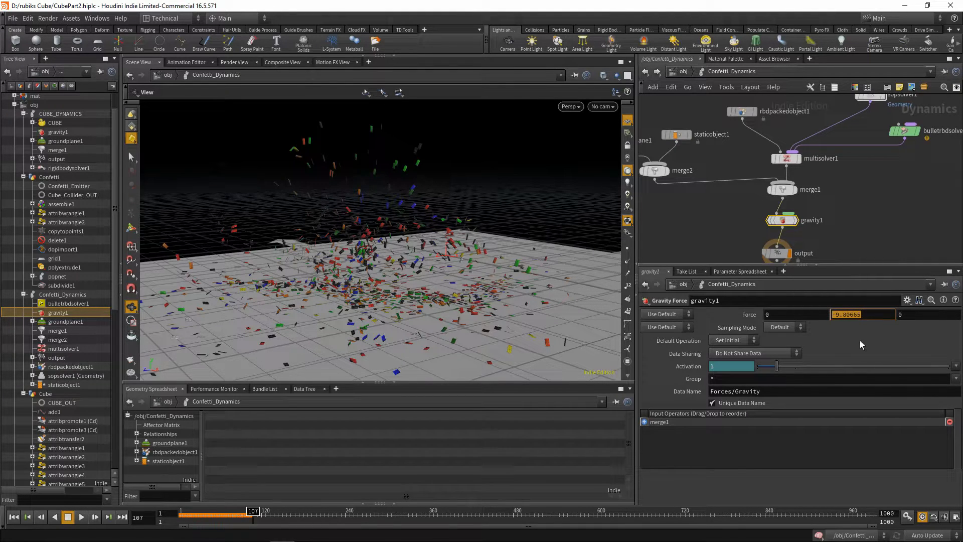
text(-5)
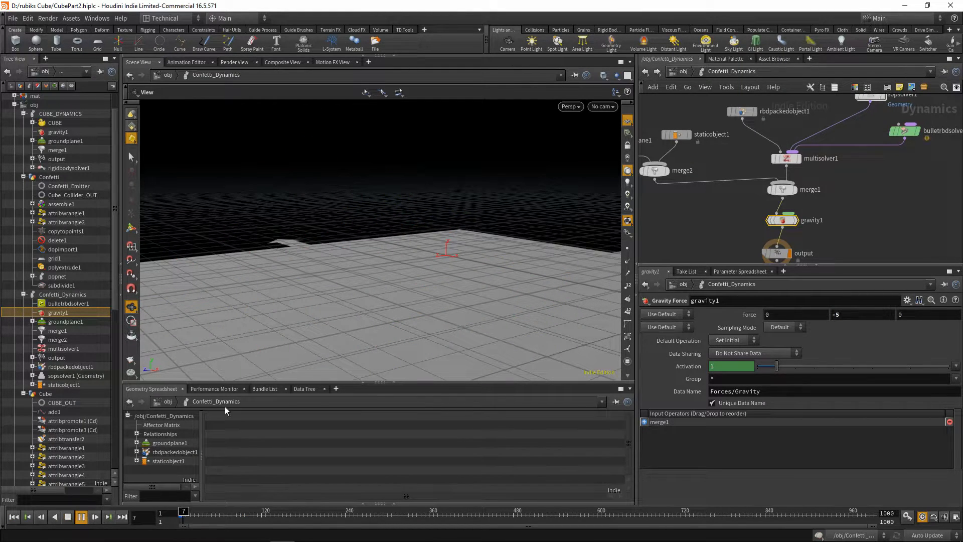
click(80, 516)
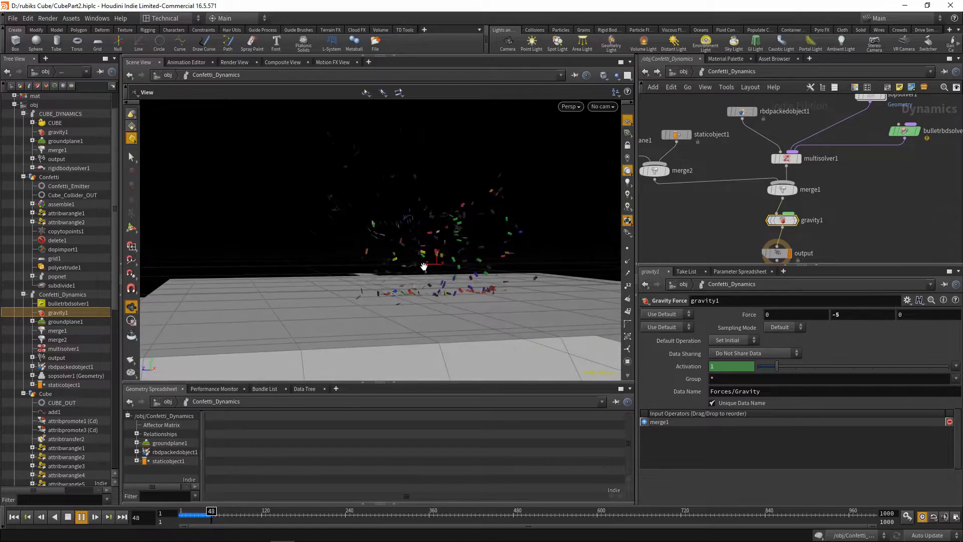
click(94, 517)
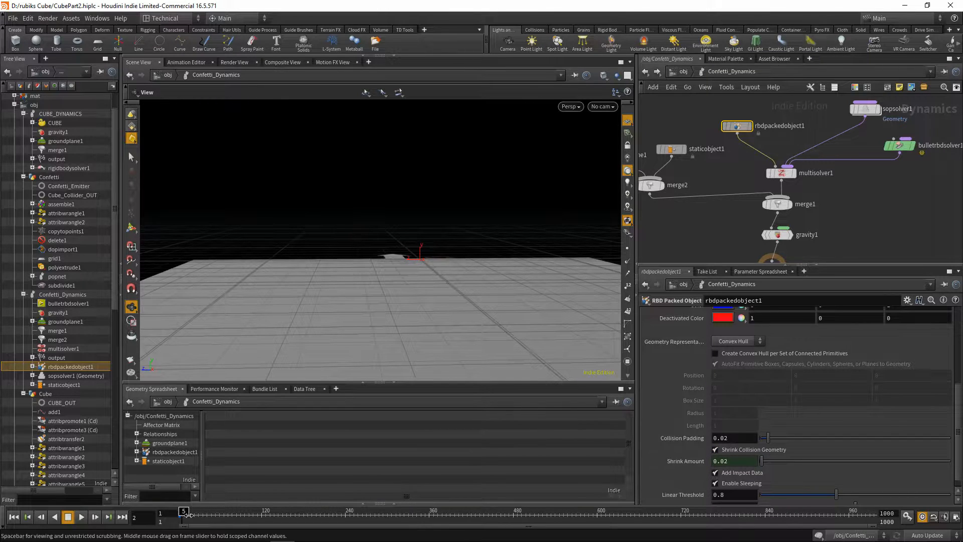
Step: Show guide geometry on rbdpackedobject1 and set Collision Padding and Shrink Amount to 0.001
click(95, 515)
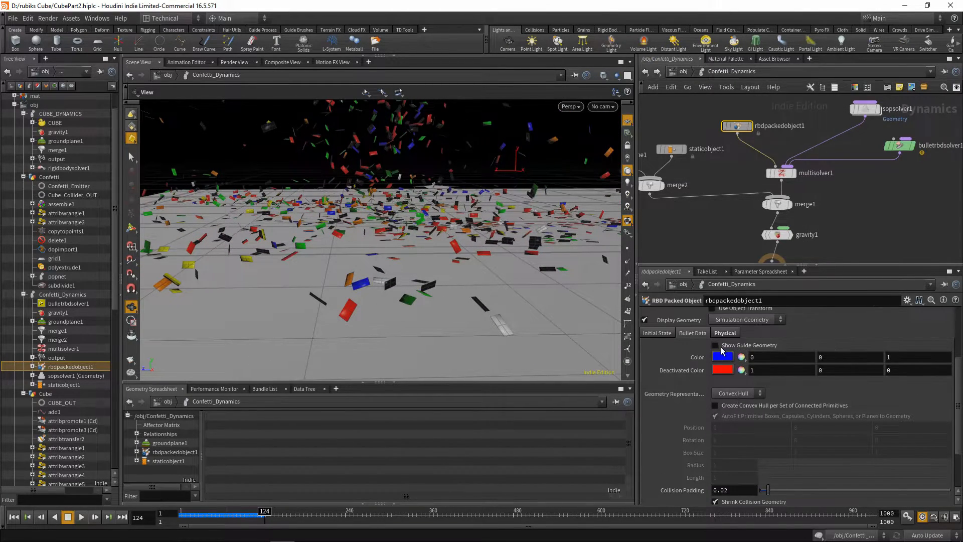
click(715, 344)
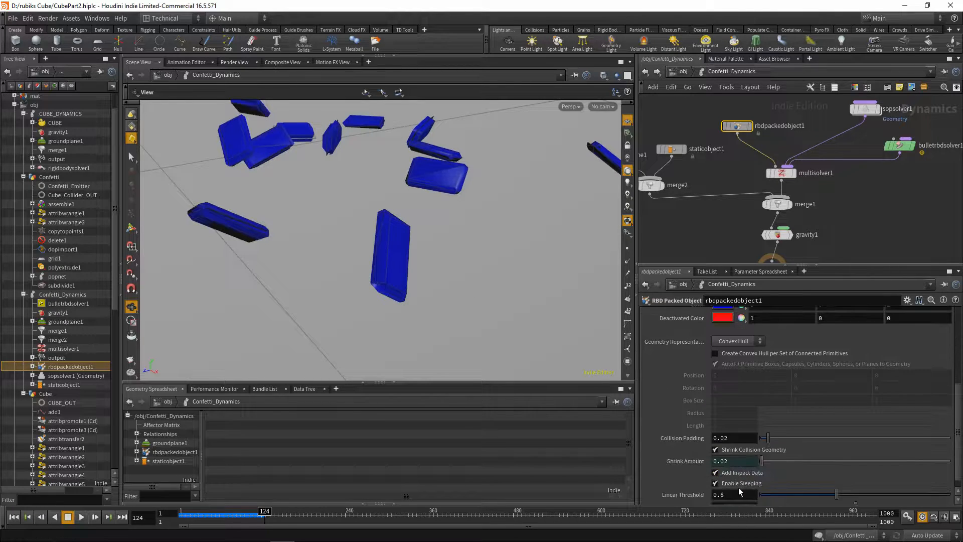
click(734, 438)
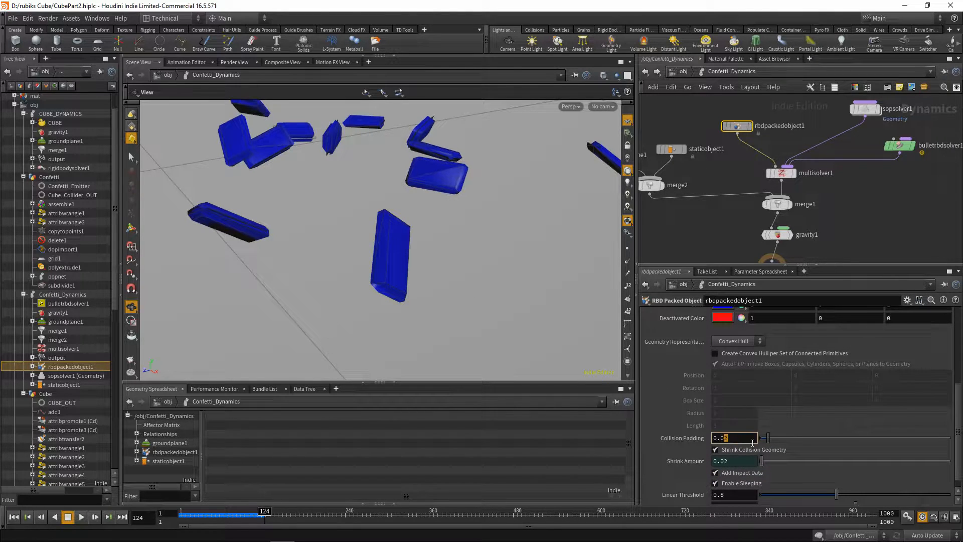
text(0.001)
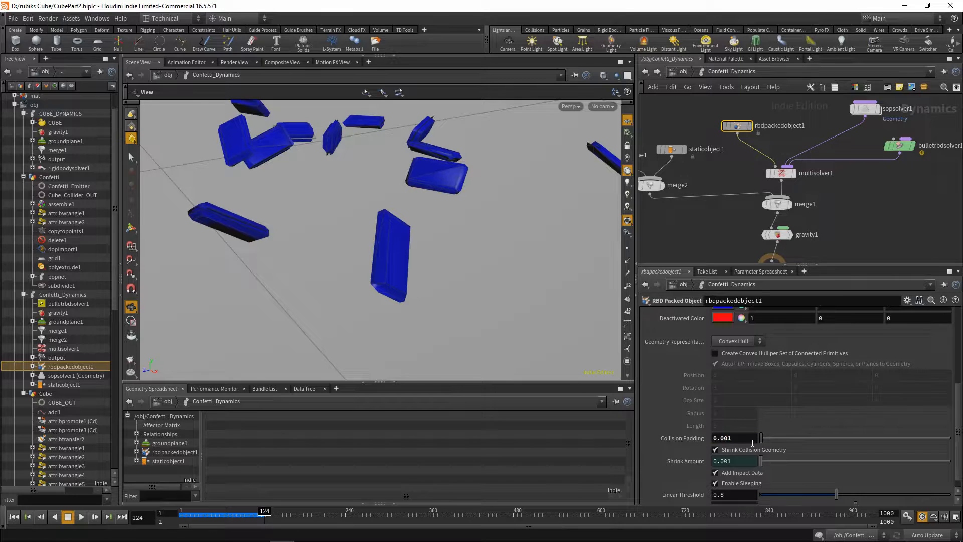
mouse_move(715, 450)
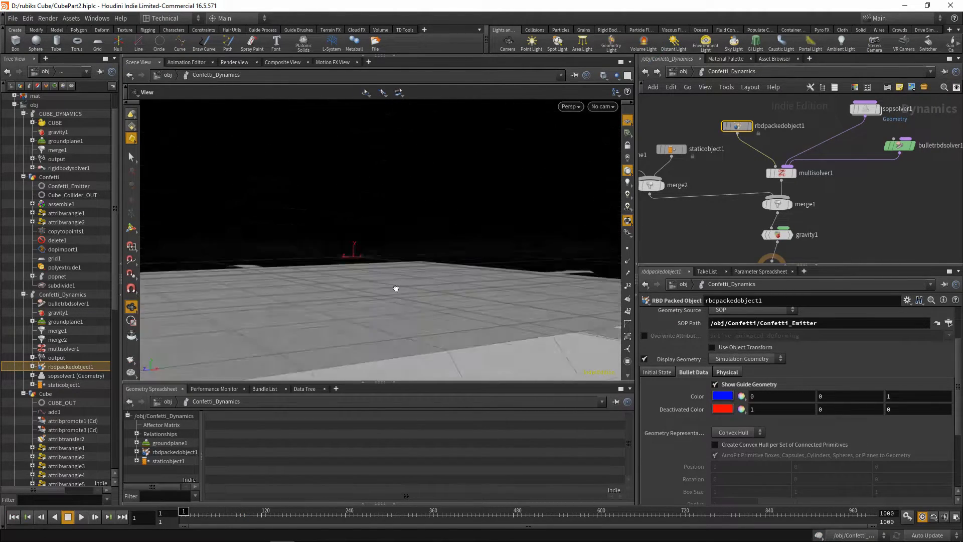
Step: Replay the simulation to frame 101 to check the tighter collisions
click(67, 517)
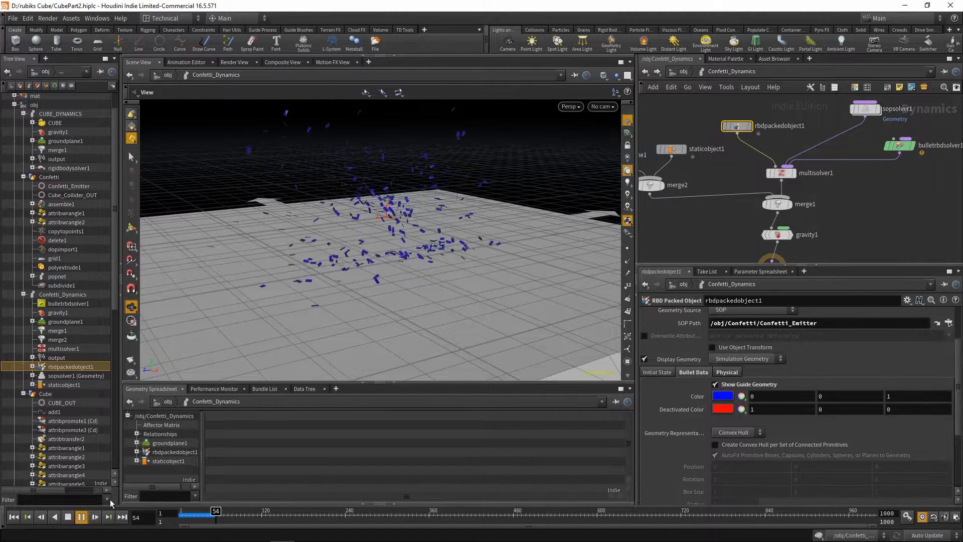
click(80, 516)
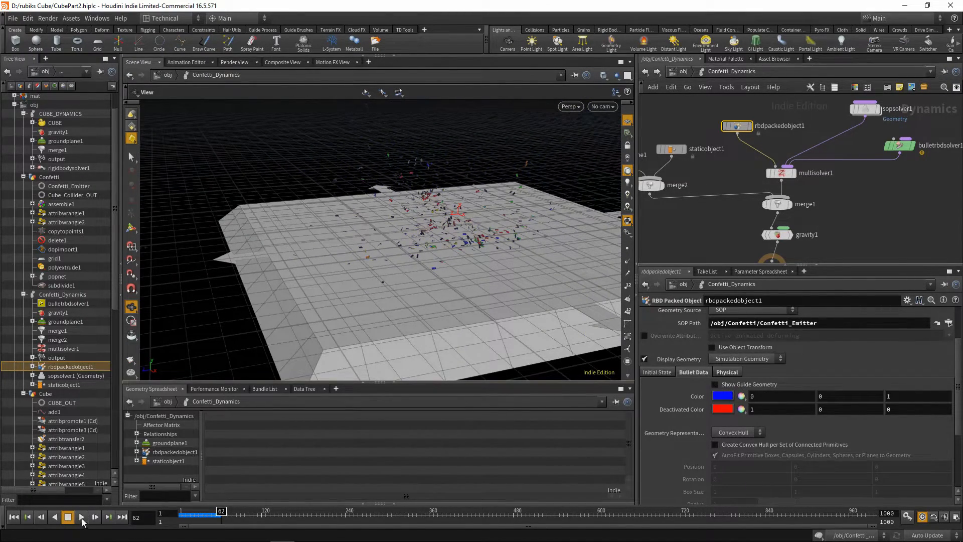
click(81, 515)
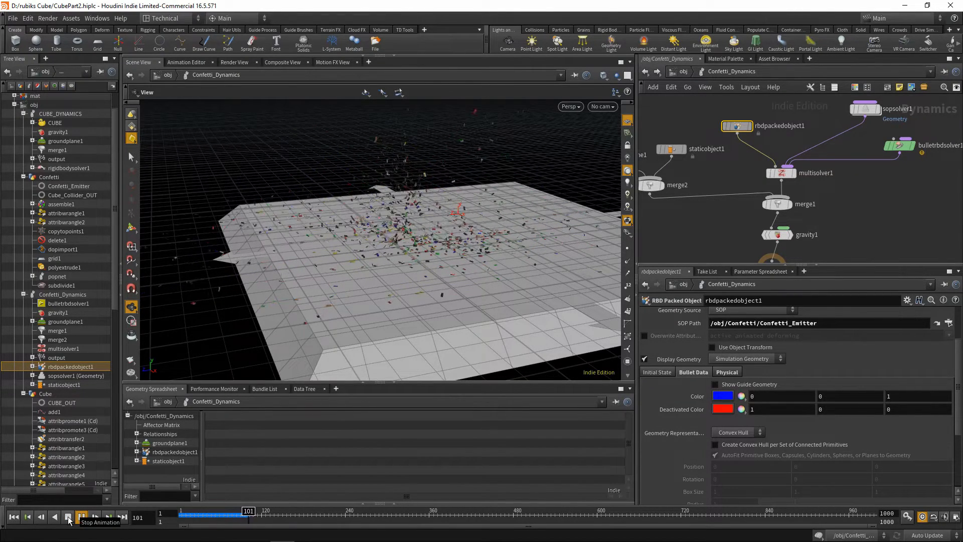
Step: Create a new Geometry object at /obj and name it Final
click(67, 516)
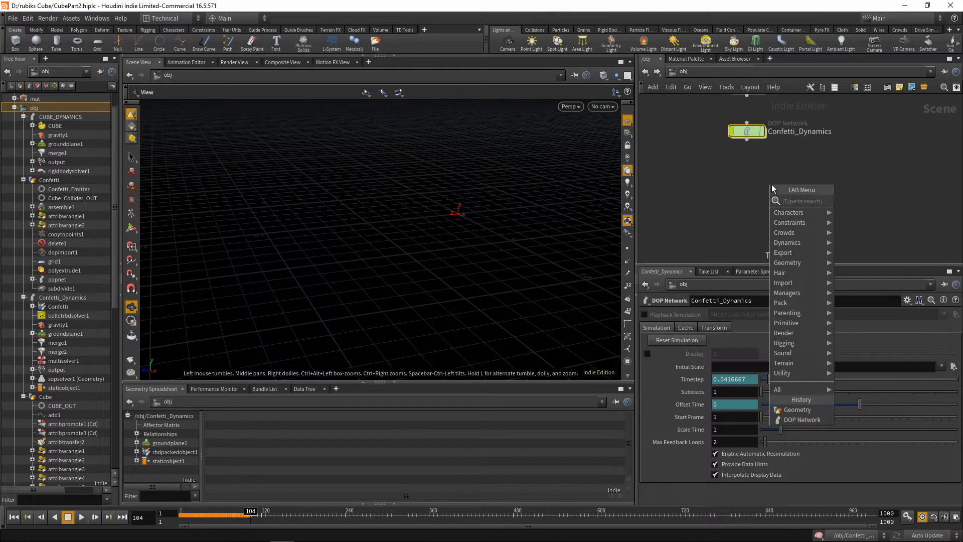
text(geo)
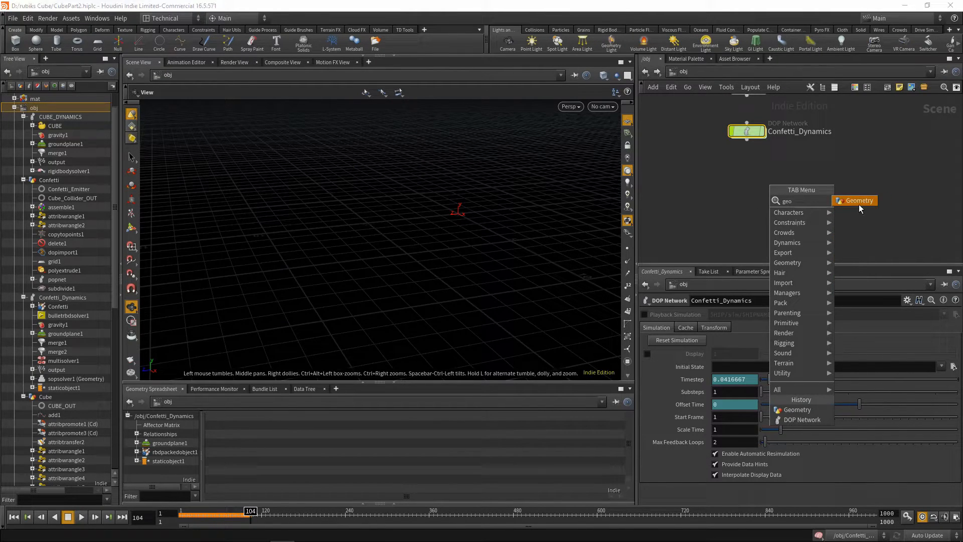
click(858, 201)
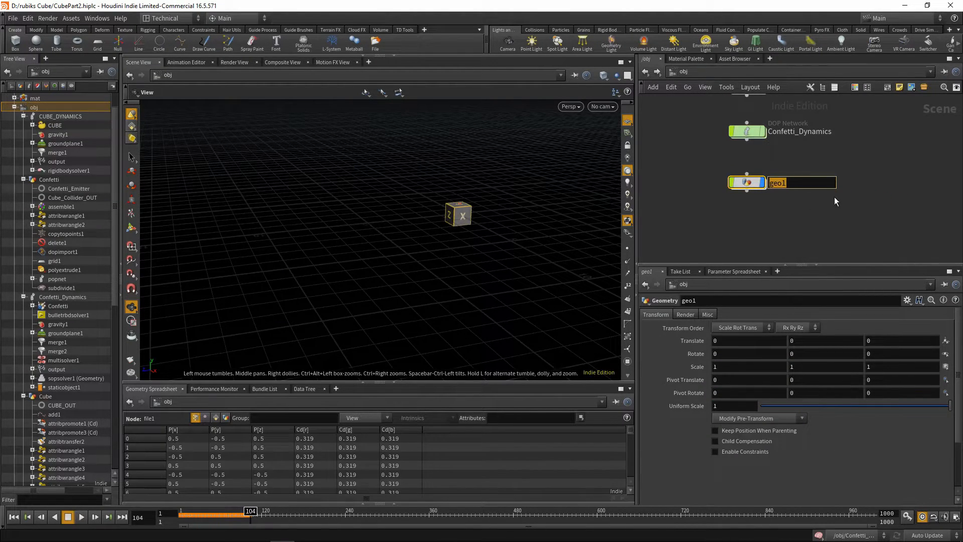
text(Final)
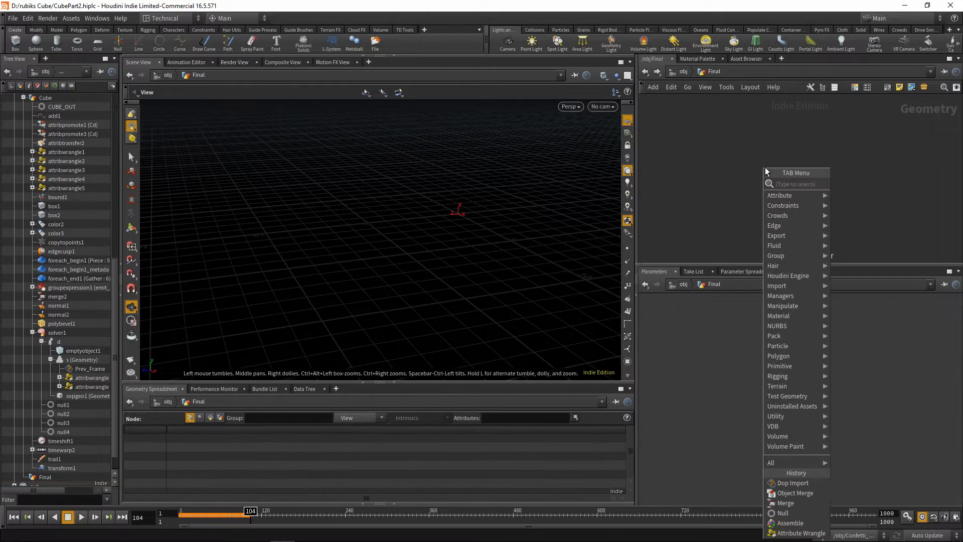
Step: Add a DOP Import from Confetti_Dynamics with mask Confetti set to Fetch Geometry
text(dop)
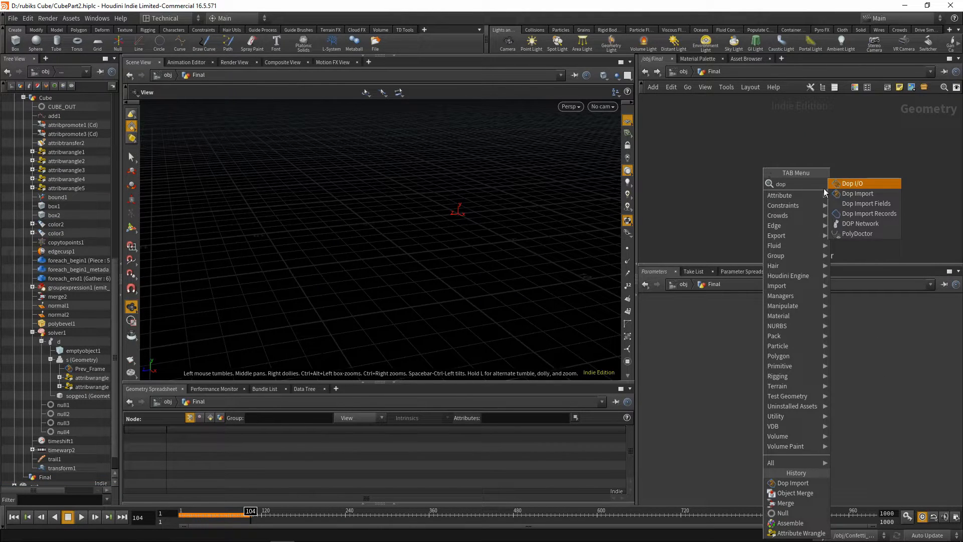
click(857, 192)
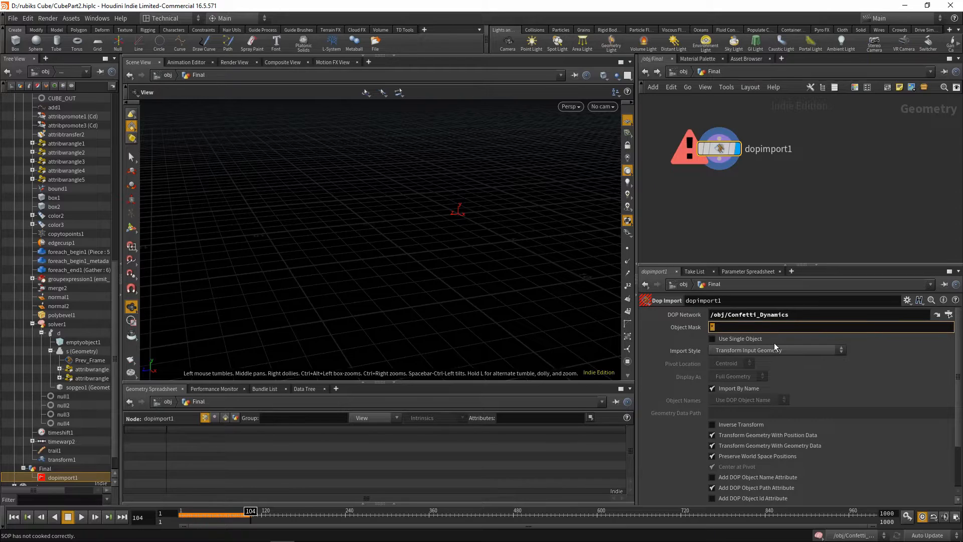
text(Confetti)
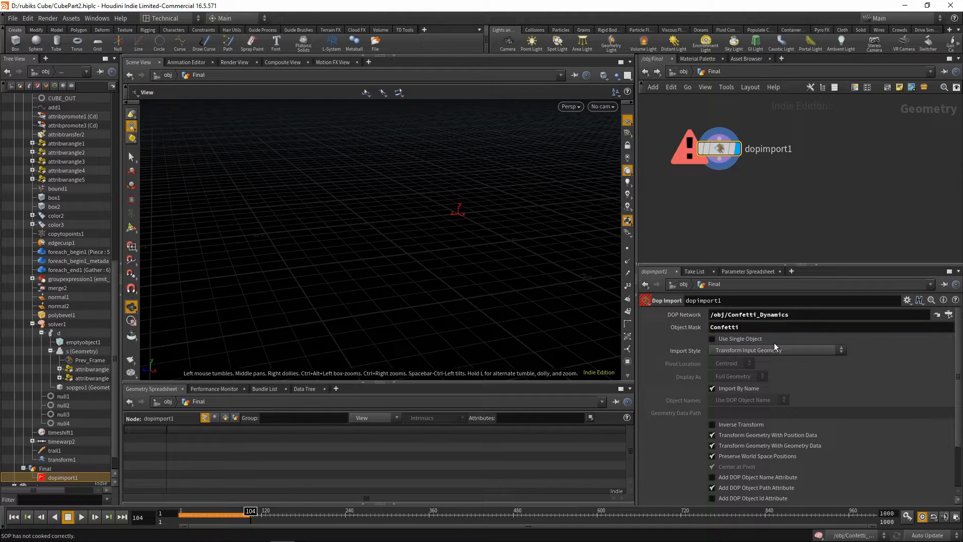
click(777, 350)
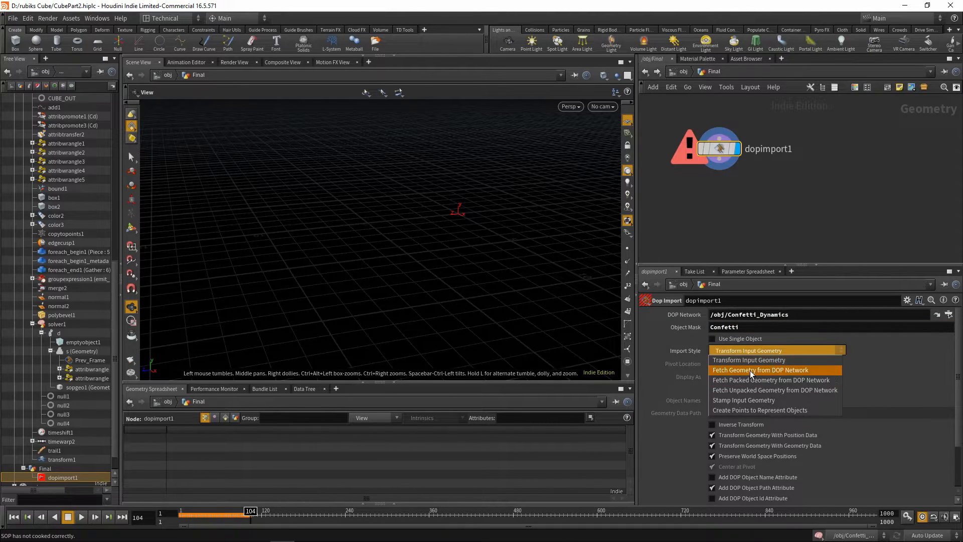
click(760, 370)
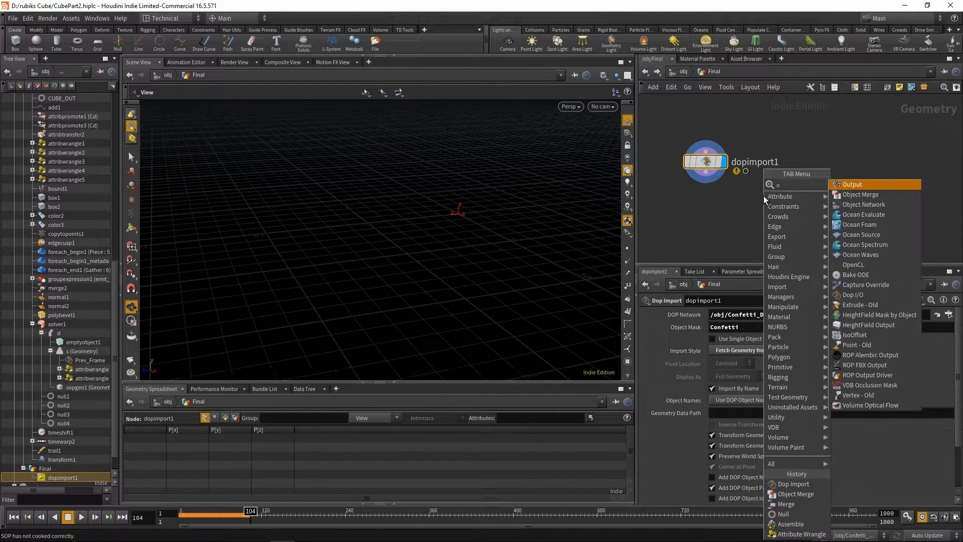
Step: Add an Object Merge of the Rubik's cube geometry and wire it into merge1
click(860, 194)
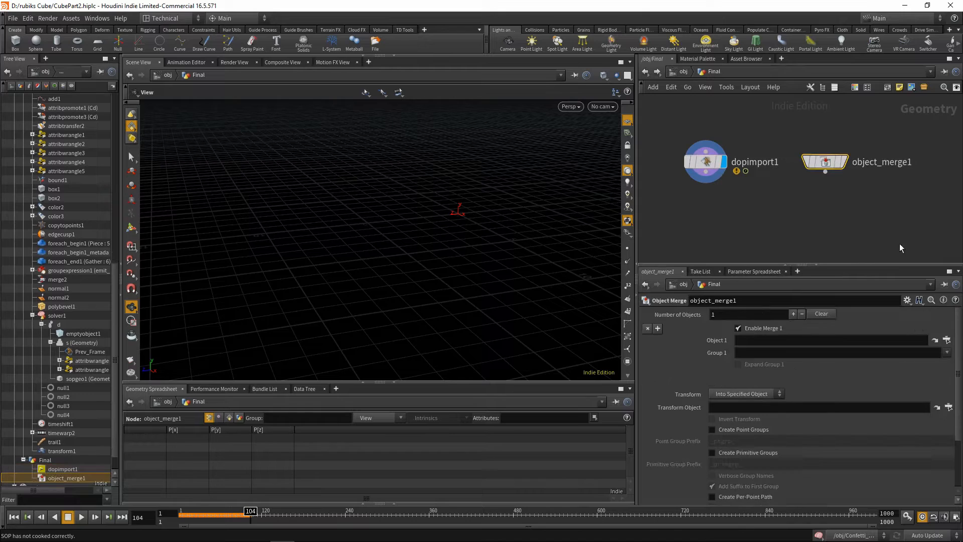
click(947, 340)
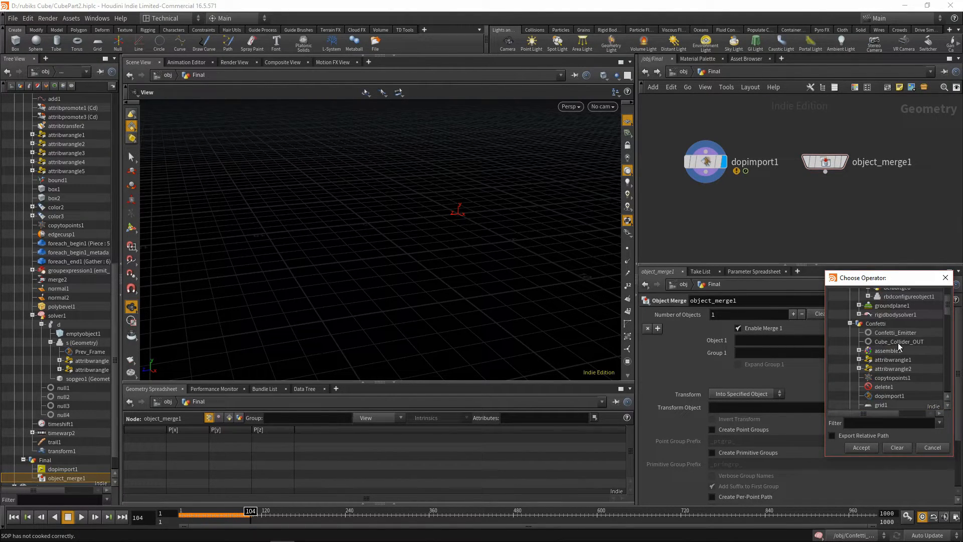
click(898, 341)
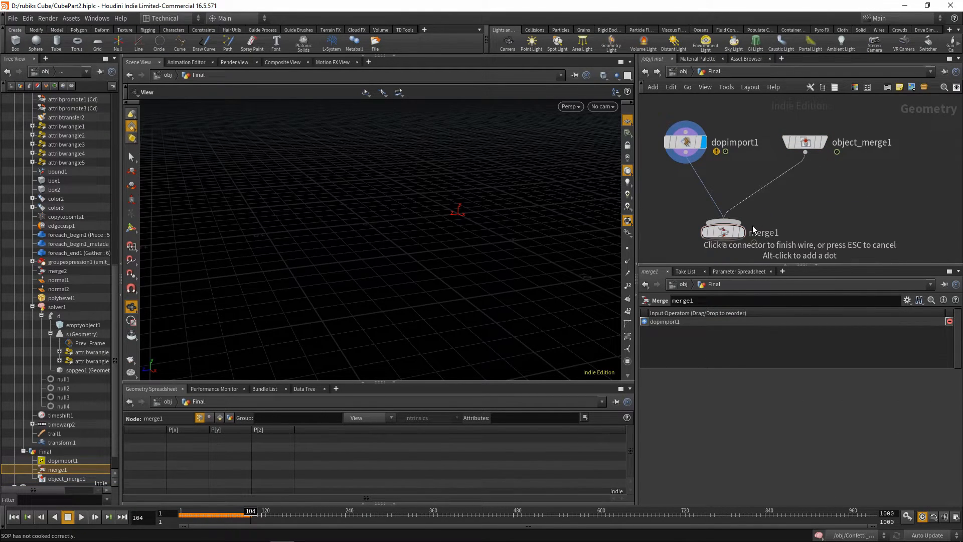
click(803, 152)
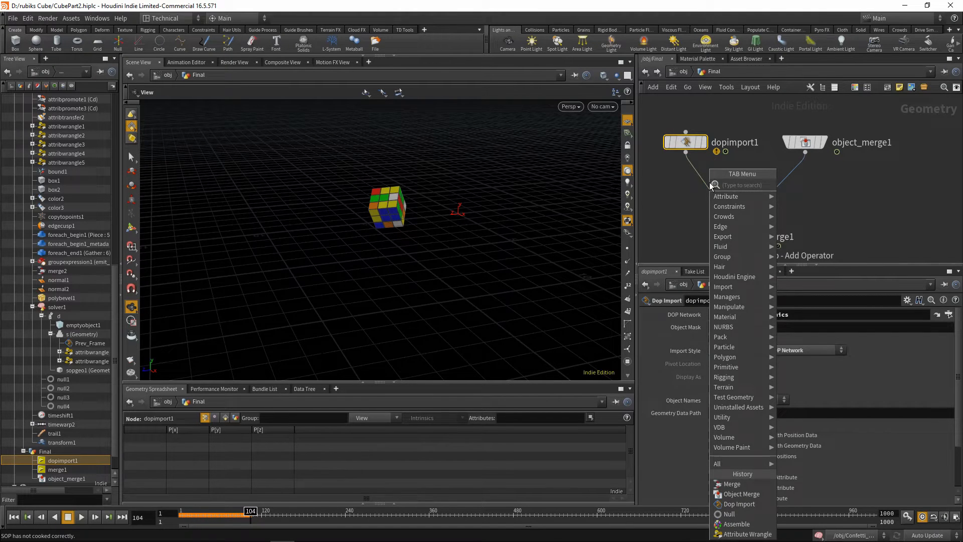
Step: Insert unpack1 between dopimport1 and merge1, transferring the Cd attribute
click(731, 483)
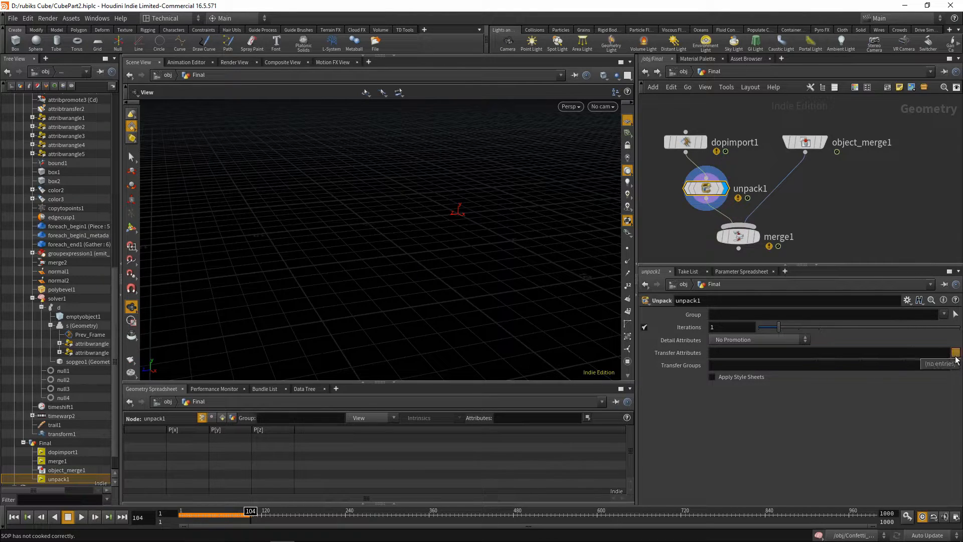
click(822, 352)
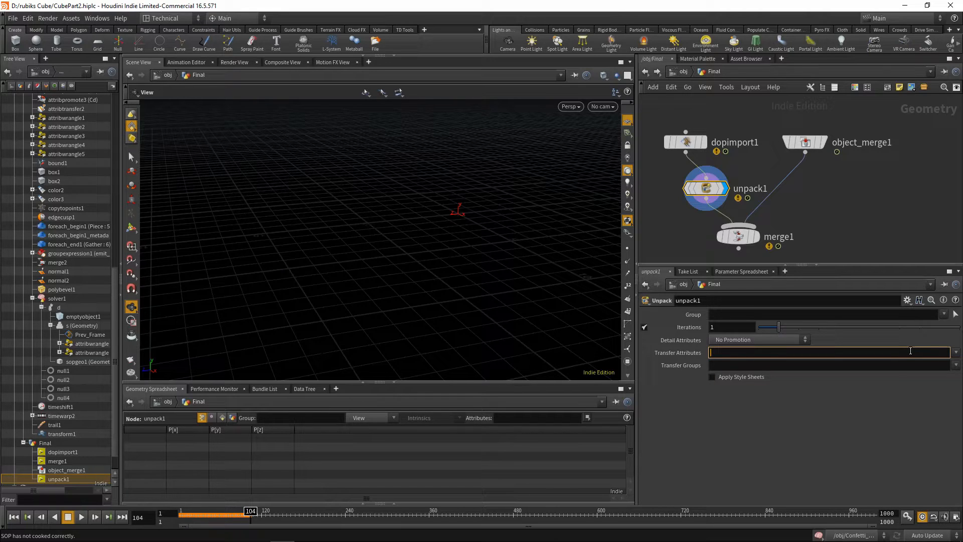
text(Cd)
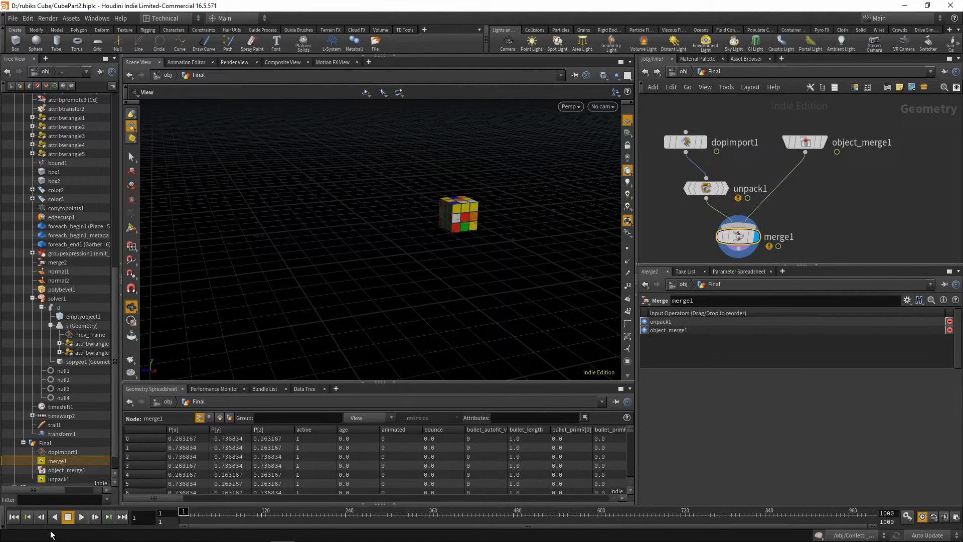
Step: Play the Final output until the confetti settles, stopping around frame 168
click(68, 516)
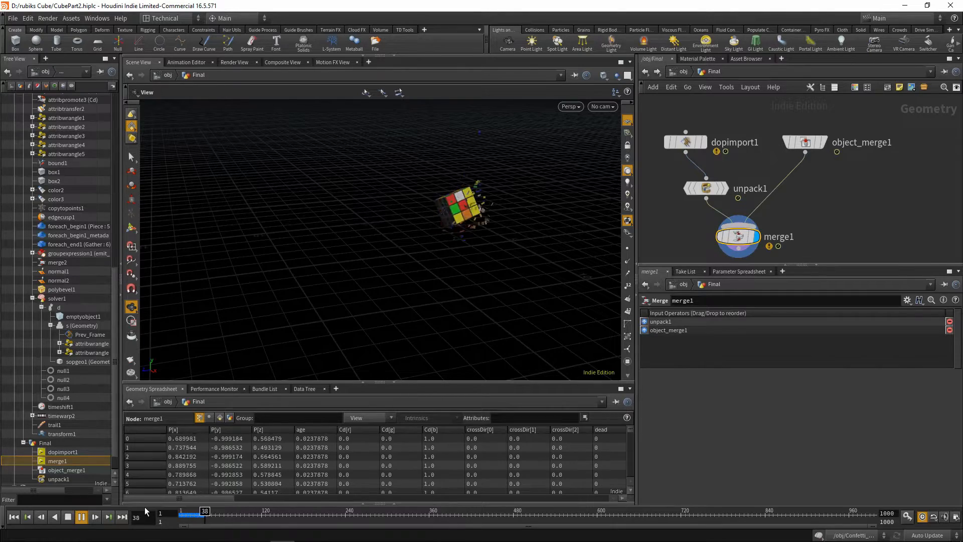
click(80, 517)
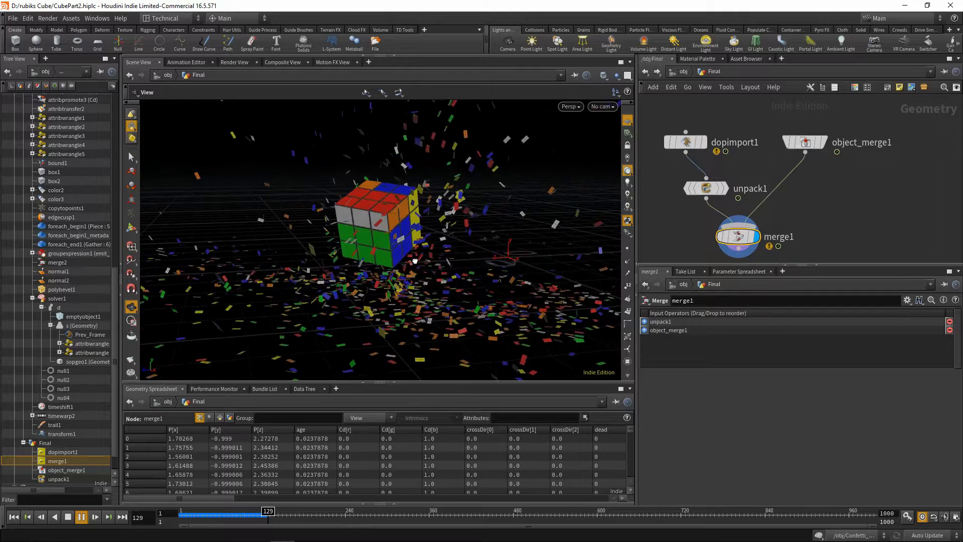
click(80, 516)
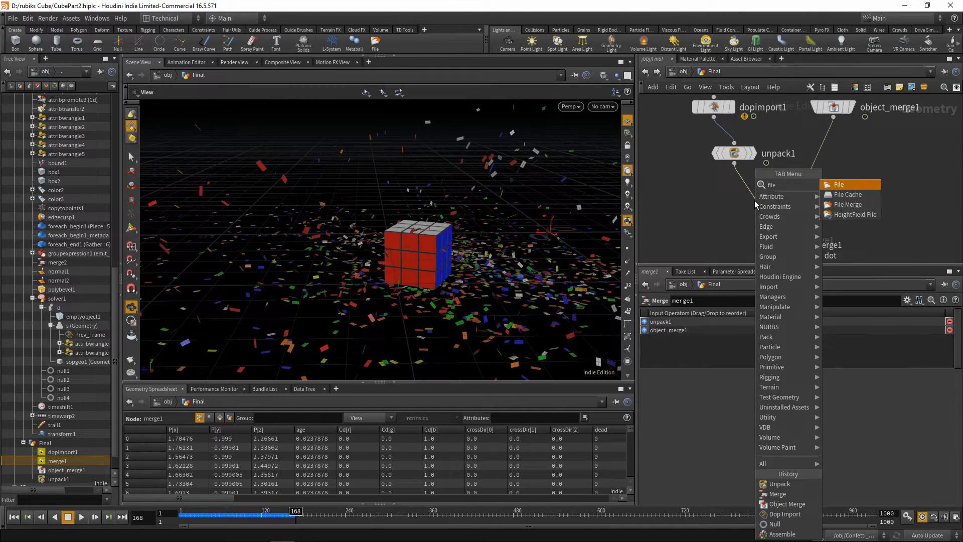
Step: Add filecache1 after unpack1 writing to new folder TutorialCache as confetti.$F.bgeo.sc
click(845, 193)
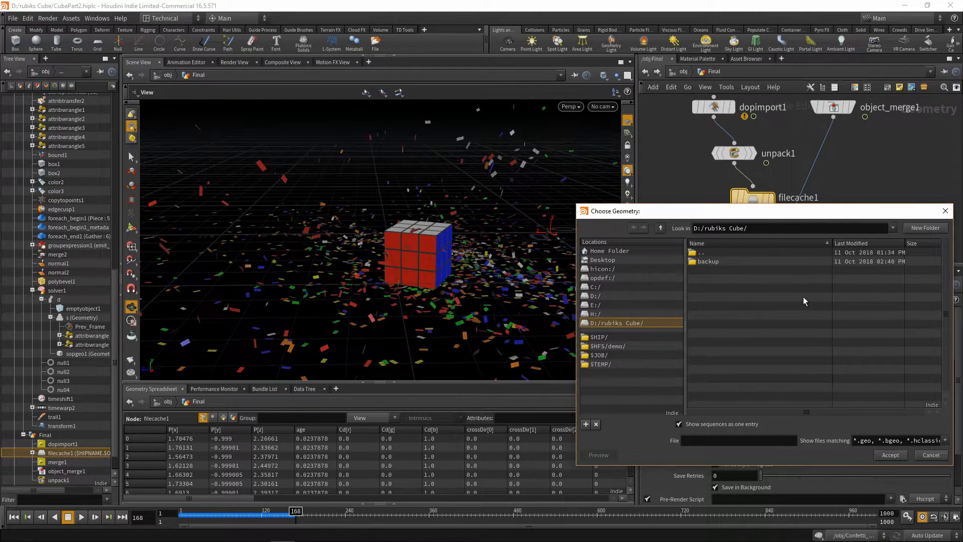
click(925, 228)
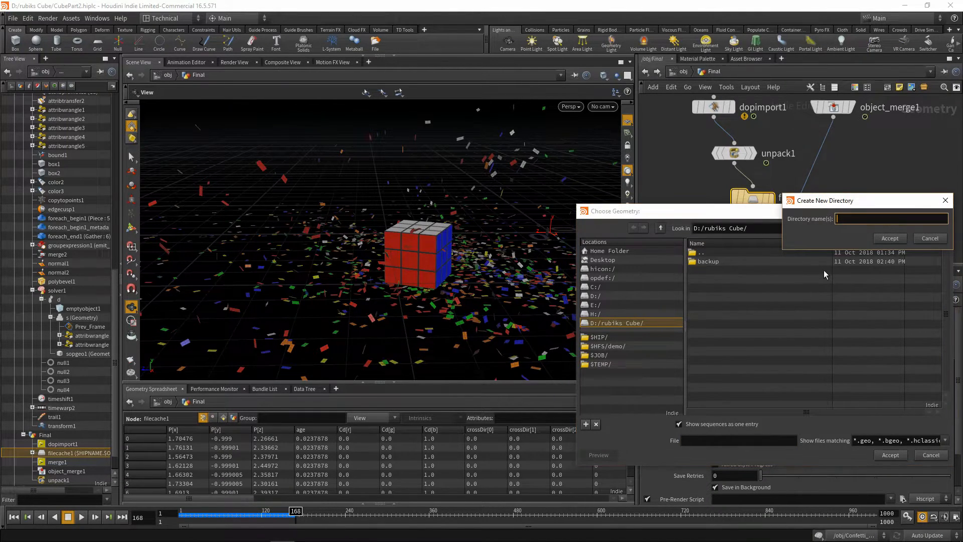
text(TutorialC)
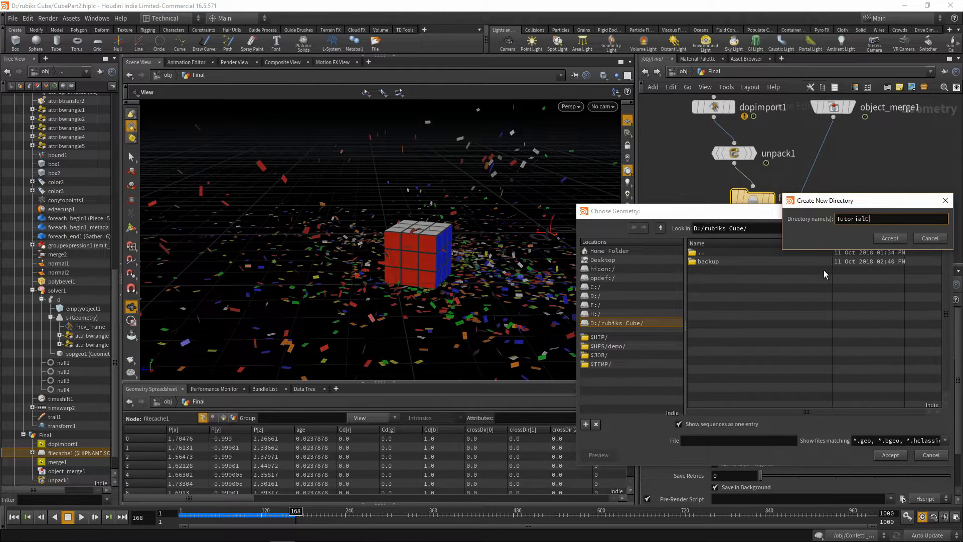
click(888, 239)
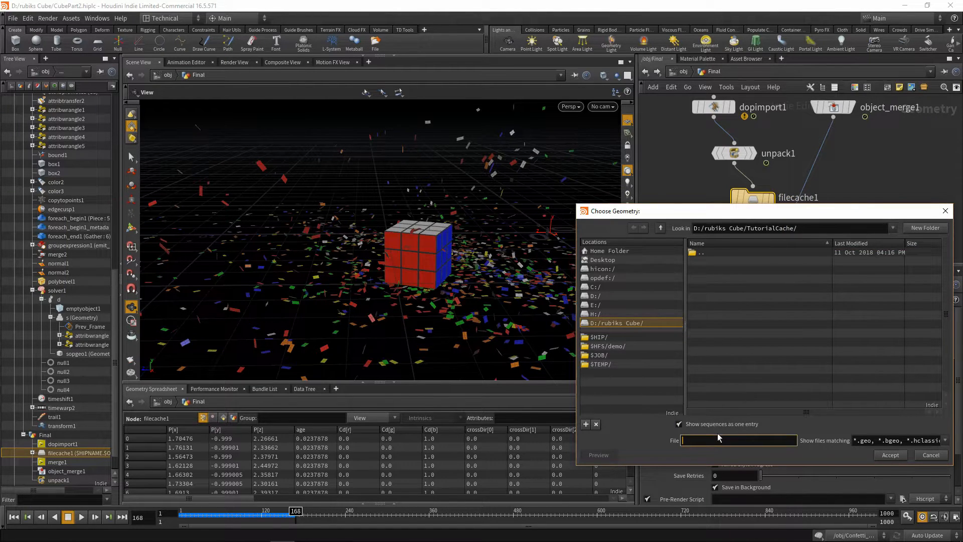
text(confetti.$)
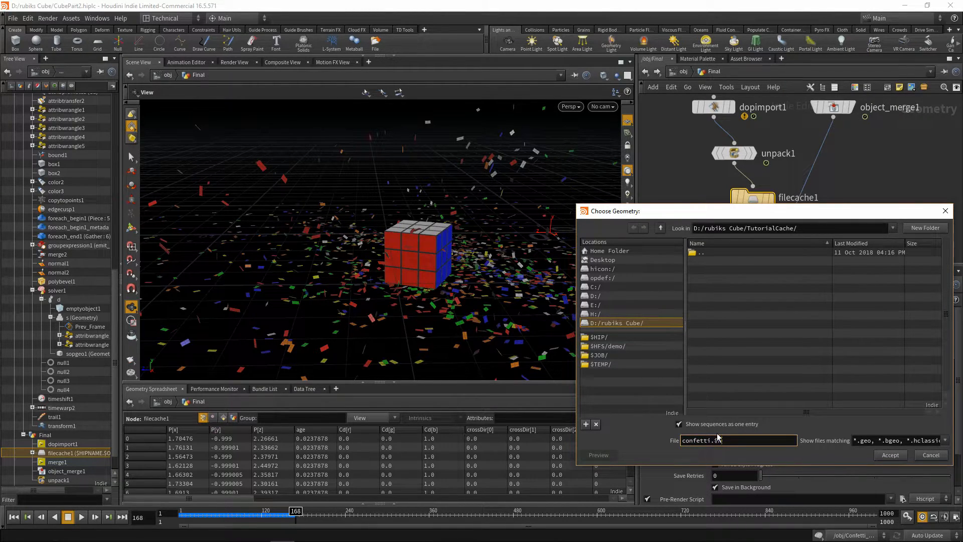
click(889, 454)
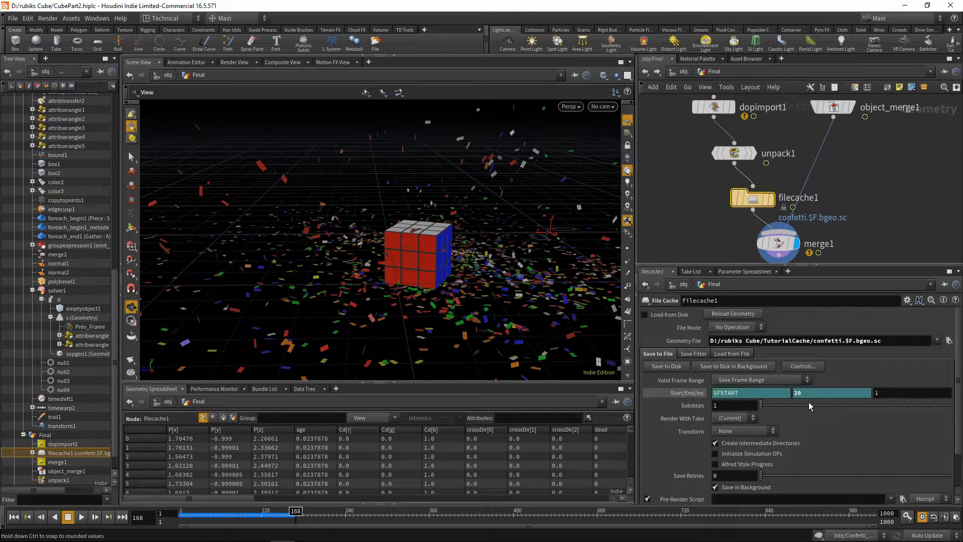
Step: Set the cache frame range to end at 200, with filecache1 feeding merge1
text(200)
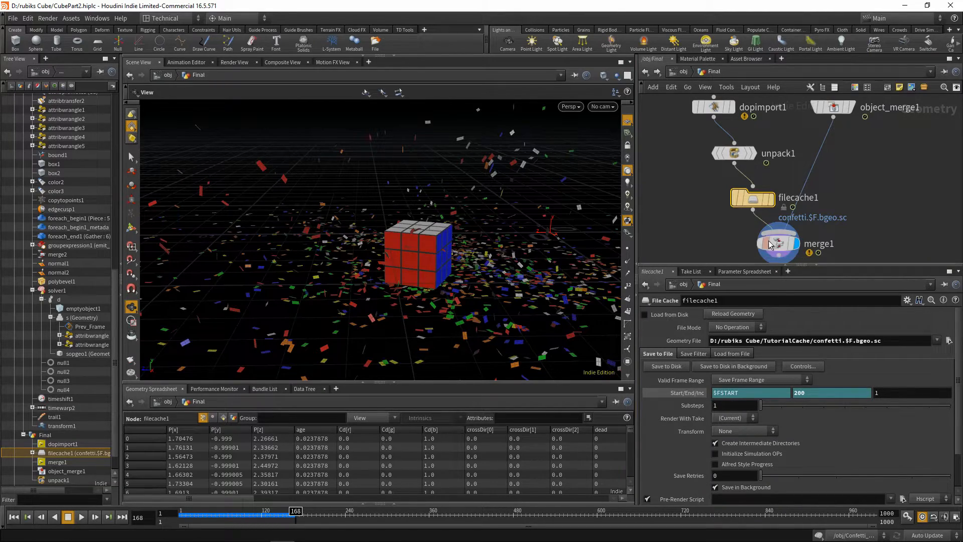
click(775, 243)
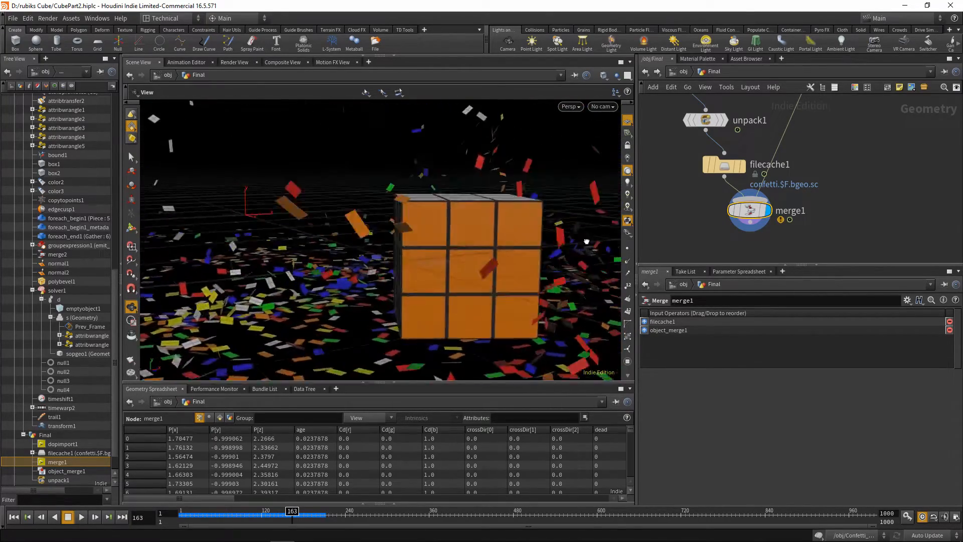
drag(583, 239, 430, 270)
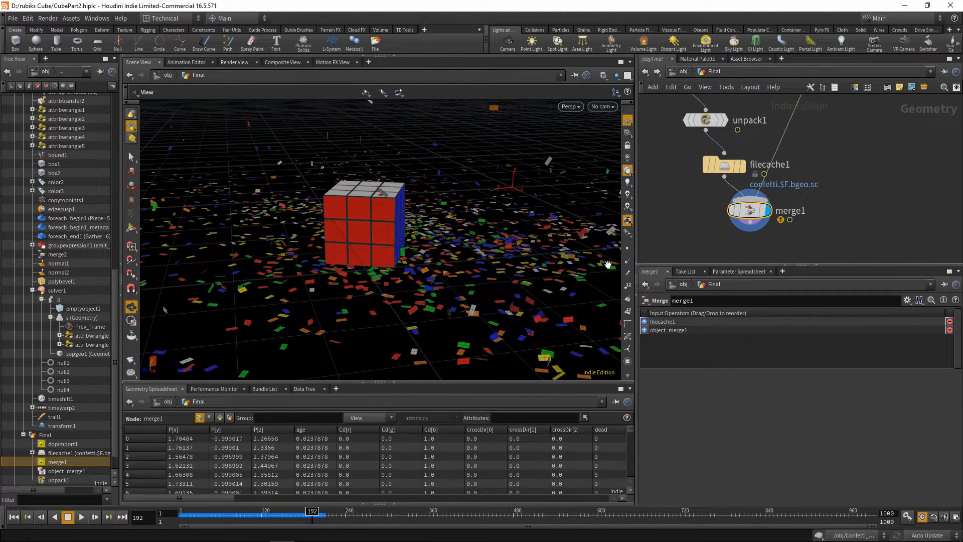
mouse_move(519, 269)
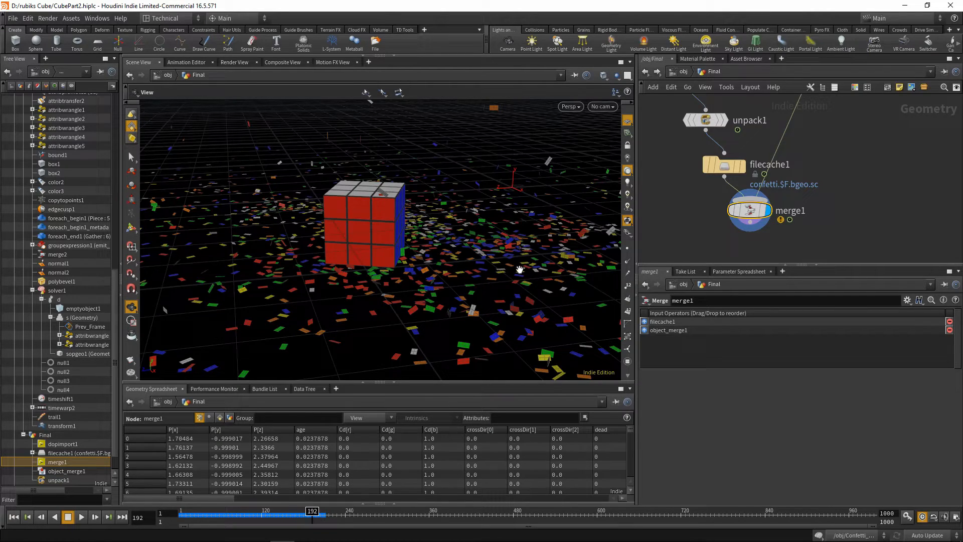
mouse_move(472, 249)
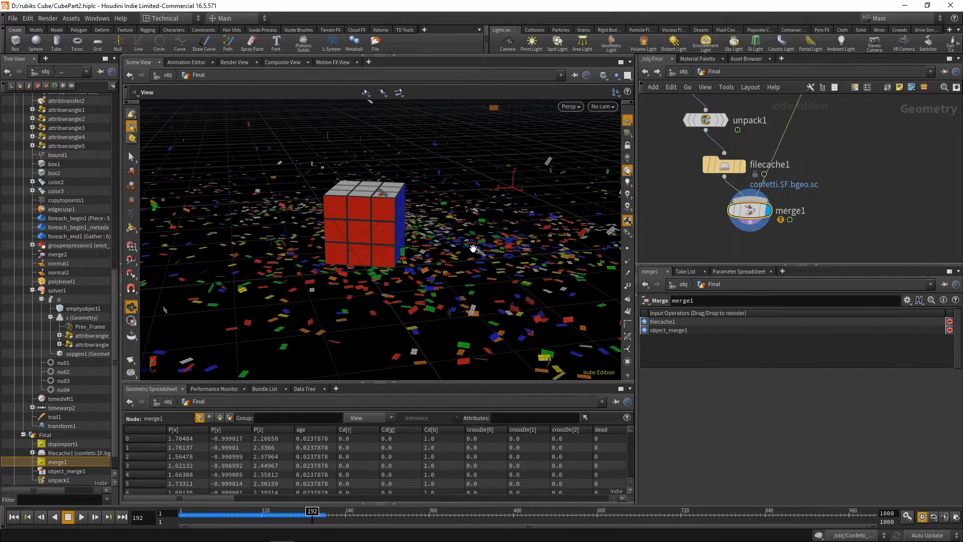